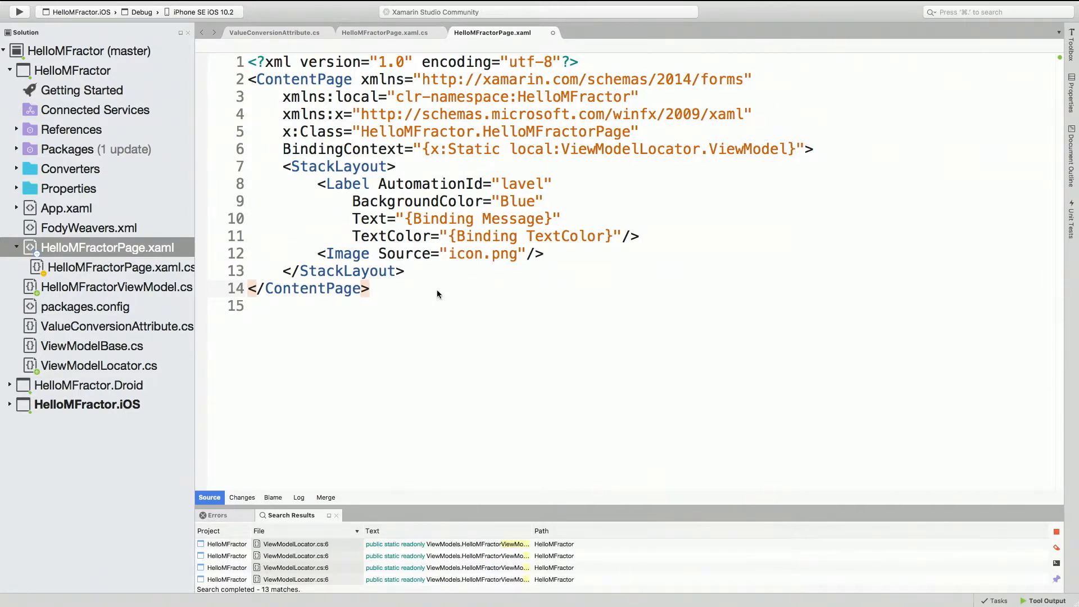
Step: Select the Label element name on line 8 of the page XAML
{"action": "left_click", "coordinate": [370, 288]}
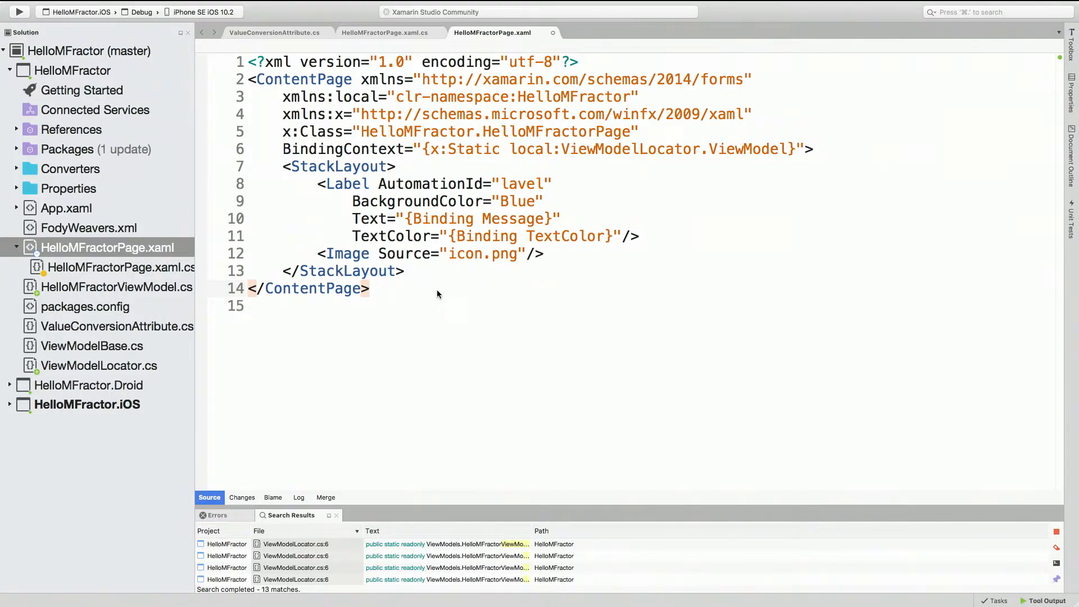
{"action": "left_click", "coordinate": [369, 289]}
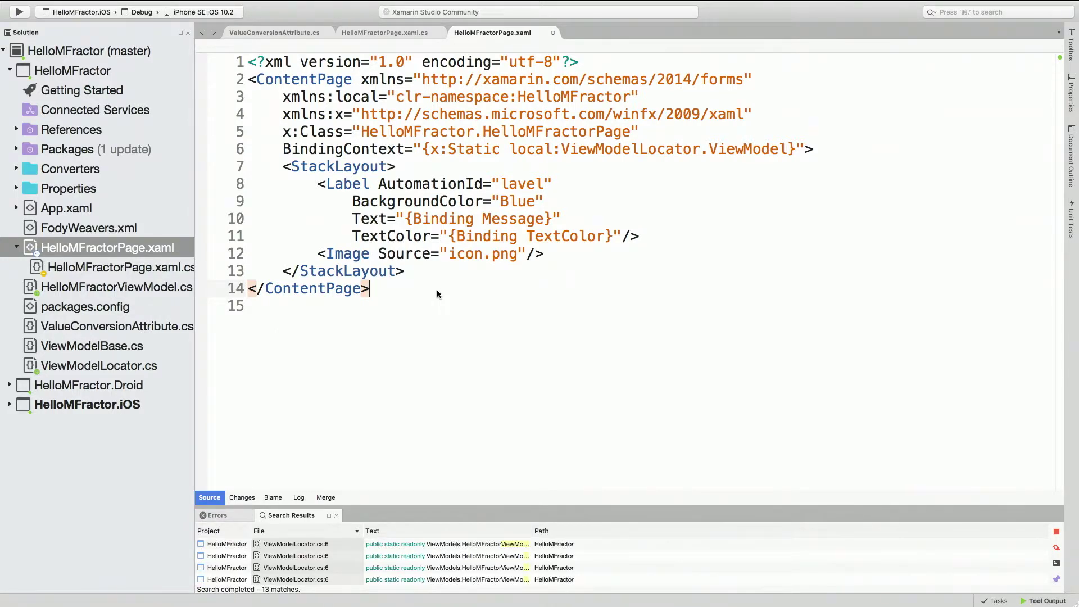
{"action": "mouse_move", "coordinate": [481, 284]}
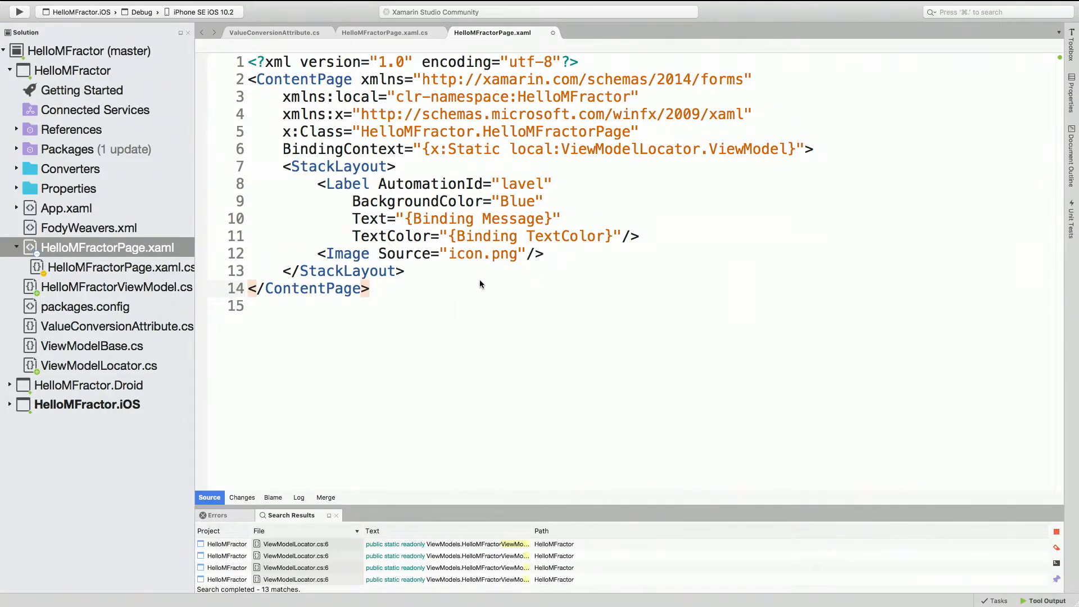
{"action": "double_click", "coordinate": [346, 184]}
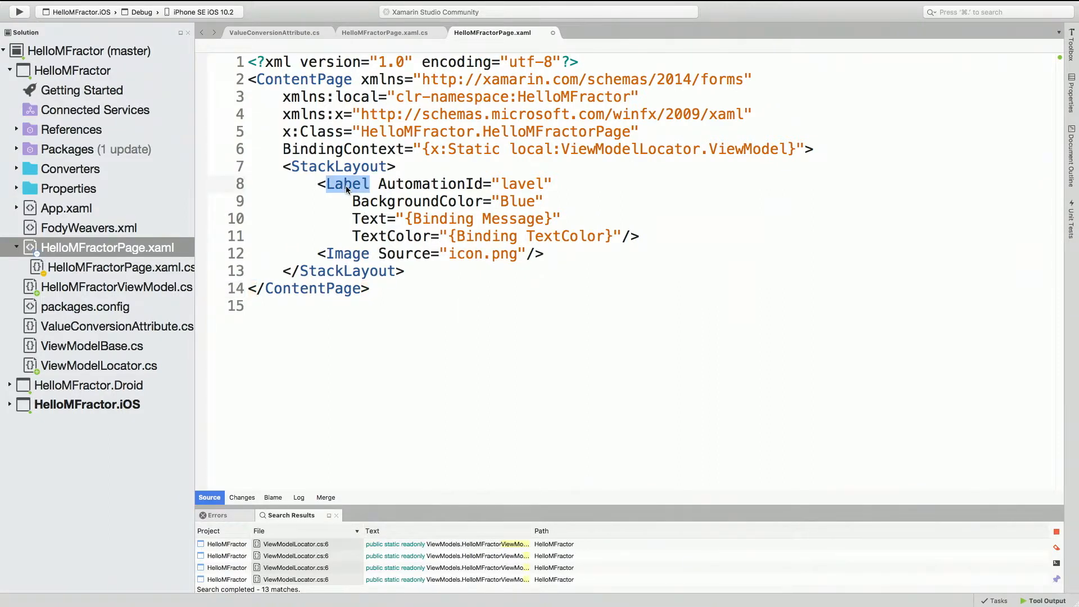
{"action": "left_click", "coordinate": [347, 184]}
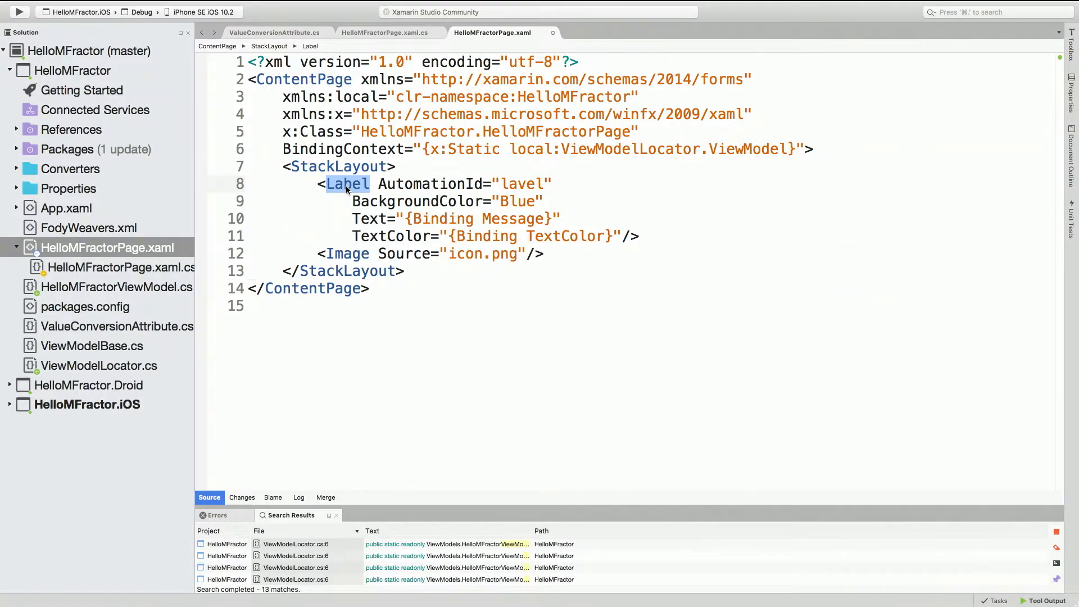
Step: Create MFractorLabel in HelloMFractor from the Forms ContentView Xaml template
{"action": "right_click", "coordinate": [72, 70]}
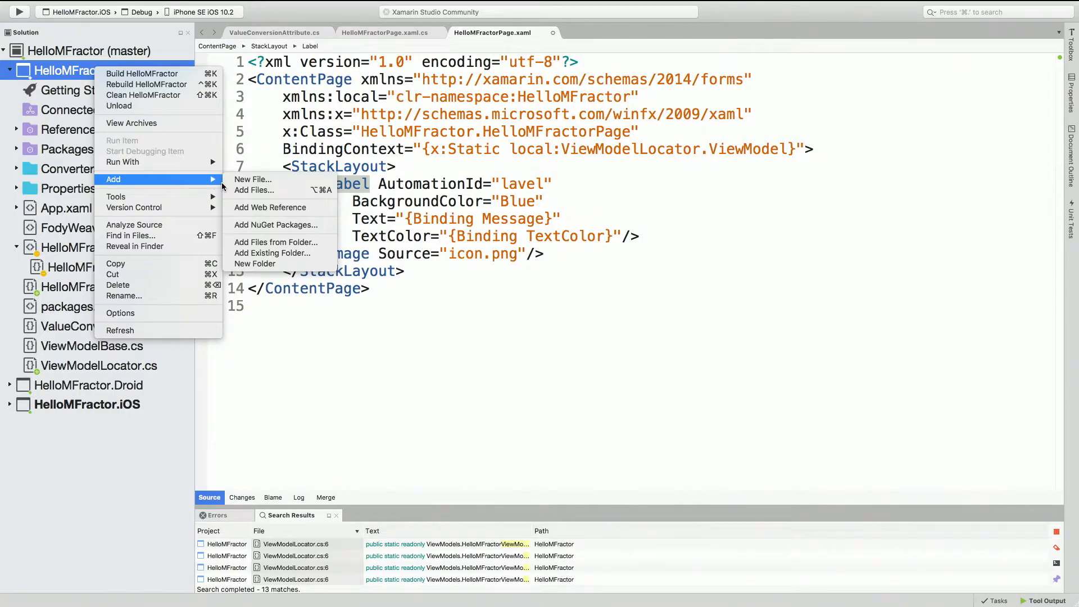
{"action": "left_click", "coordinate": [252, 179]}
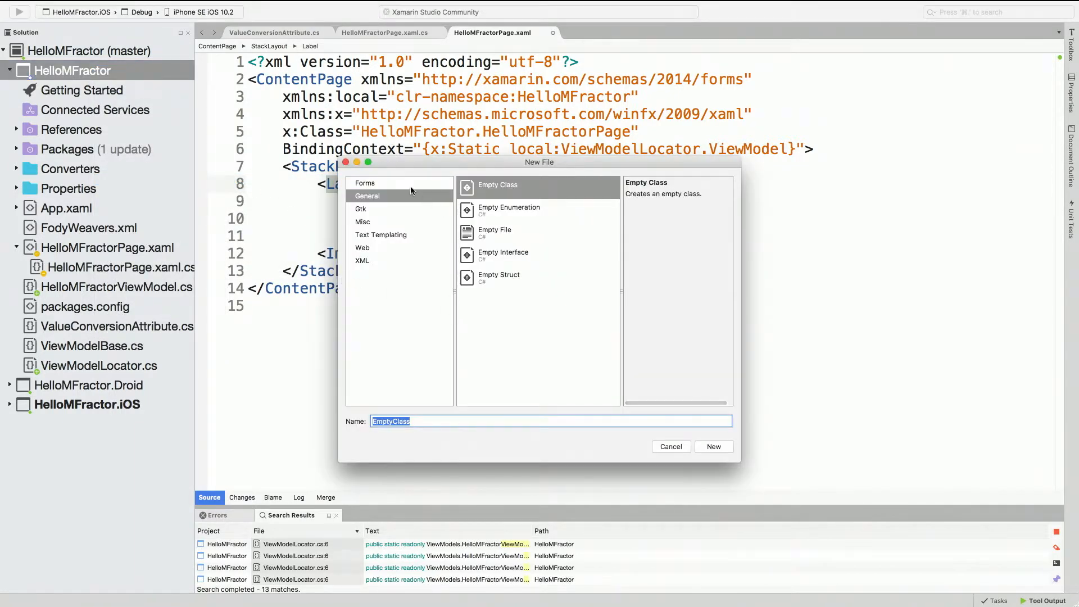
{"action": "left_click", "coordinate": [365, 182]}
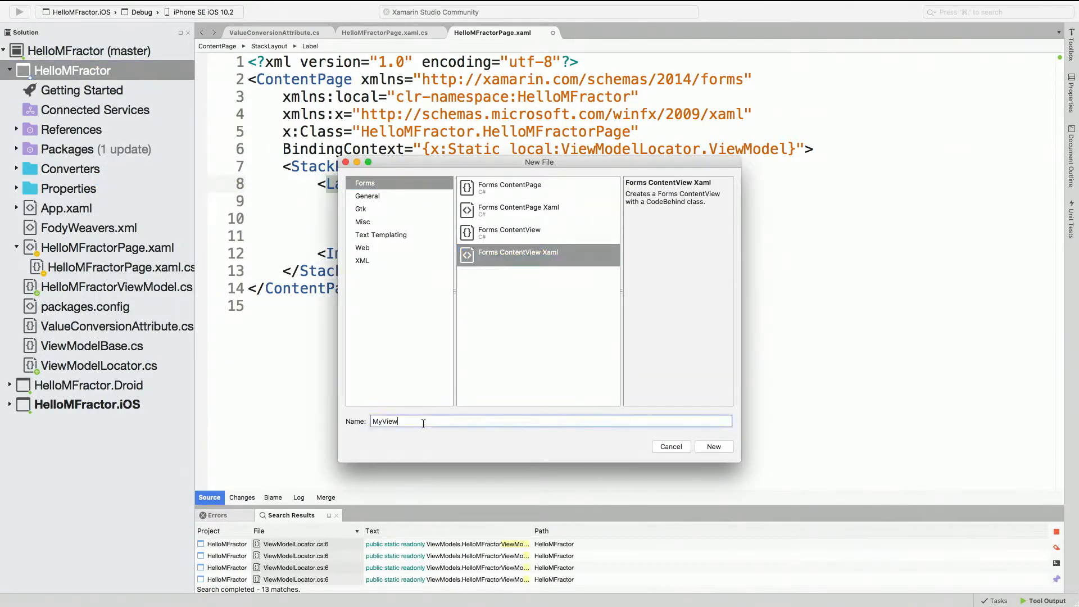
{"action": "type", "text": "MFractorL"}
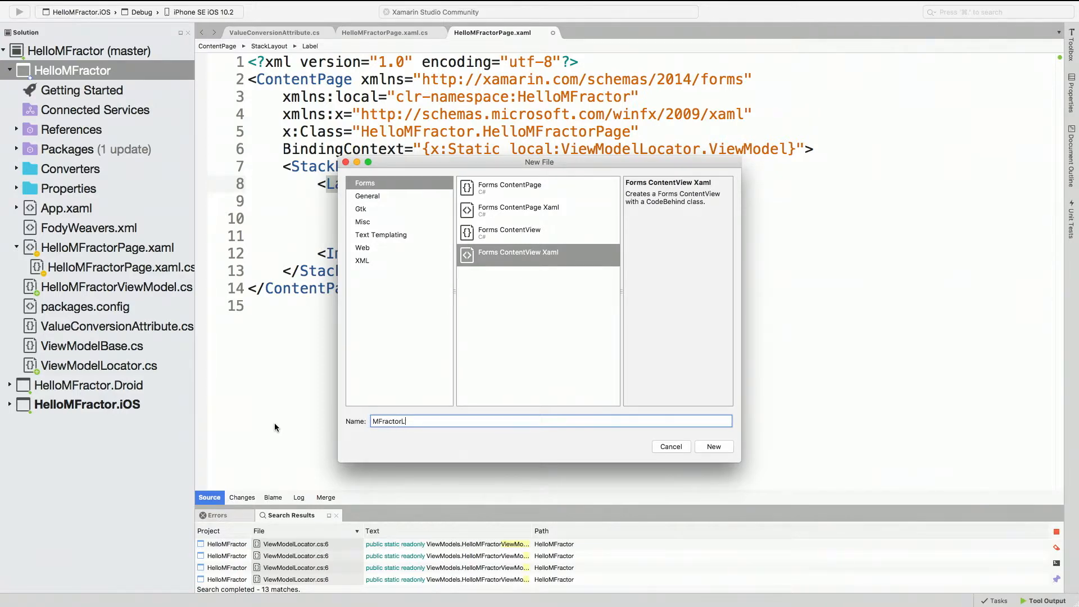
{"action": "type", "text": "abel"}
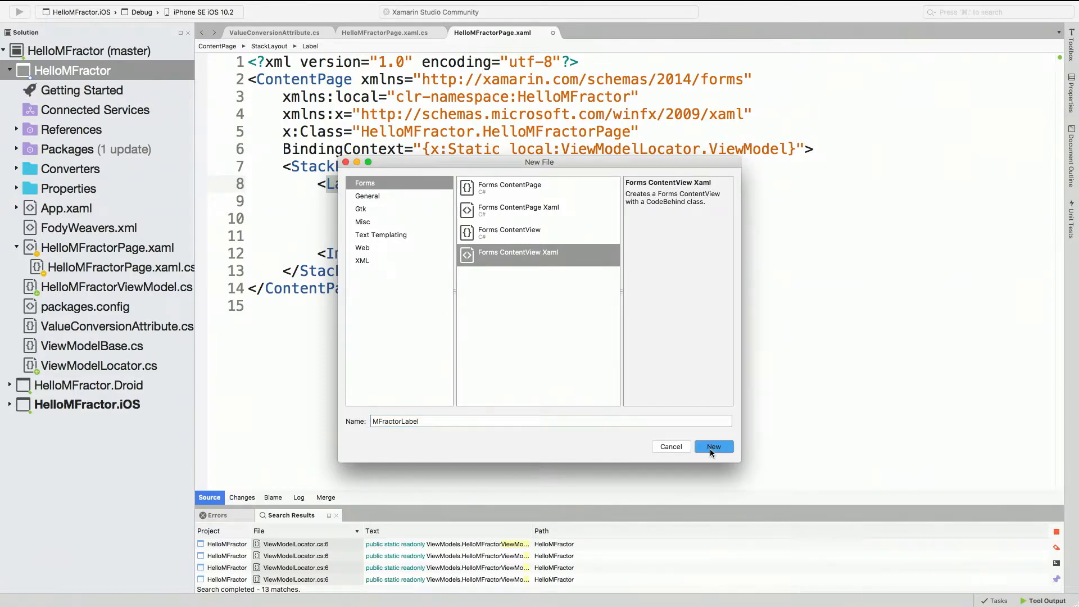
{"action": "left_click", "coordinate": [713, 446]}
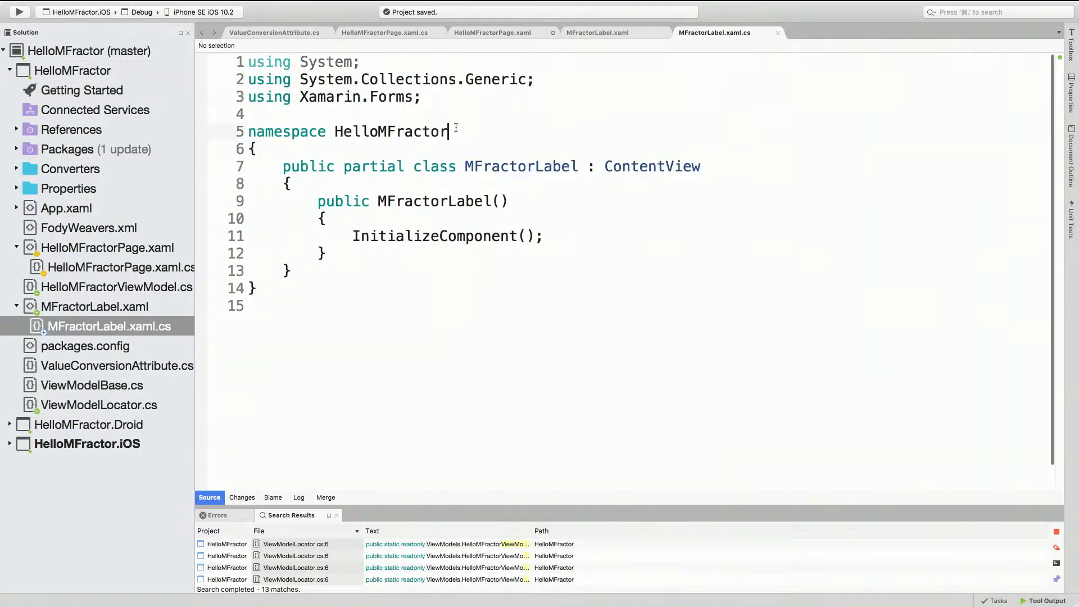
Step: Append .Controls to MFractorLabel's namespace and close the read-only XAML view
{"action": "type", "text": ".Controls"}
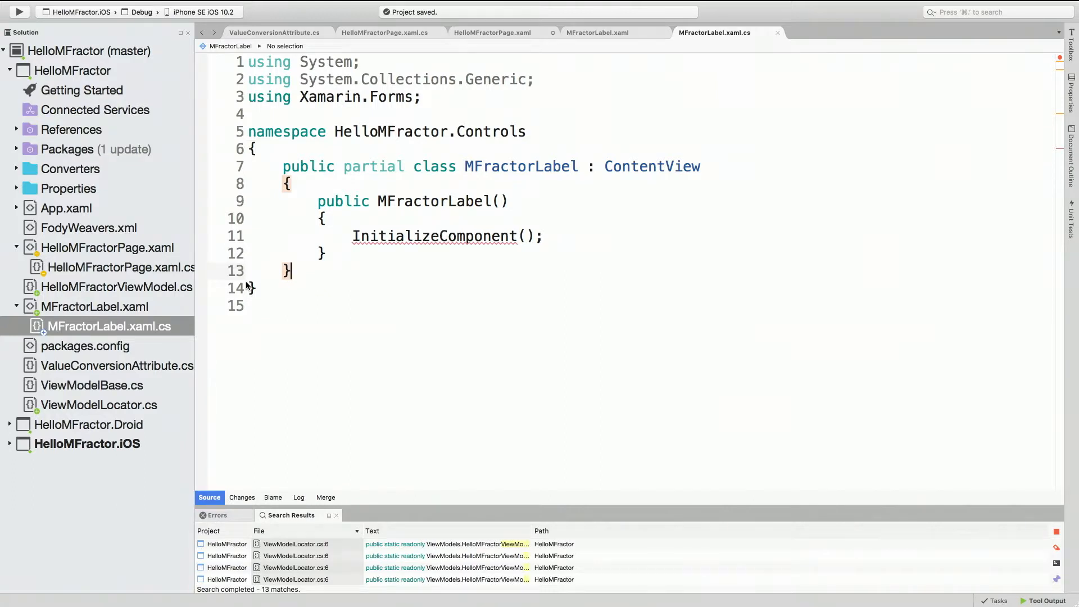
{"action": "mouse_move", "coordinate": [128, 314]}
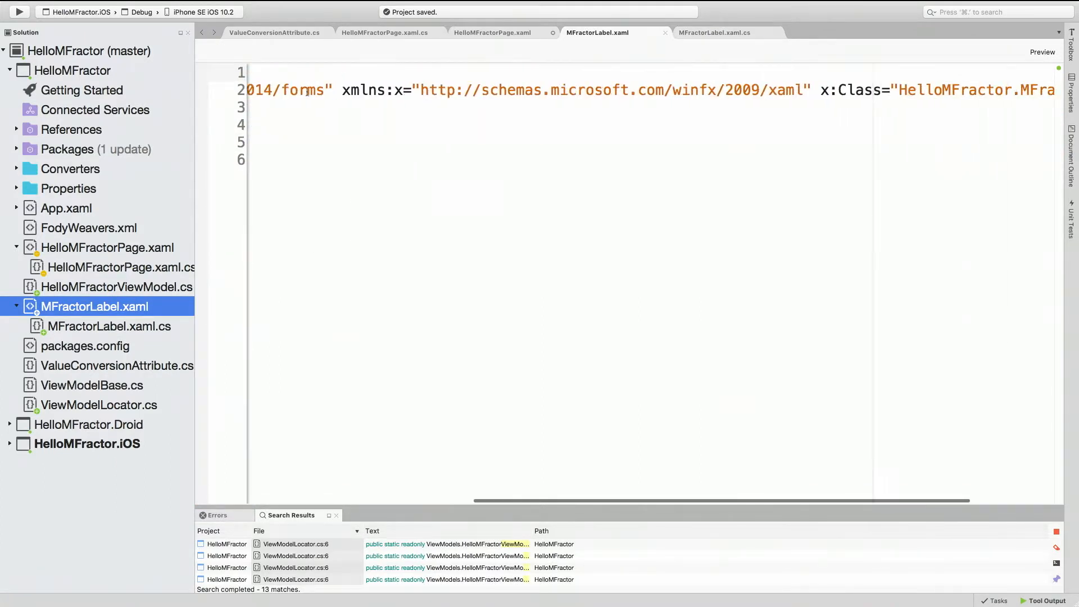
{"action": "scroll", "scroll_direction": "left", "scroll_amount": 3}
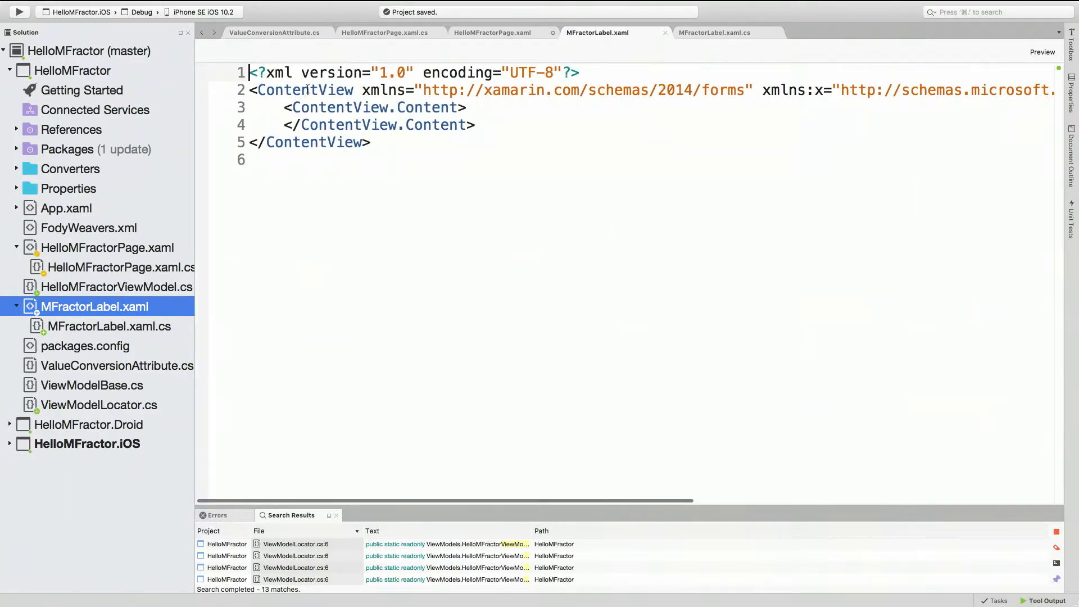
{"action": "right_click", "coordinate": [303, 90]}
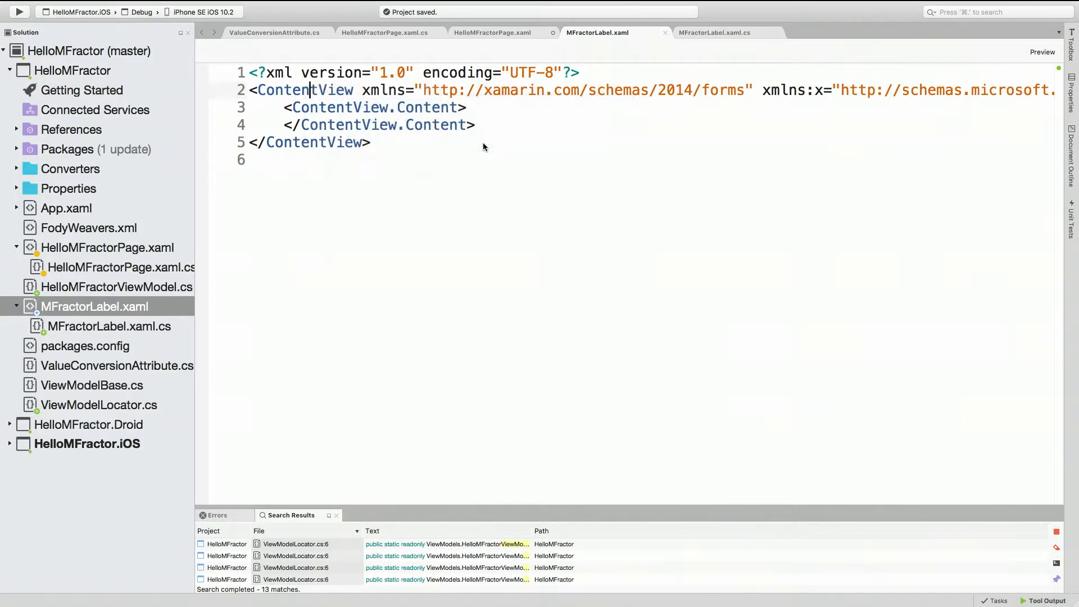
{"action": "left_click", "coordinate": [108, 325]}
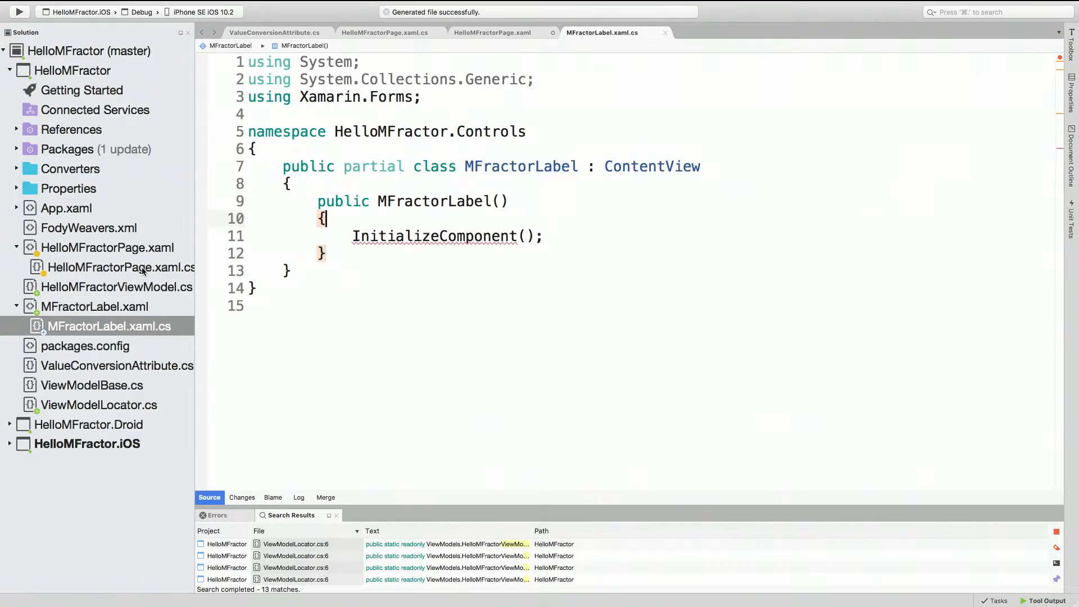
Step: Open MFractorLabel.xaml in the Source Code Editor, add <Label x:Name="label"/>, and close it
{"action": "right_click", "coordinate": [89, 306]}
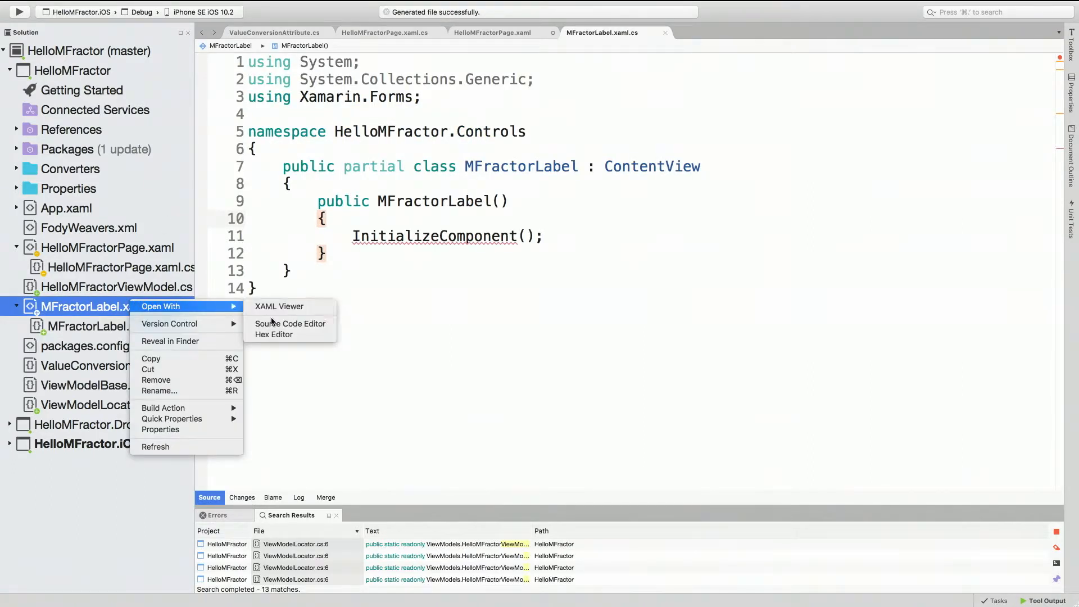
{"action": "left_click", "coordinate": [280, 306]}
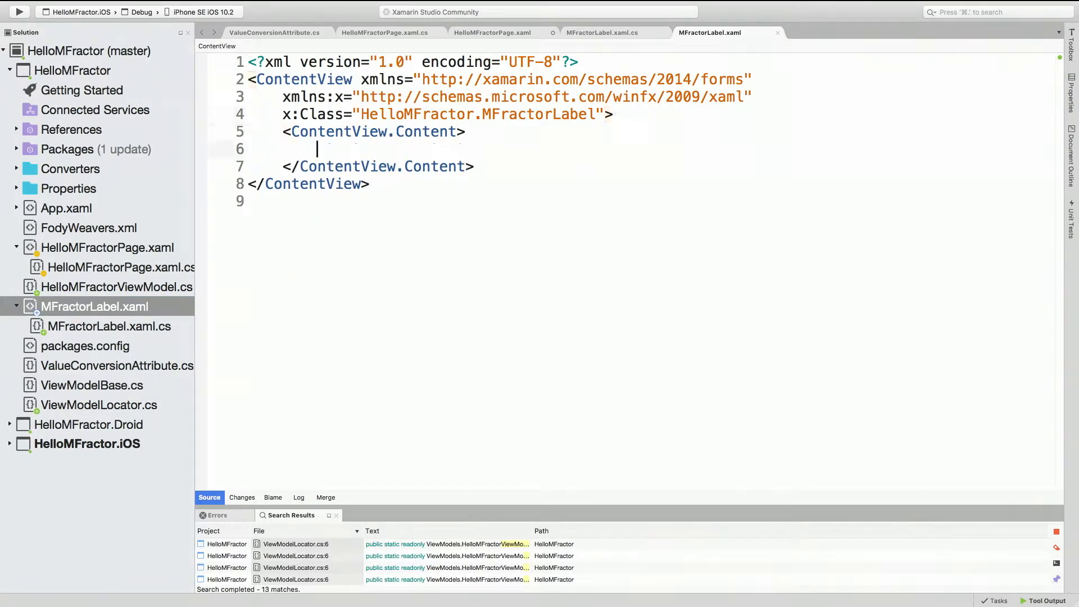
{"action": "type", "text": "<Label x:Name-=\"/>"}
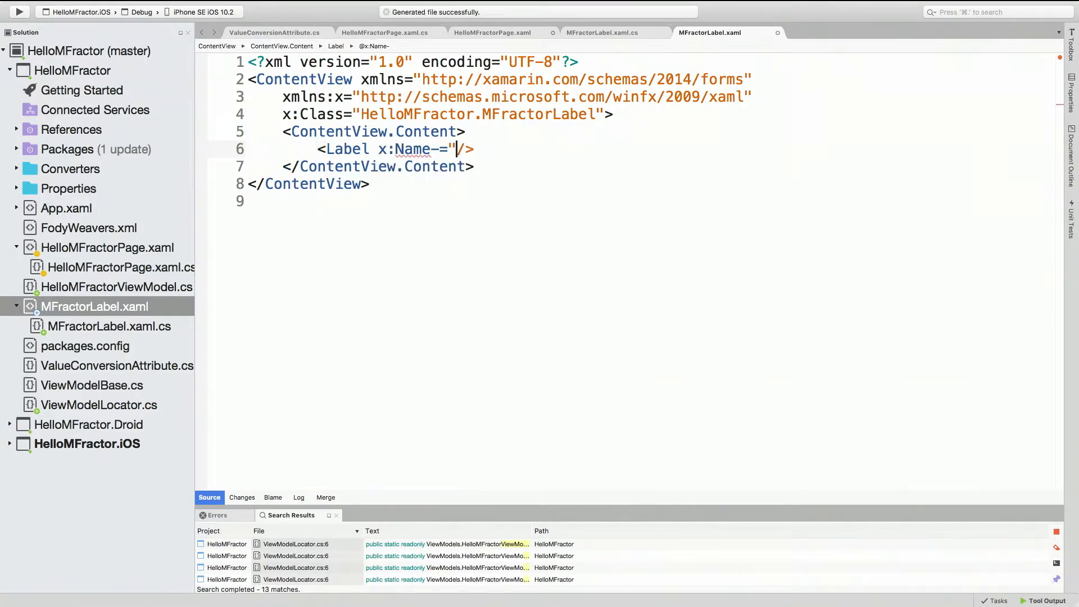
{"action": "type", "text": "label"}
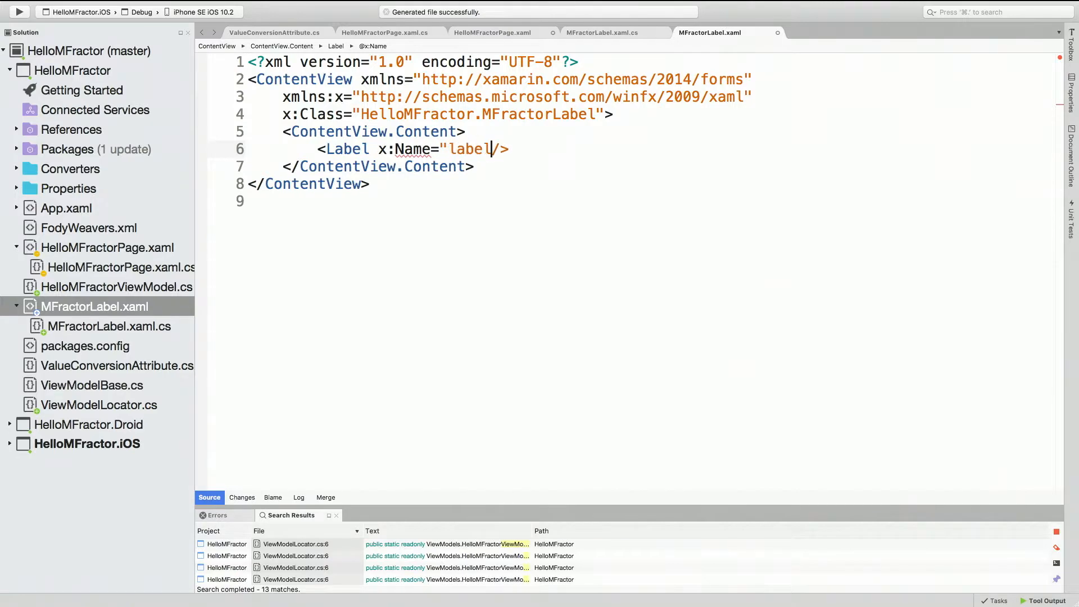
{"action": "left_click", "coordinate": [108, 326]}
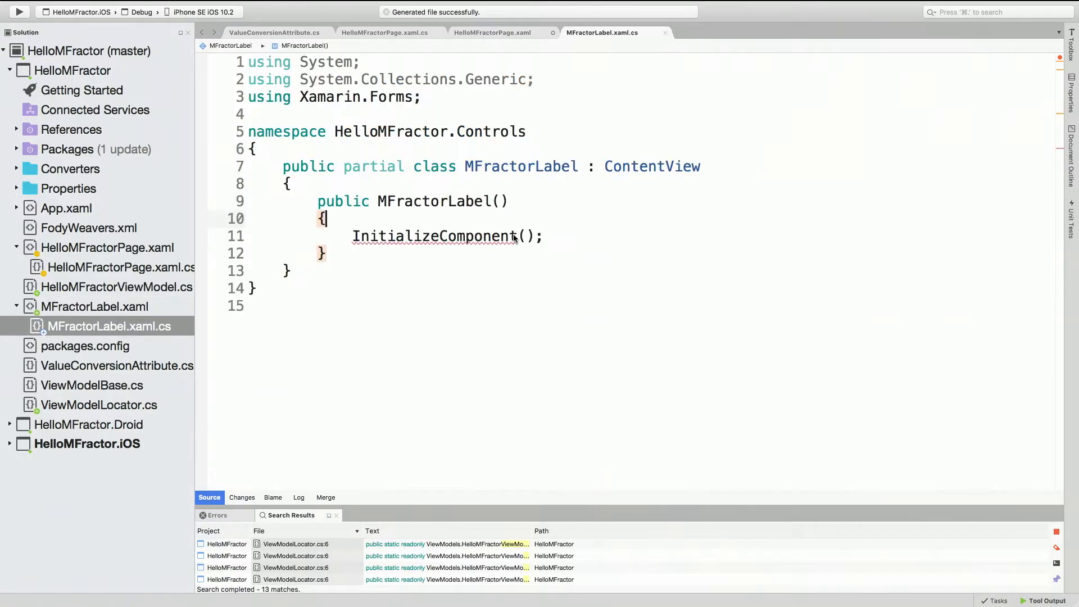
Step: Rename the page's Label element to controls:MFractorLabel, keeping its attributes
{"action": "left_click", "coordinate": [491, 33]}
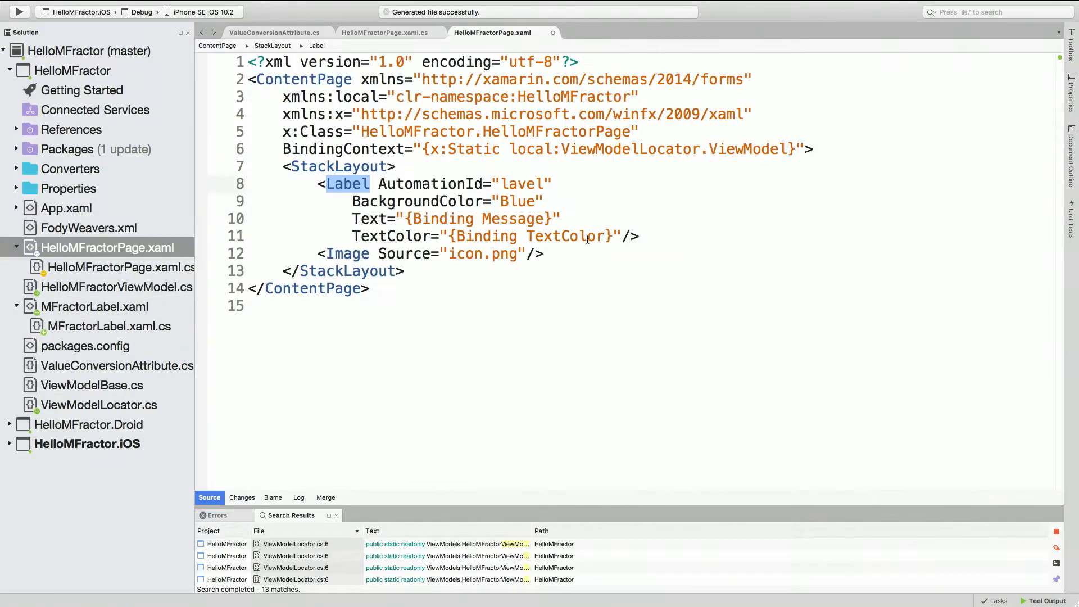
{"action": "left_click", "coordinate": [370, 288]}
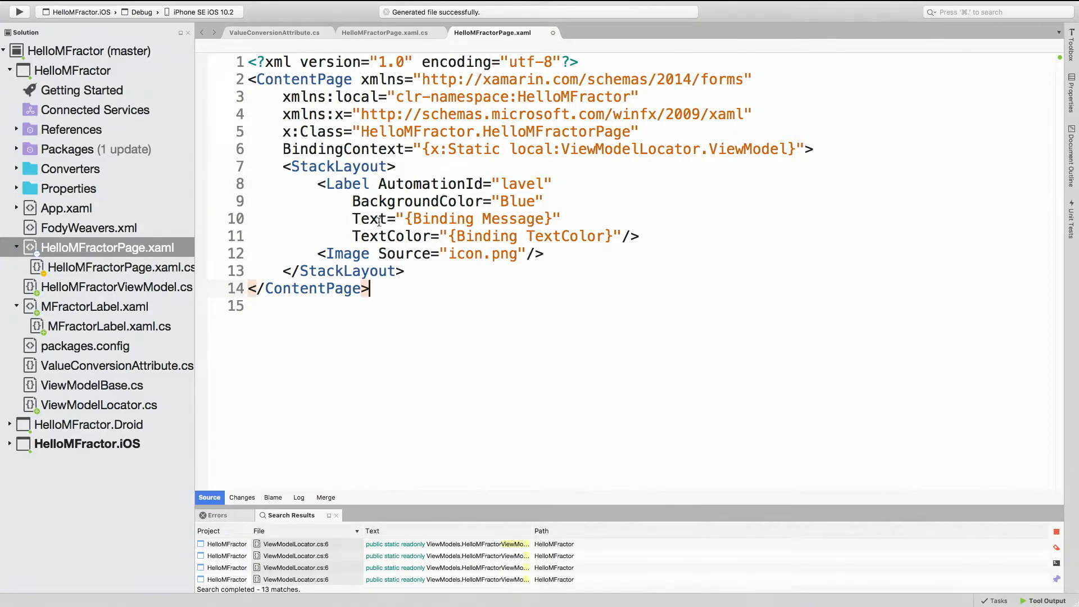
{"action": "mouse_move", "coordinate": [377, 218]}
{"action": "type", "text": "c"}
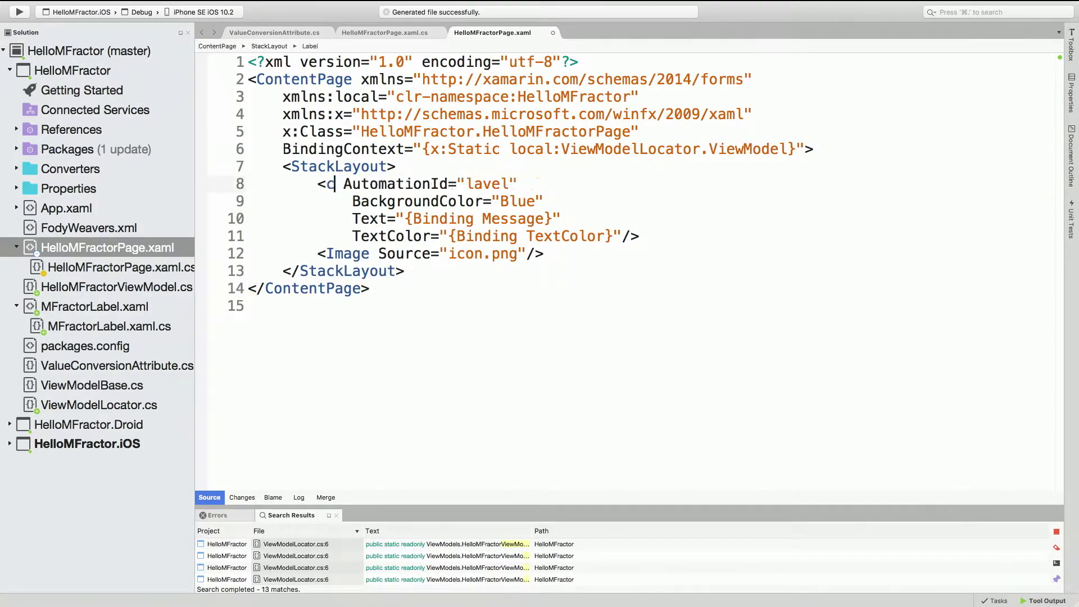
{"action": "type", "text": "ontrols:"}
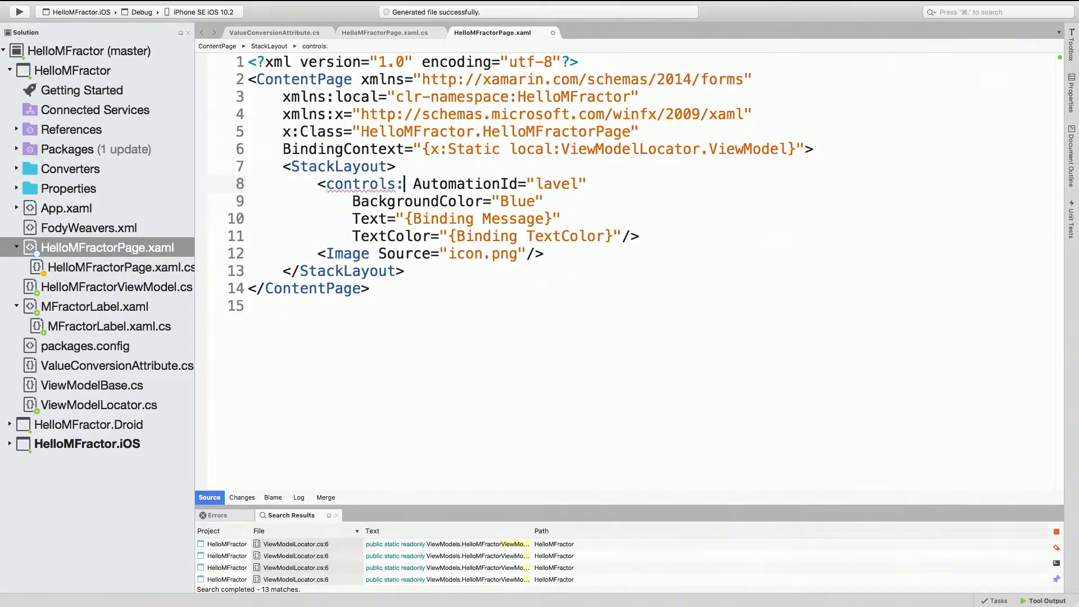
{"action": "type", "text": "MFractorLabel"}
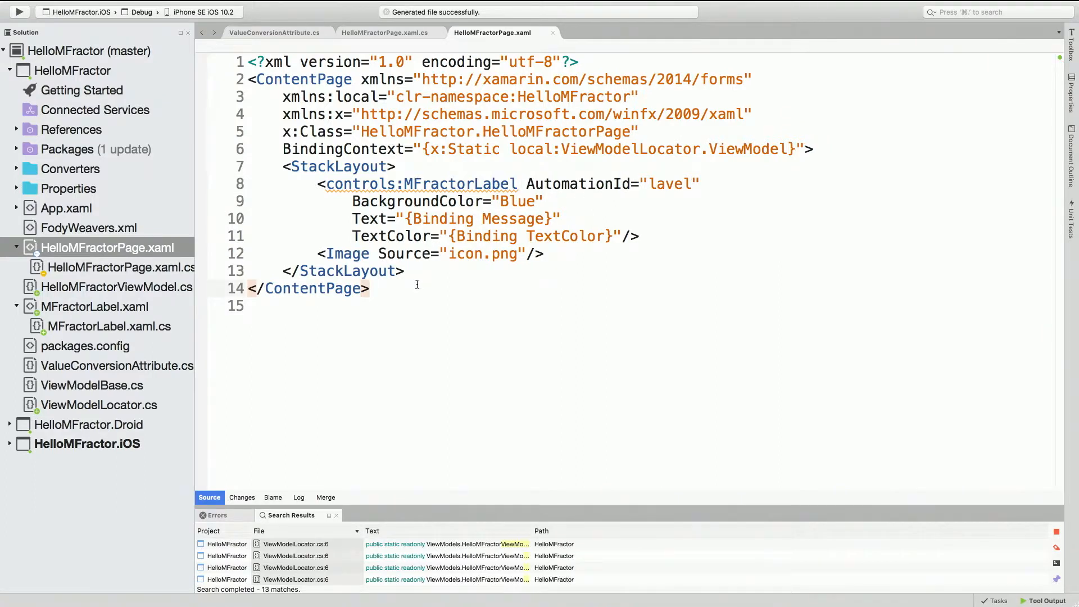
{"action": "left_click", "coordinate": [369, 288]}
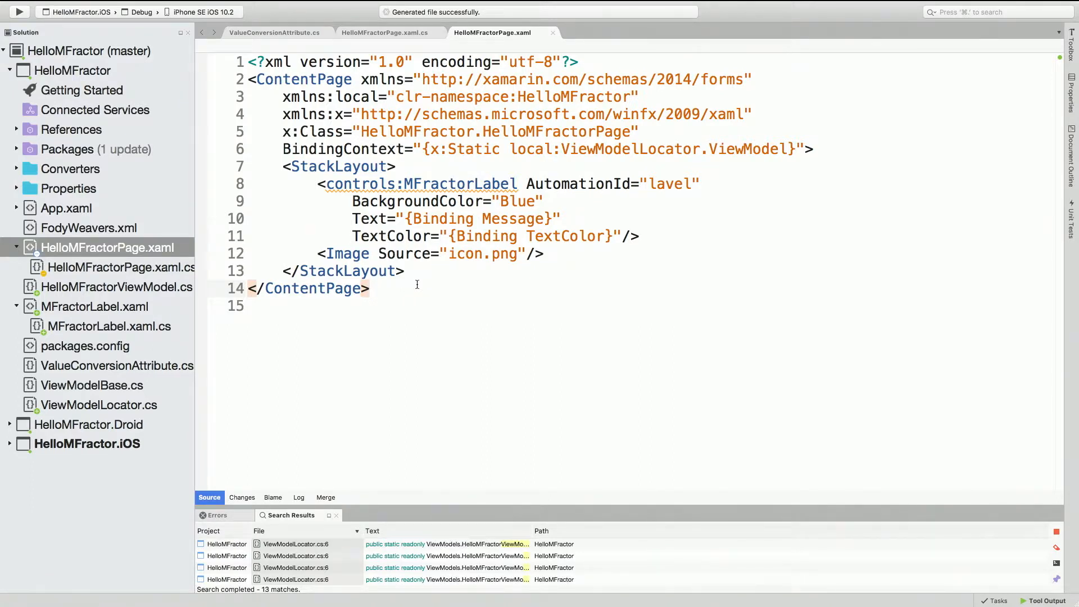
{"action": "left_click", "coordinate": [370, 288]}
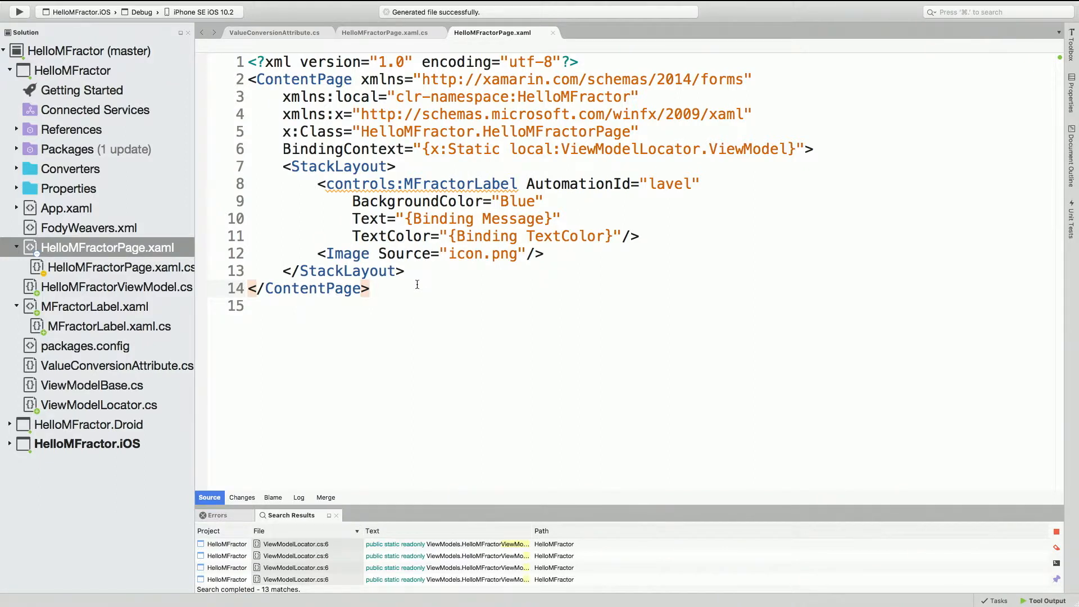
{"action": "left_click", "coordinate": [369, 289]}
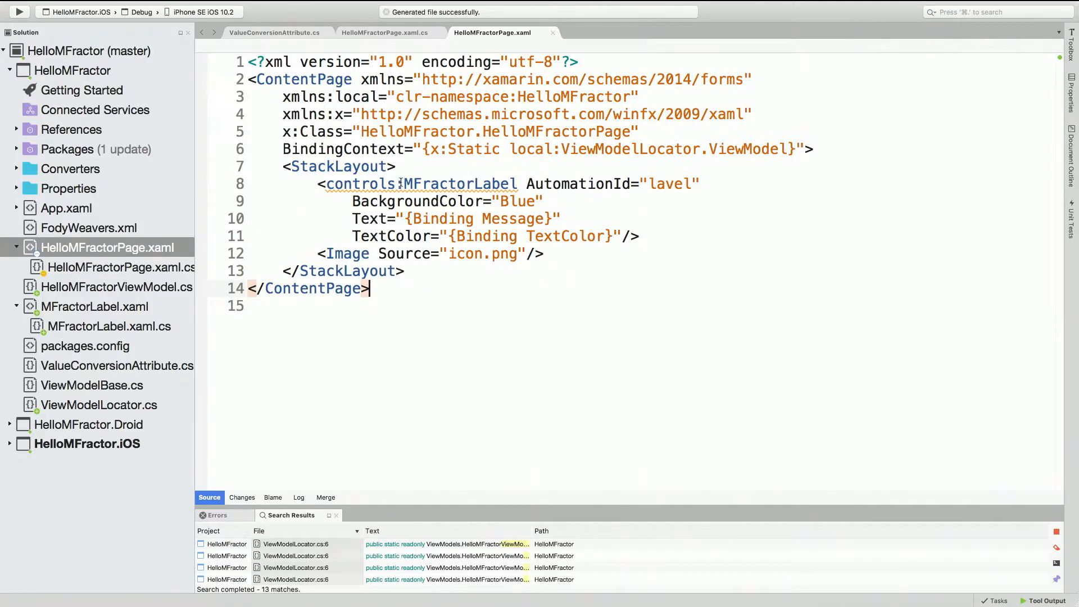
Step: Import 'HelloMFractor' as xmlns:controls and split the label element's attributes onto separate lines
{"action": "right_click", "coordinate": [422, 184]}
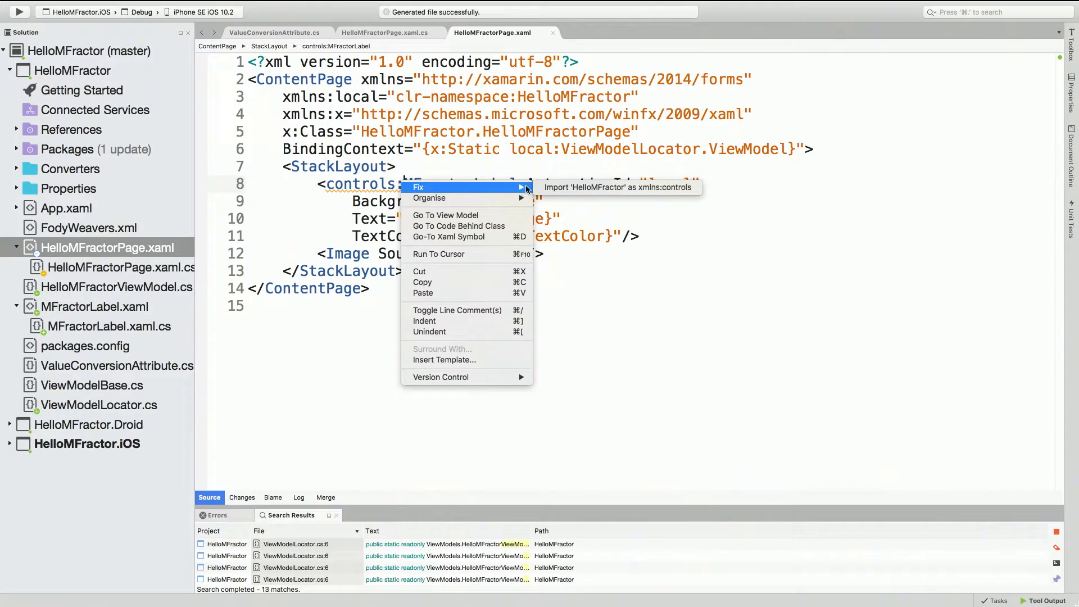
{"action": "left_click", "coordinate": [616, 186]}
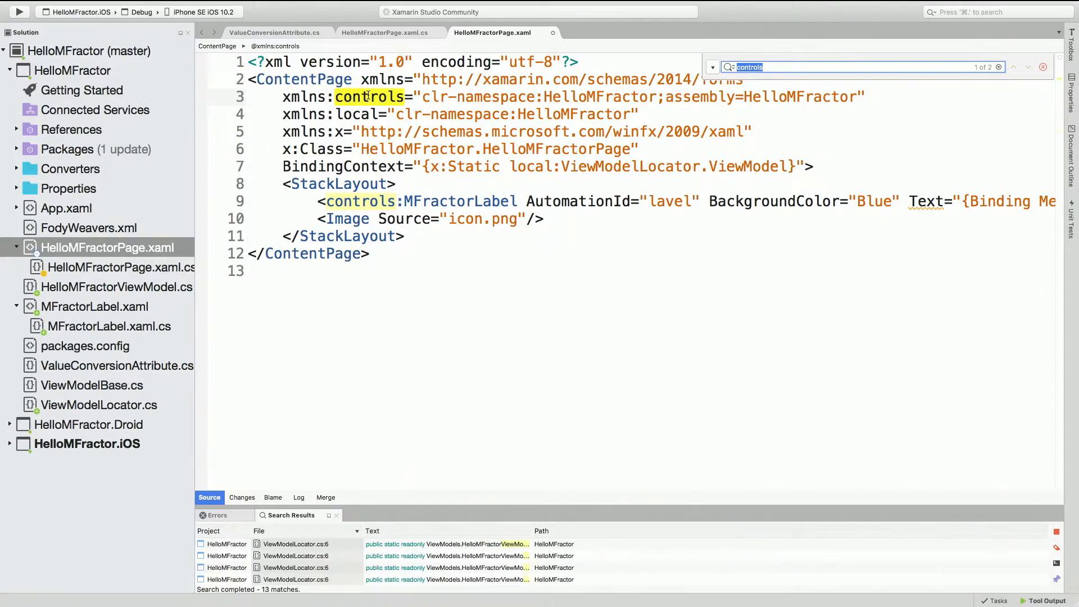
{"action": "mouse_move", "coordinate": [304, 78]}
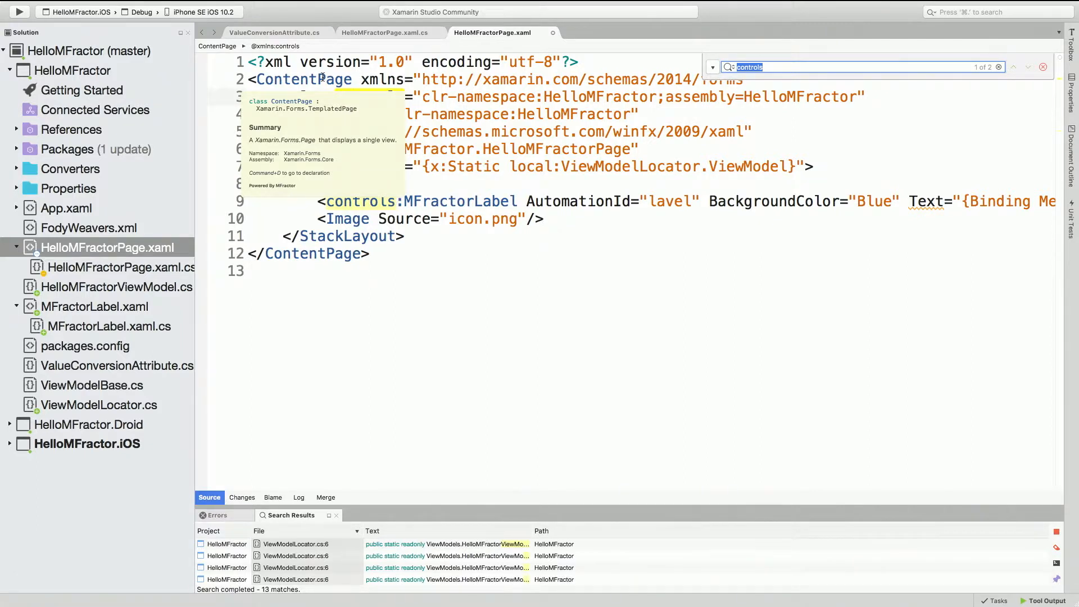
{"action": "right_click", "coordinate": [316, 80]}
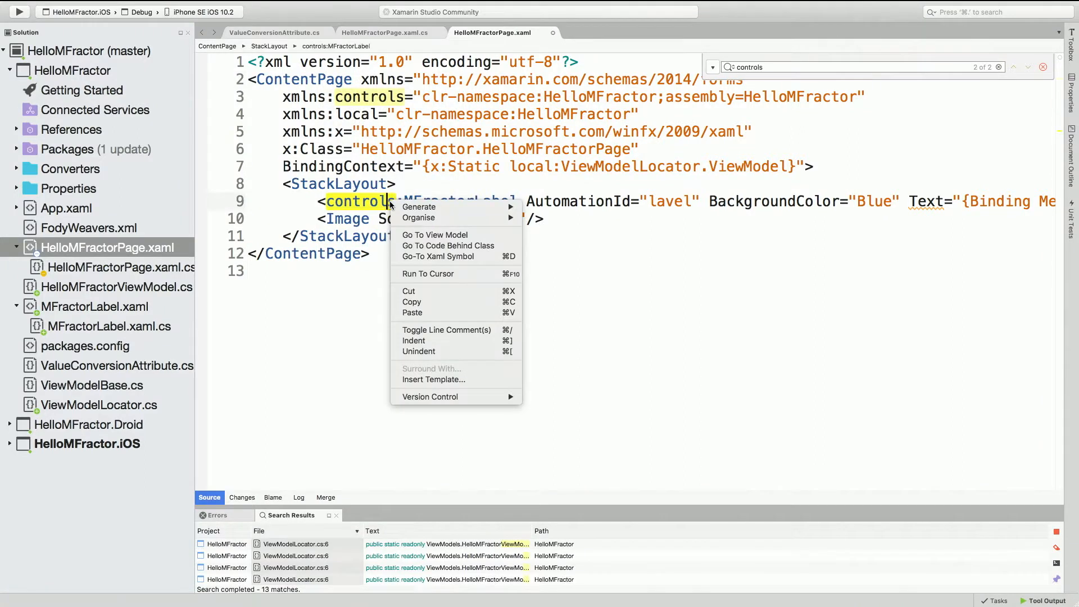
{"action": "mouse_move", "coordinate": [418, 217]}
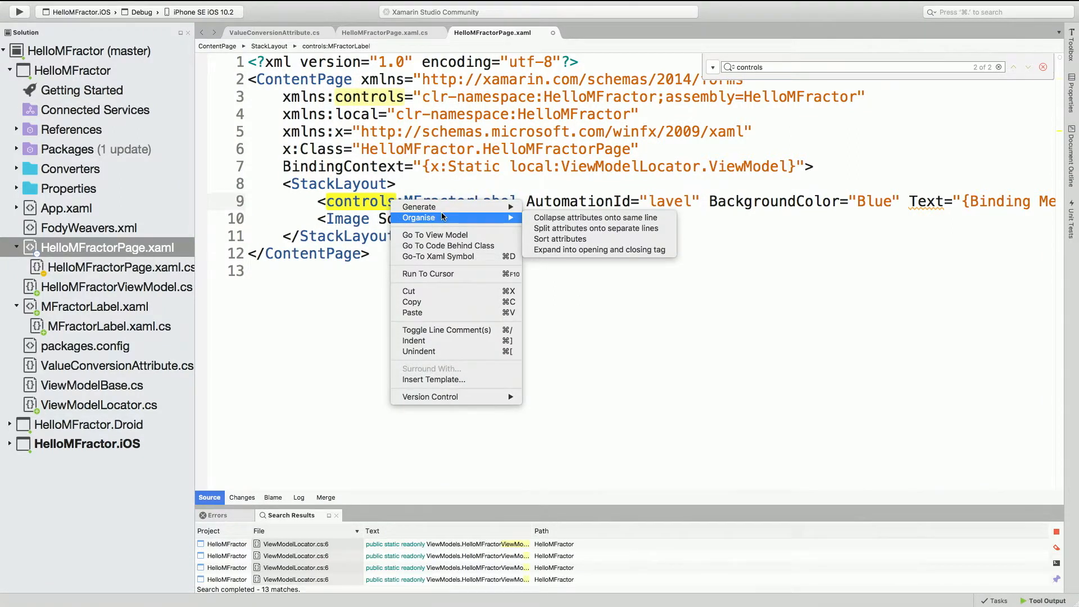
{"action": "mouse_move", "coordinate": [524, 222]}
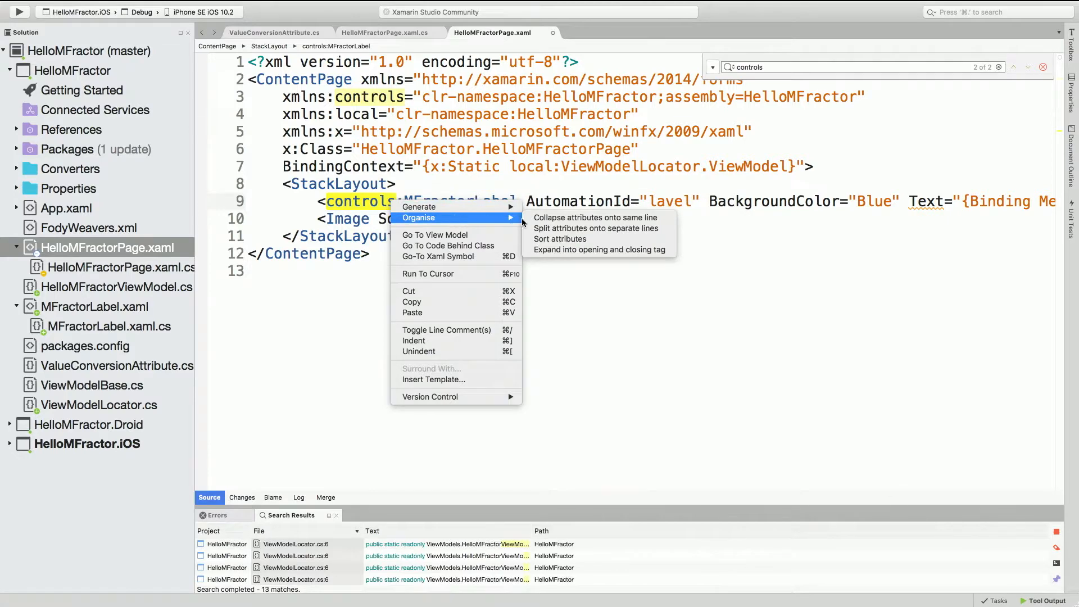
{"action": "left_click", "coordinate": [595, 228]}
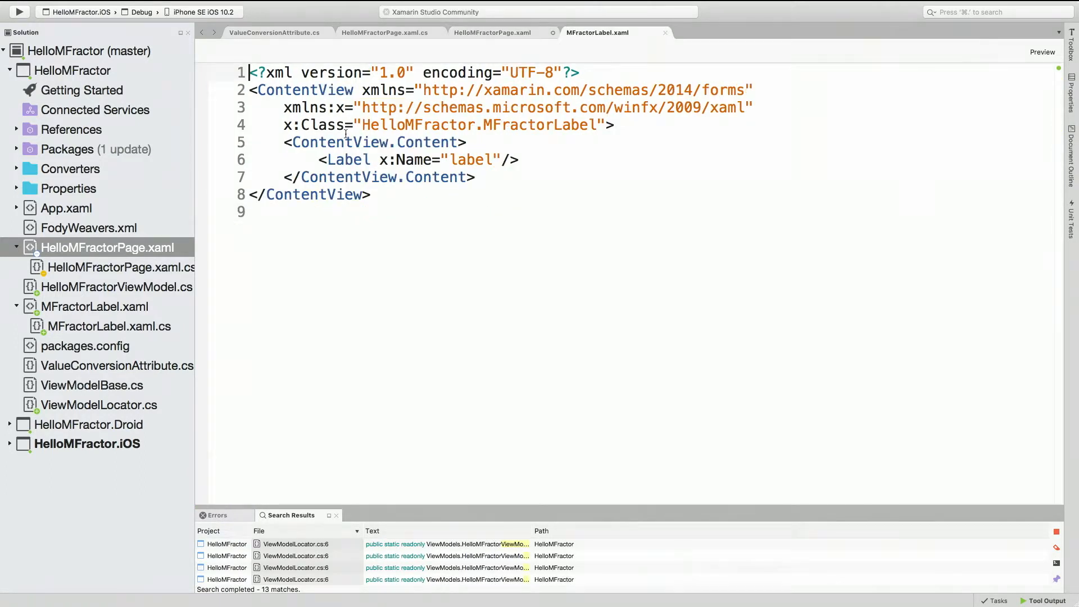
Step: Set MFractorLabel.xaml's x:Class to HelloMFractor.Controls.MFractorLabel and close the file
{"action": "double_click", "coordinate": [304, 90]}
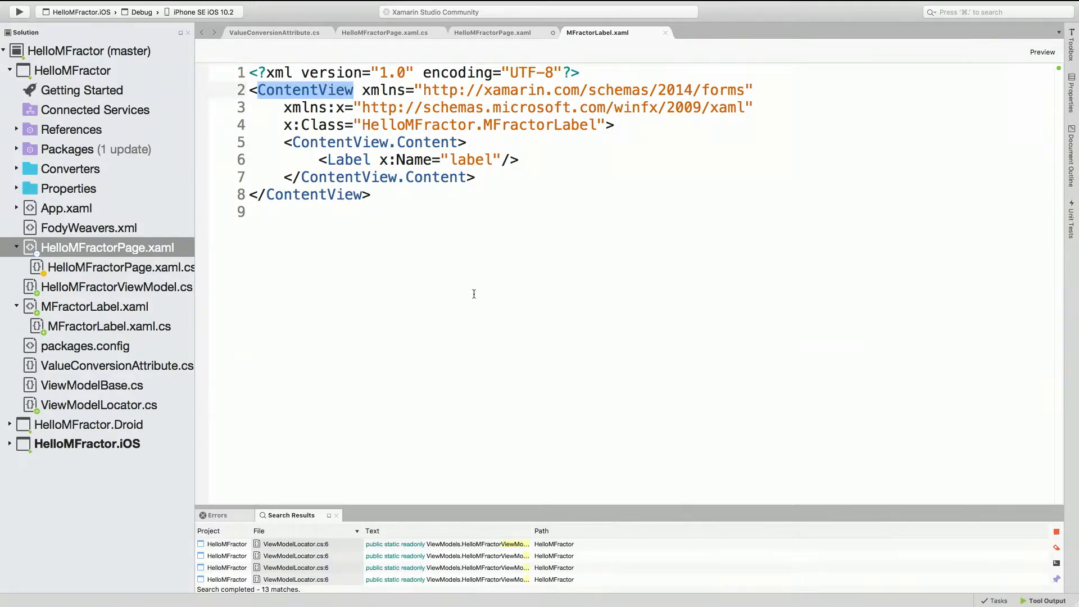
{"action": "left_click", "coordinate": [492, 33]}
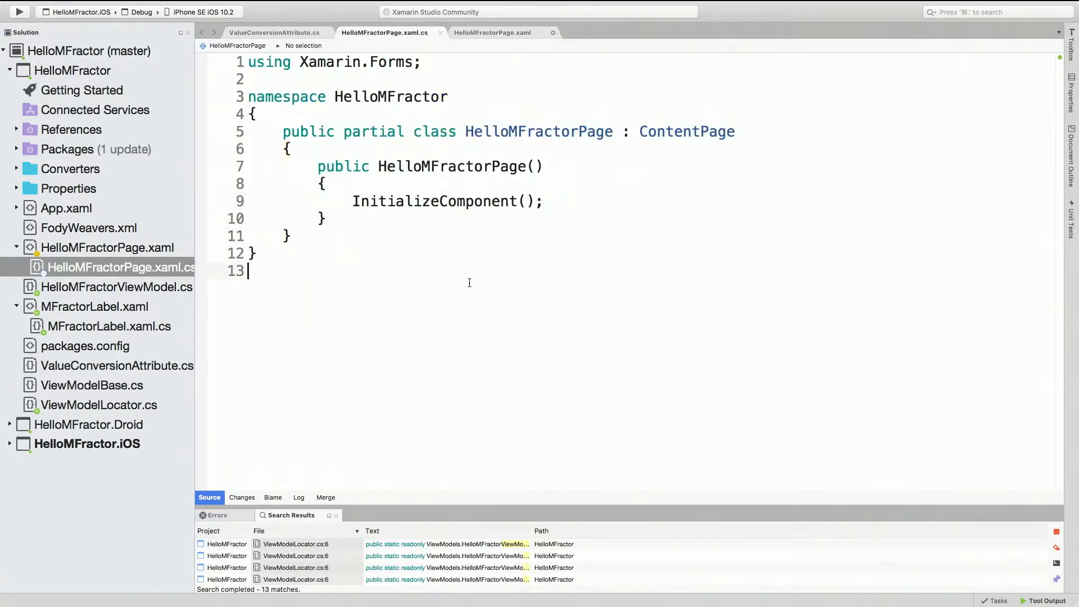
{"action": "left_click", "coordinate": [108, 325]}
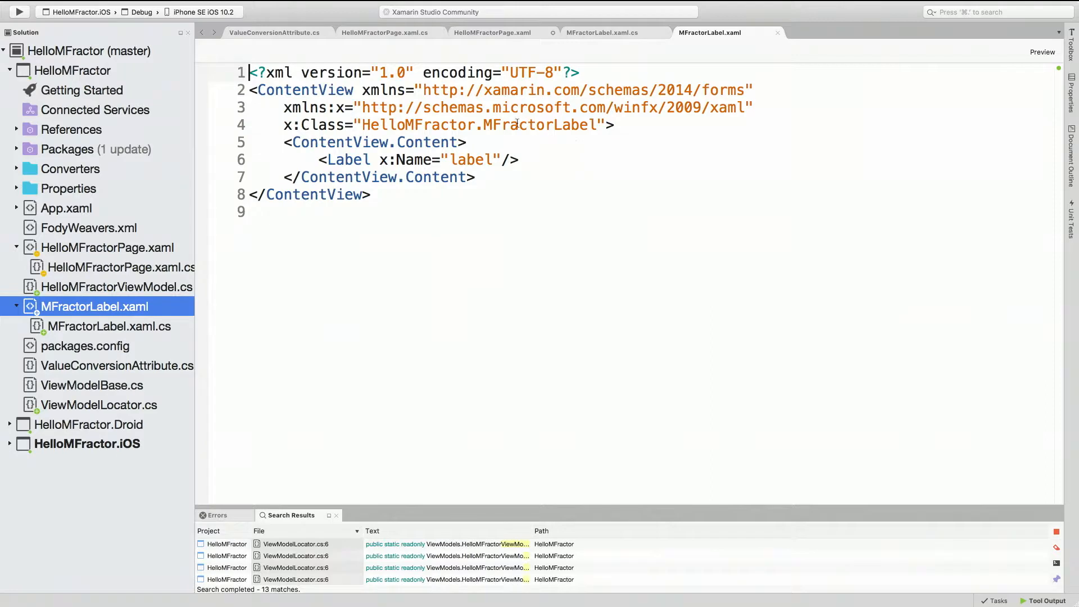
{"action": "type", "text": "Cont."}
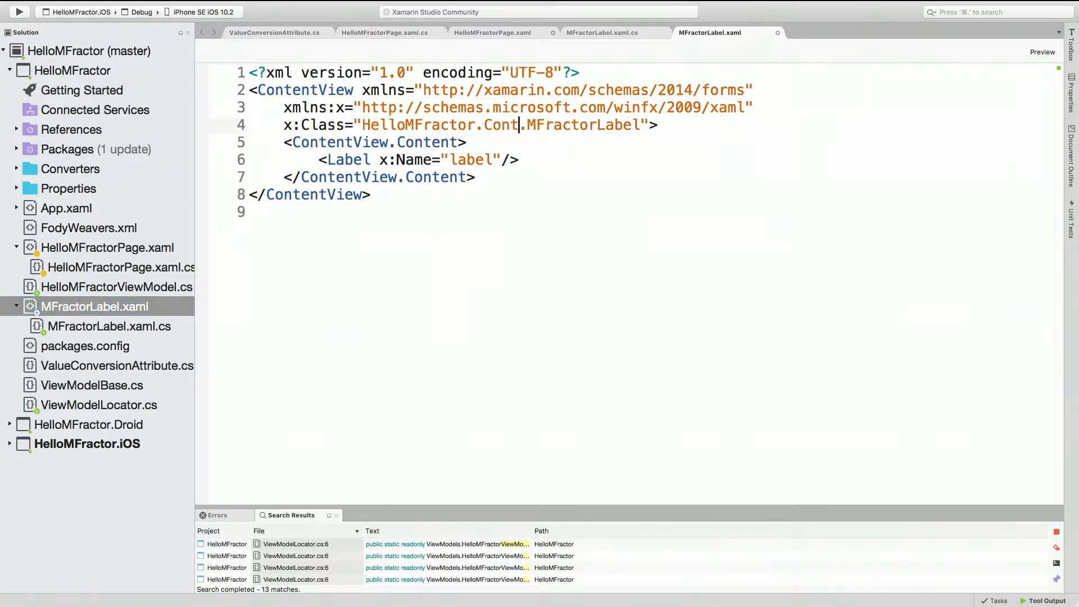
{"action": "type", "text": "rols."}
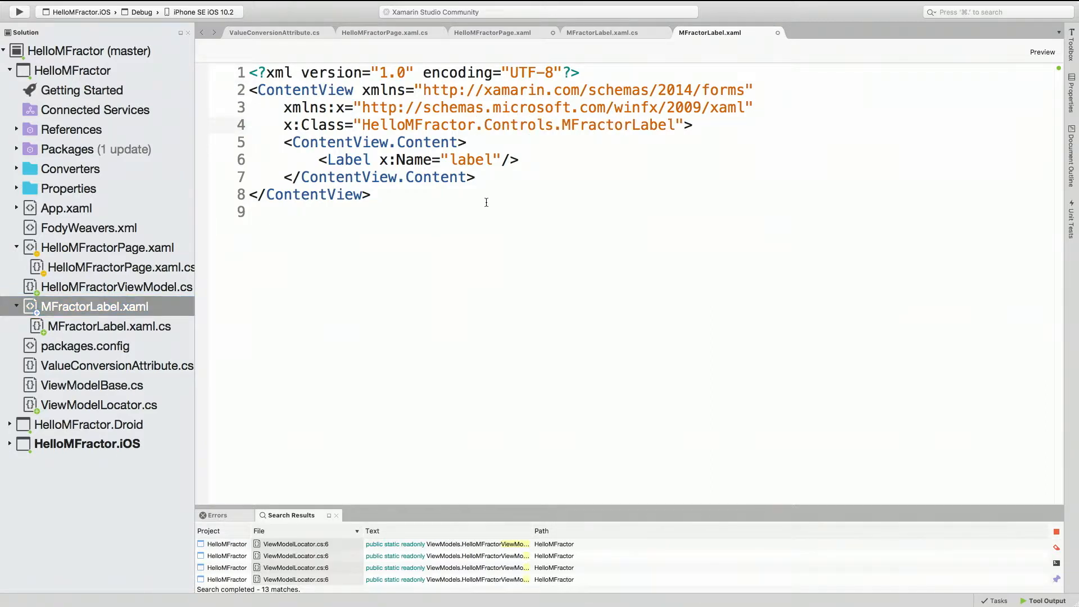
{"action": "left_click", "coordinate": [107, 325]}
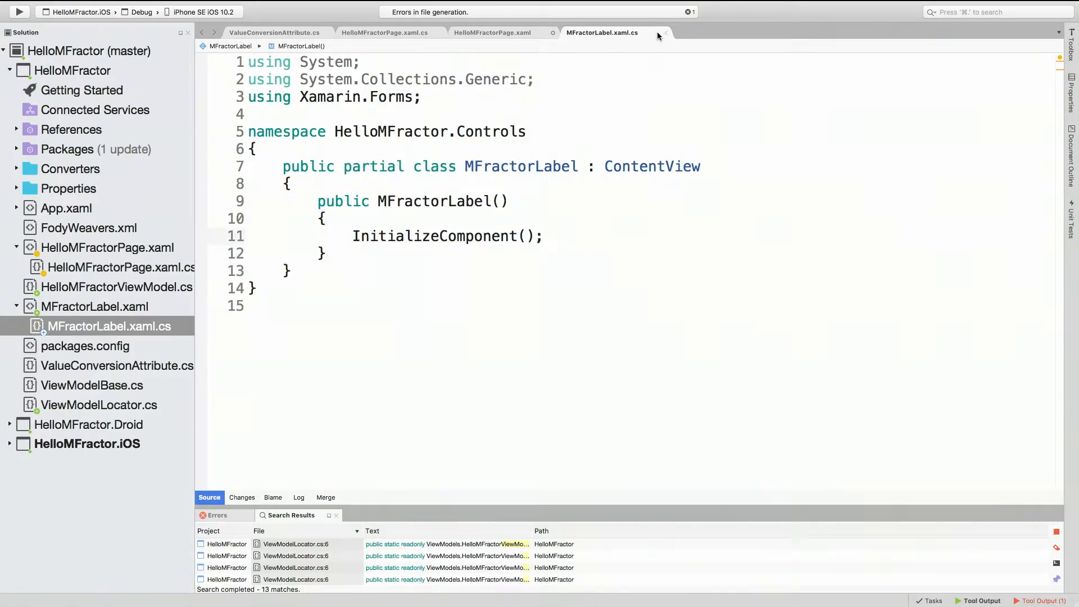
Step: Import 'HelloMFractor.Controls' as xmlns:controls in HelloMFractorPage.xaml
{"action": "left_click", "coordinate": [493, 33]}
{"action": "type", "text": "controls"}
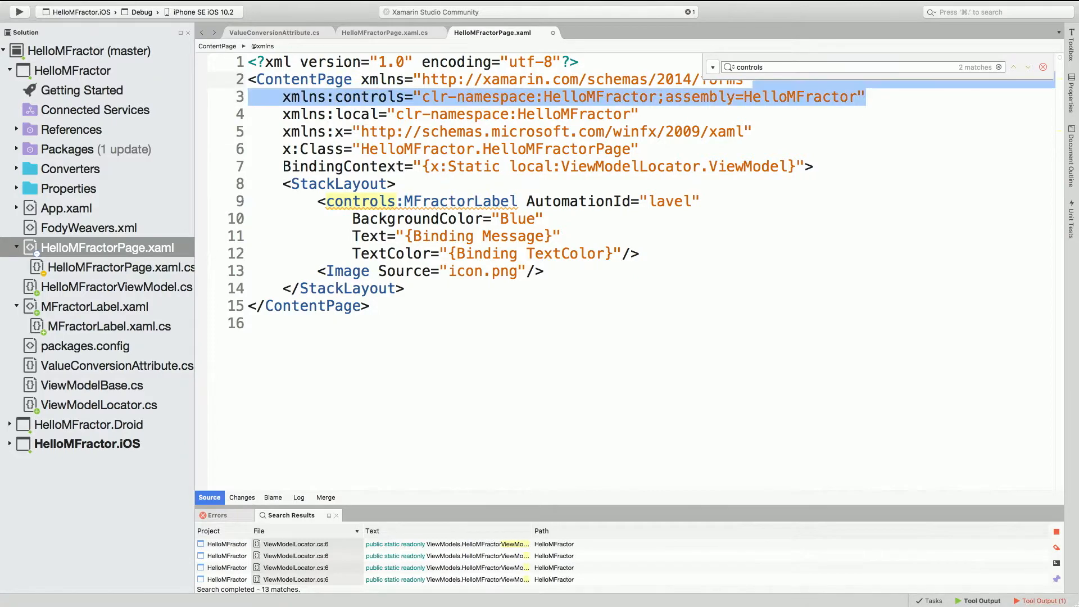
{"action": "right_click", "coordinate": [430, 191]}
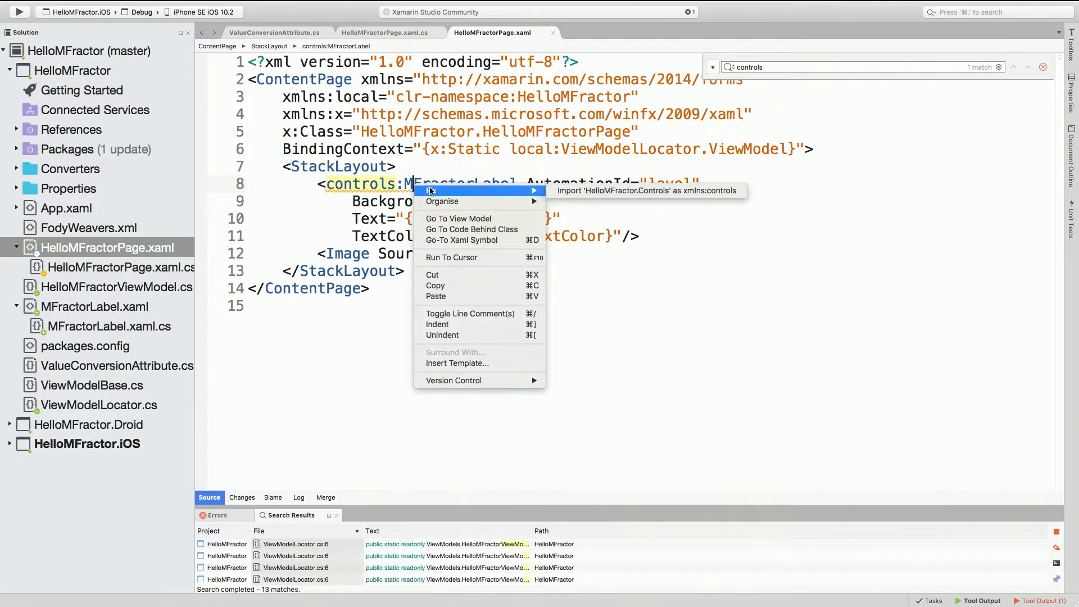
{"action": "left_click", "coordinate": [644, 191]}
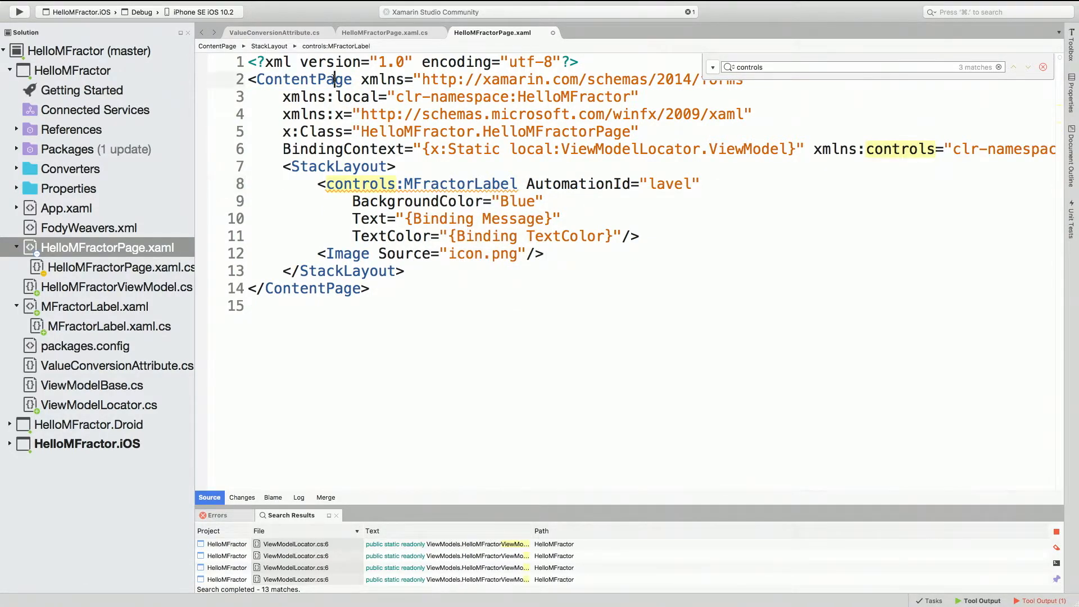
{"action": "right_click", "coordinate": [330, 79]}
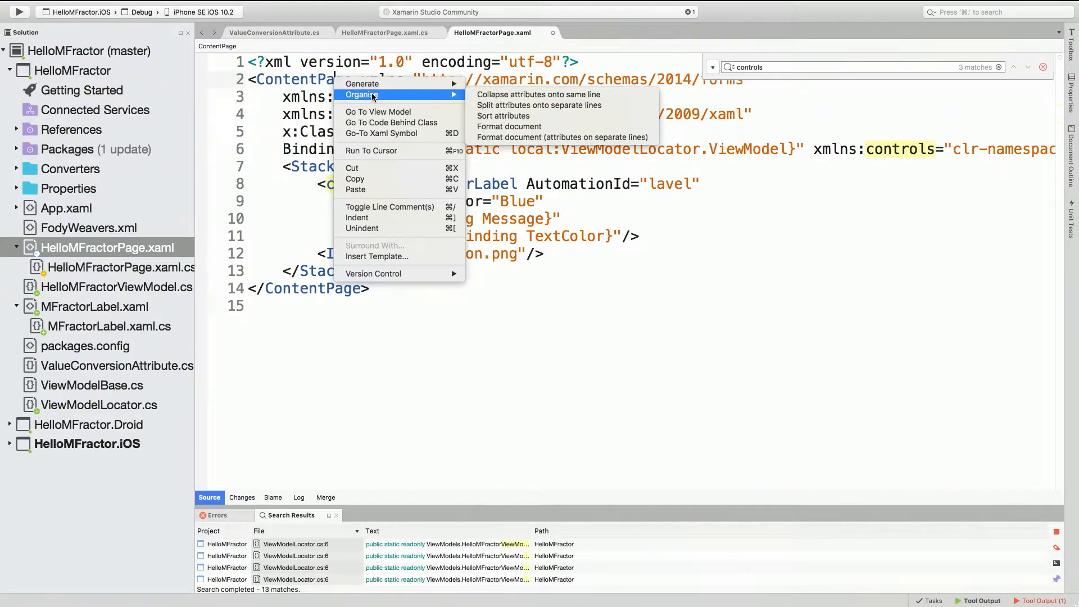
{"action": "mouse_move", "coordinate": [537, 150]}
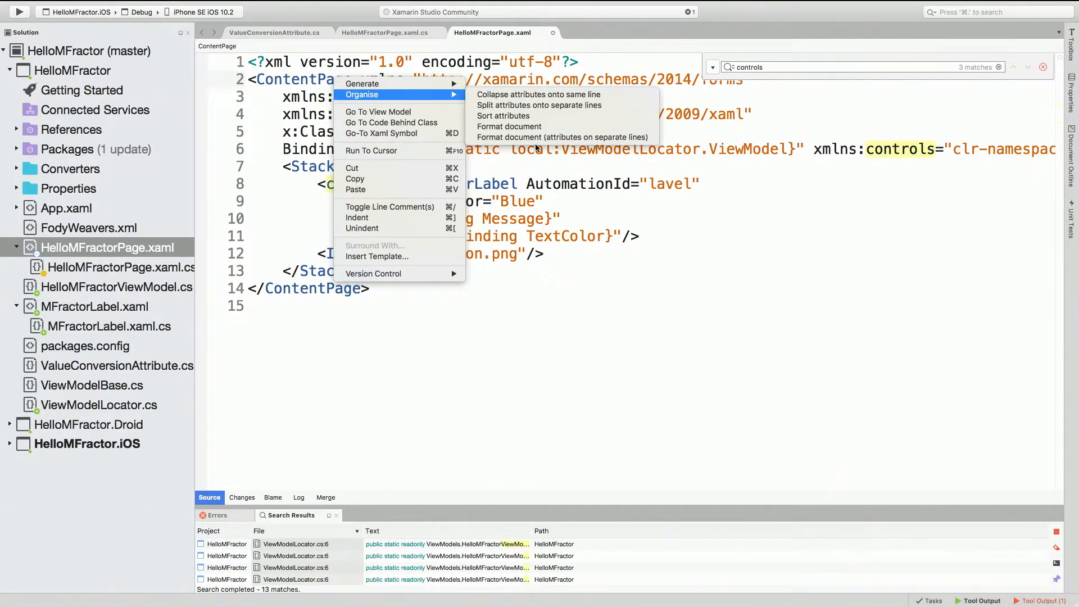
Step: Format the page XAML so each attribute sits on its own line
{"action": "left_click", "coordinate": [562, 137]}
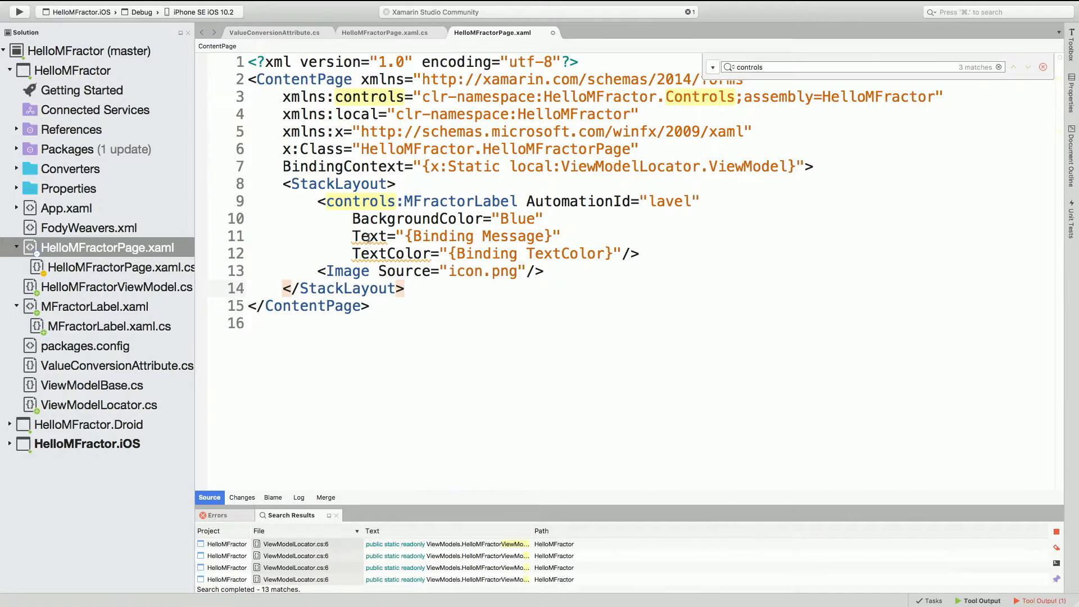
{"action": "mouse_move", "coordinate": [371, 235]}
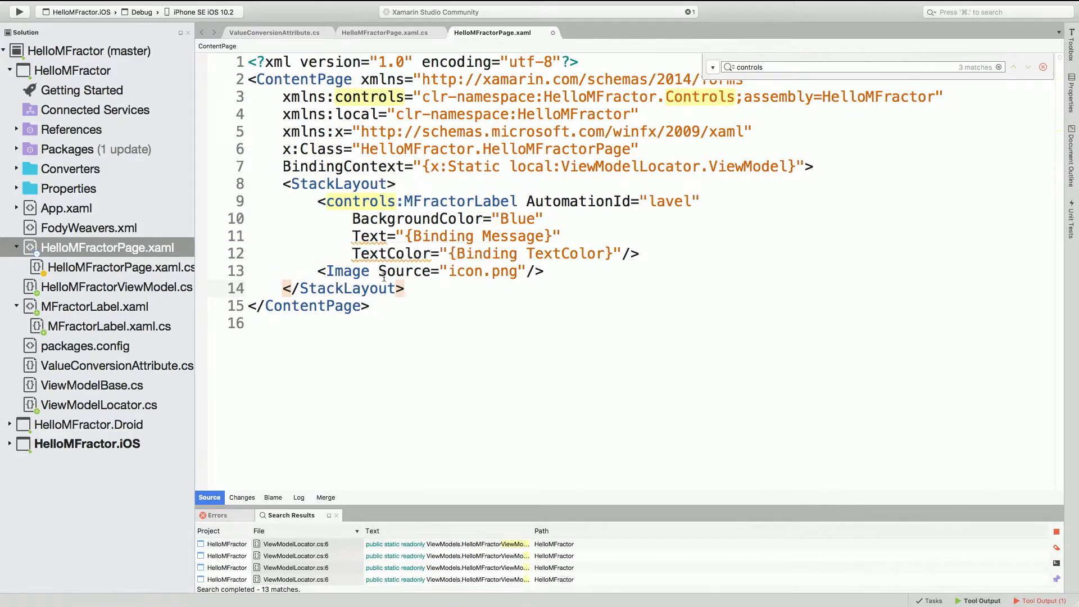
{"action": "mouse_move", "coordinate": [346, 270]}
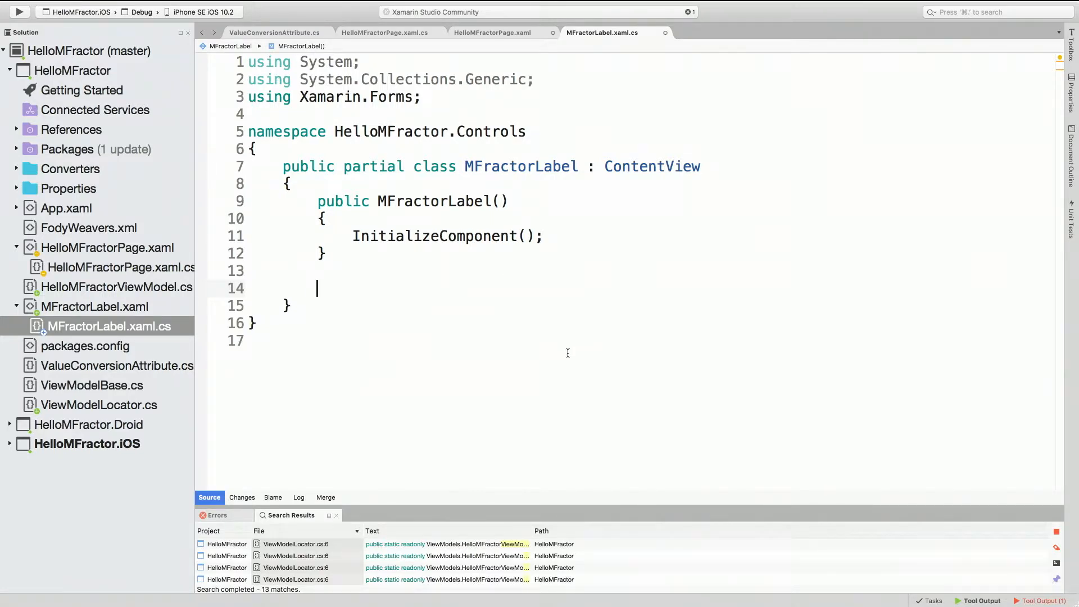
Step: Check the missing Text member flagged on MFractorLabel, then close MFractorLabel.xaml.cs
{"action": "left_click", "coordinate": [493, 32]}
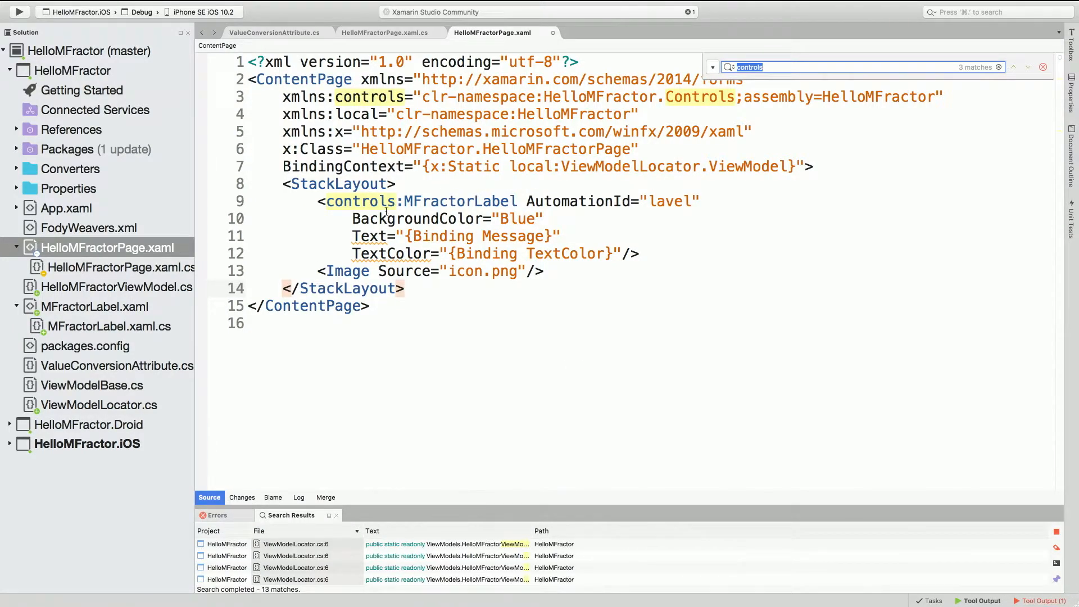
{"action": "mouse_move", "coordinate": [372, 236]}
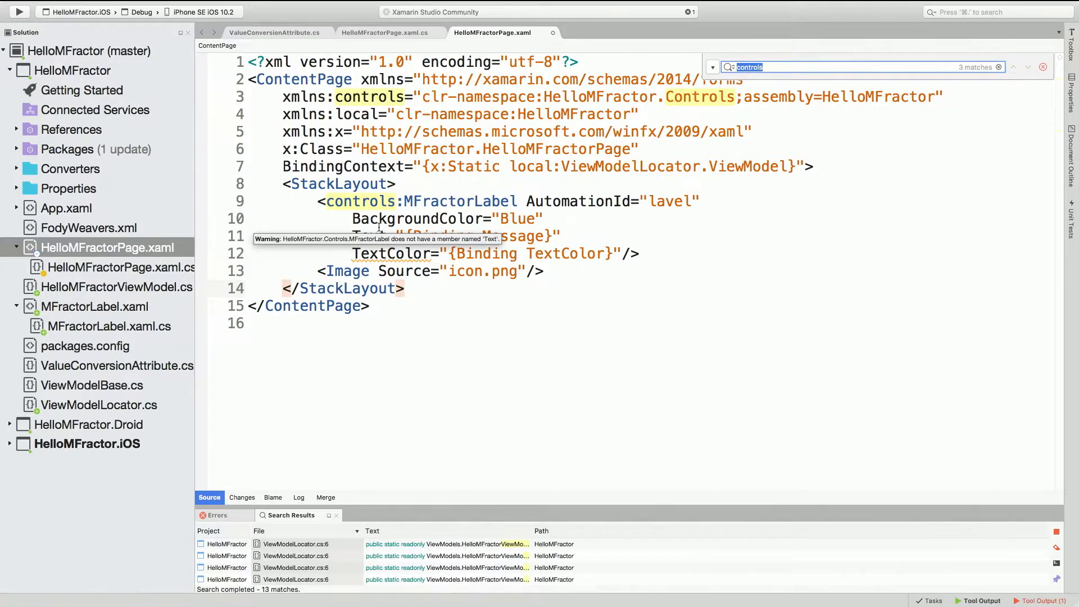
{"action": "left_click", "coordinate": [444, 324]}
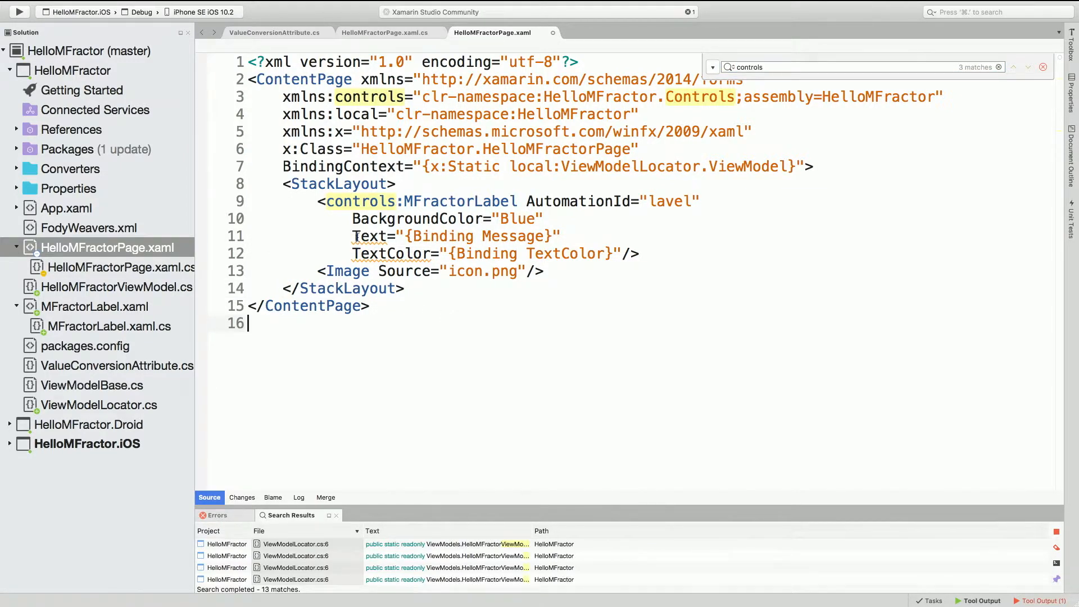
{"action": "right_click", "coordinate": [361, 236]}
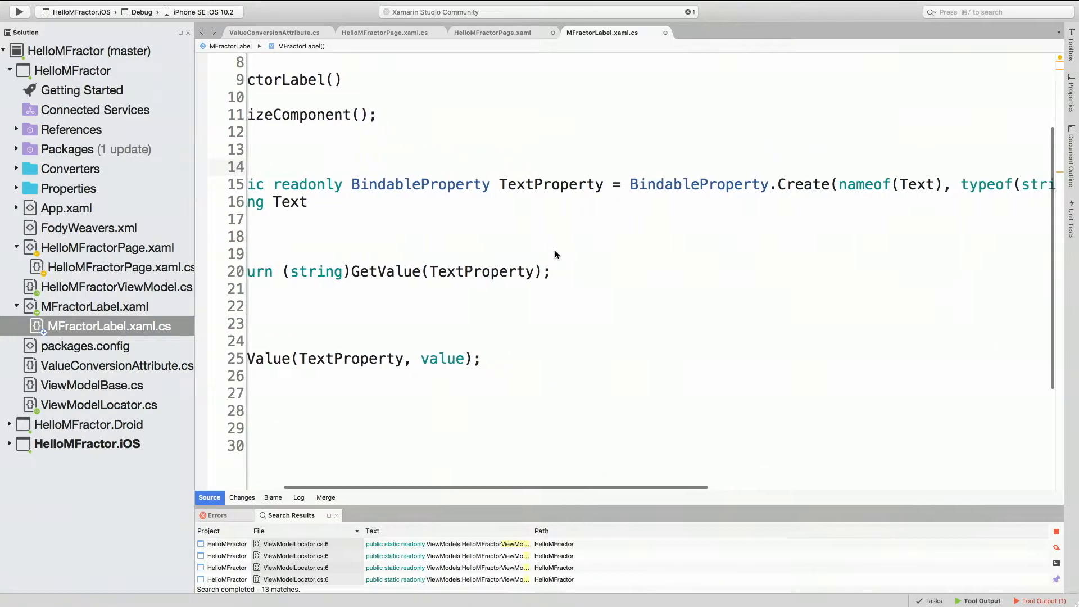
{"action": "scroll", "scroll_direction": "left", "scroll_amount": 3}
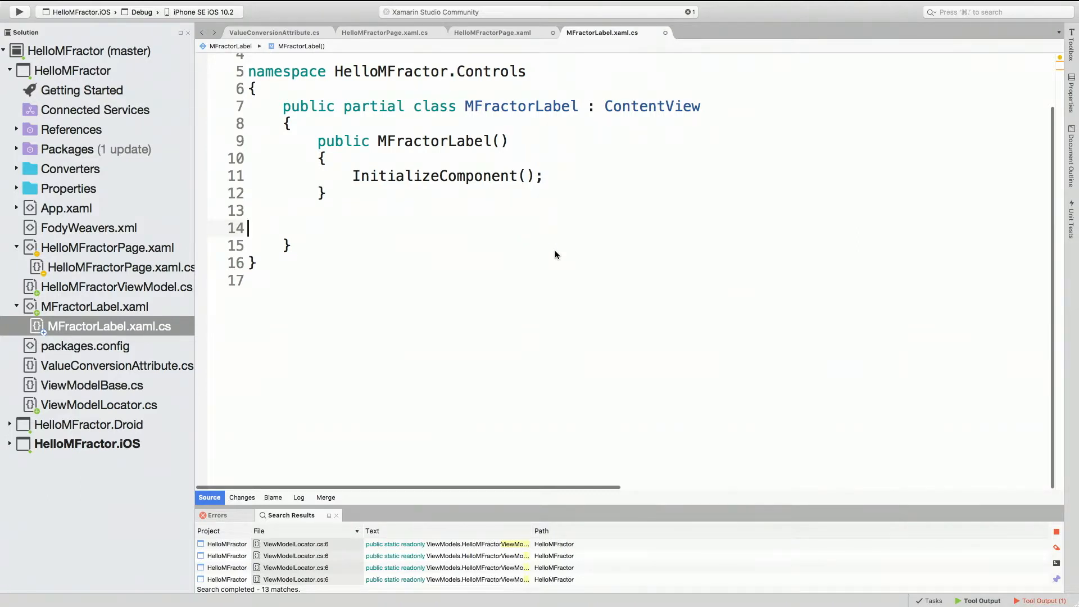
{"action": "left_click", "coordinate": [664, 33]}
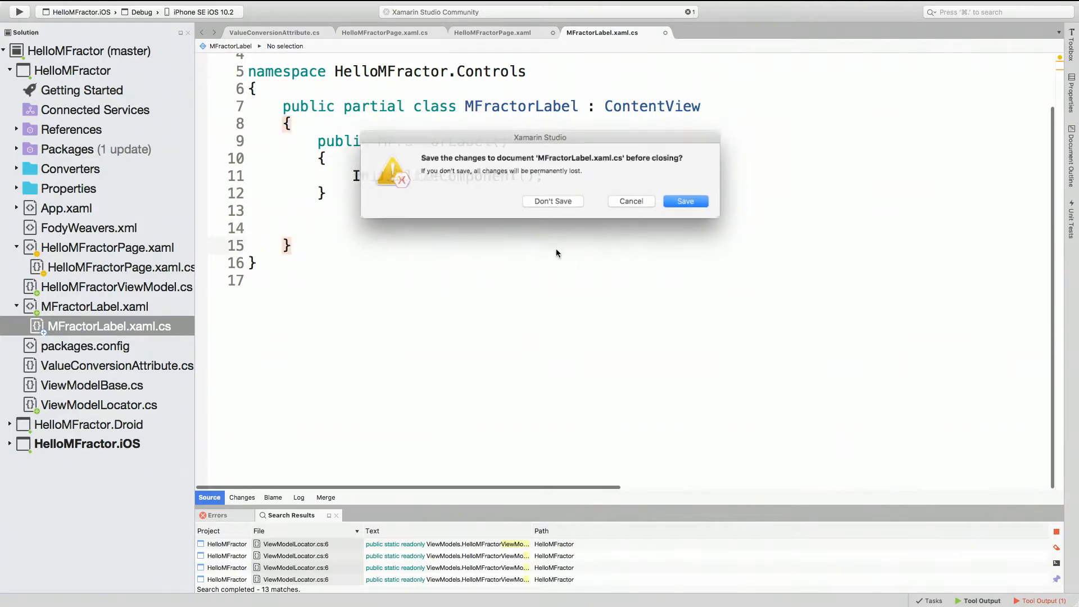
Step: Choose Don't Save to discard MFractorLabel.xaml.cs changes
{"action": "left_click", "coordinate": [552, 201]}
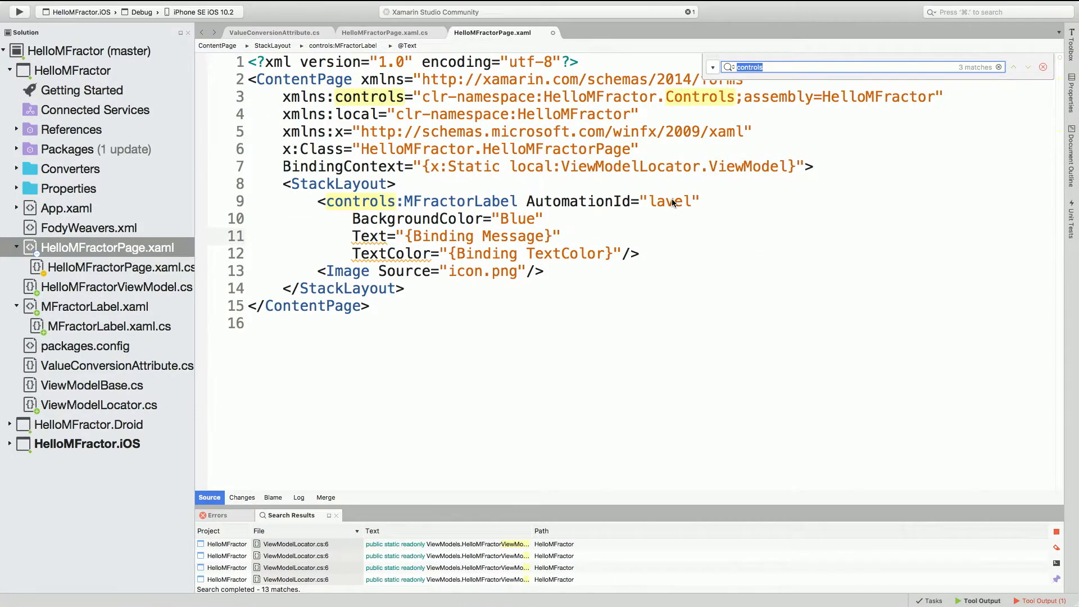
{"action": "mouse_move", "coordinate": [627, 227]}
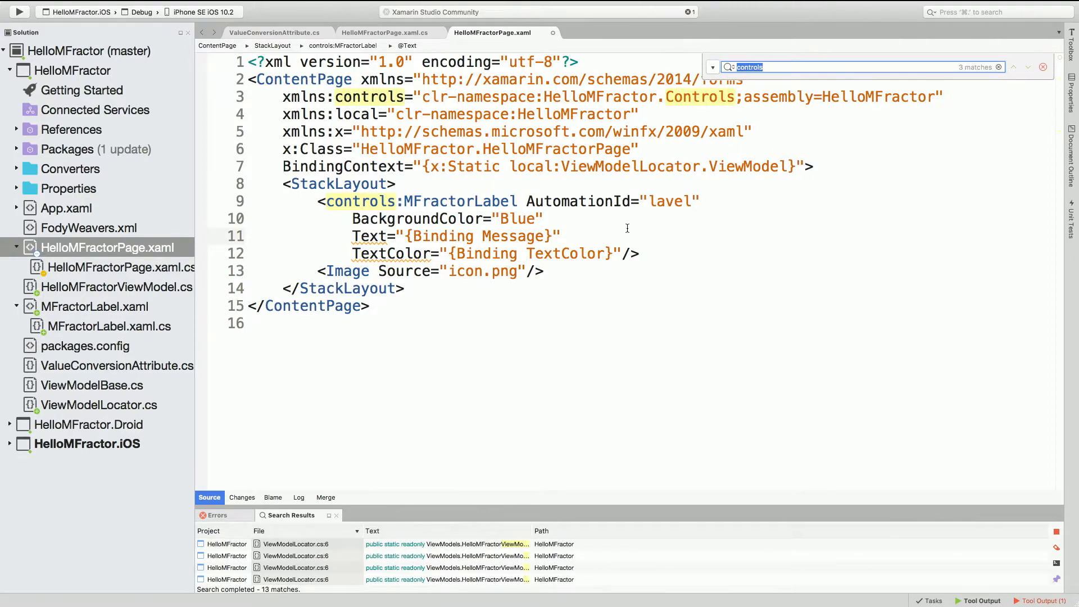
{"action": "mouse_move", "coordinate": [589, 363]}
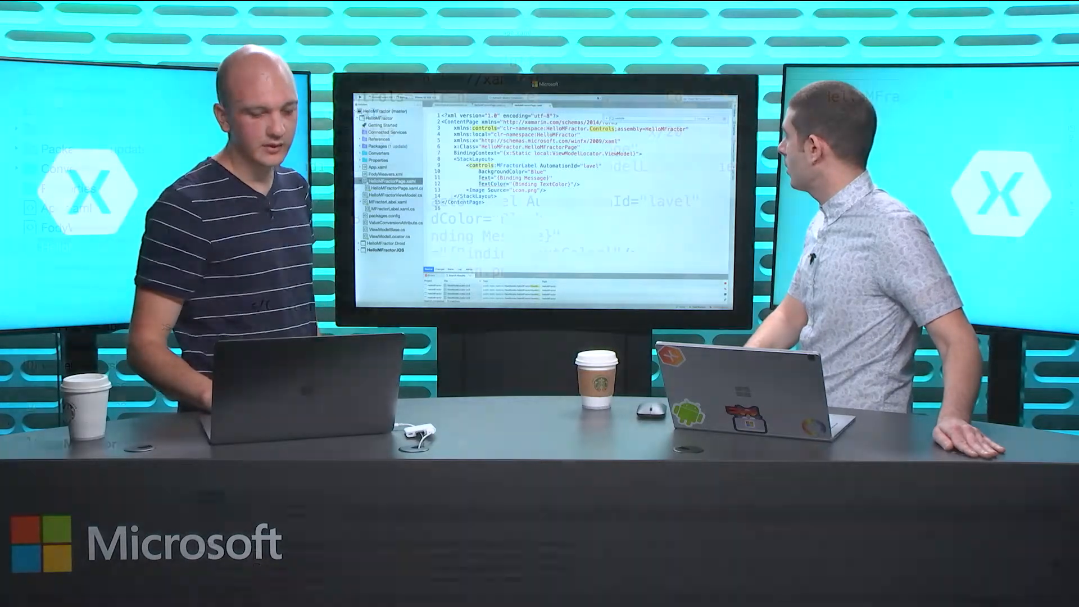
Step: Implement missing Text and TextColor members on MFractorLabel as bindable properties
{"action": "right_click", "coordinate": [344, 200]}
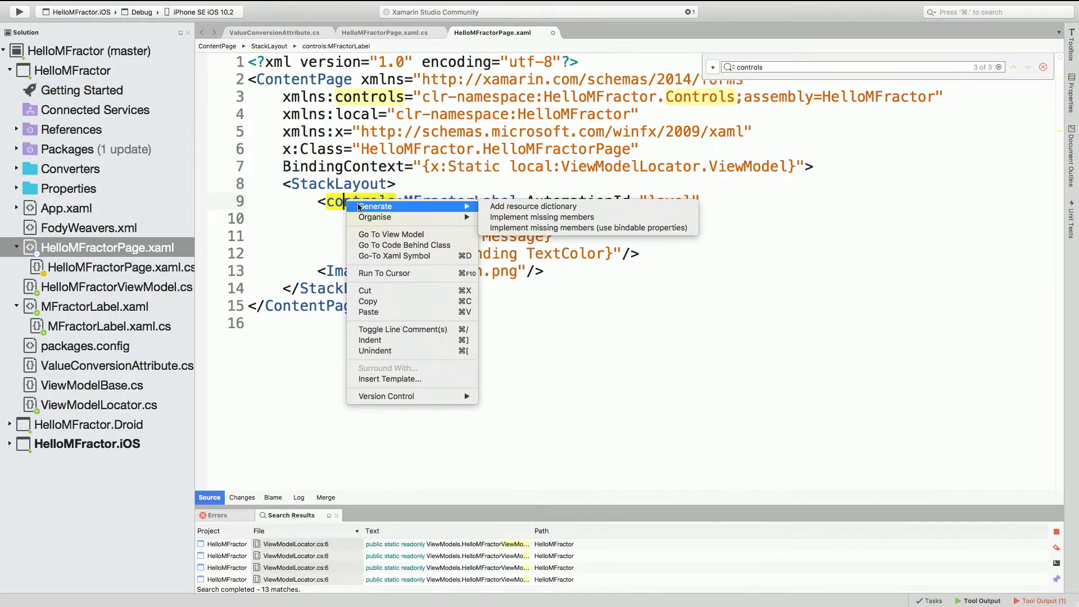
{"action": "mouse_move", "coordinate": [533, 206]}
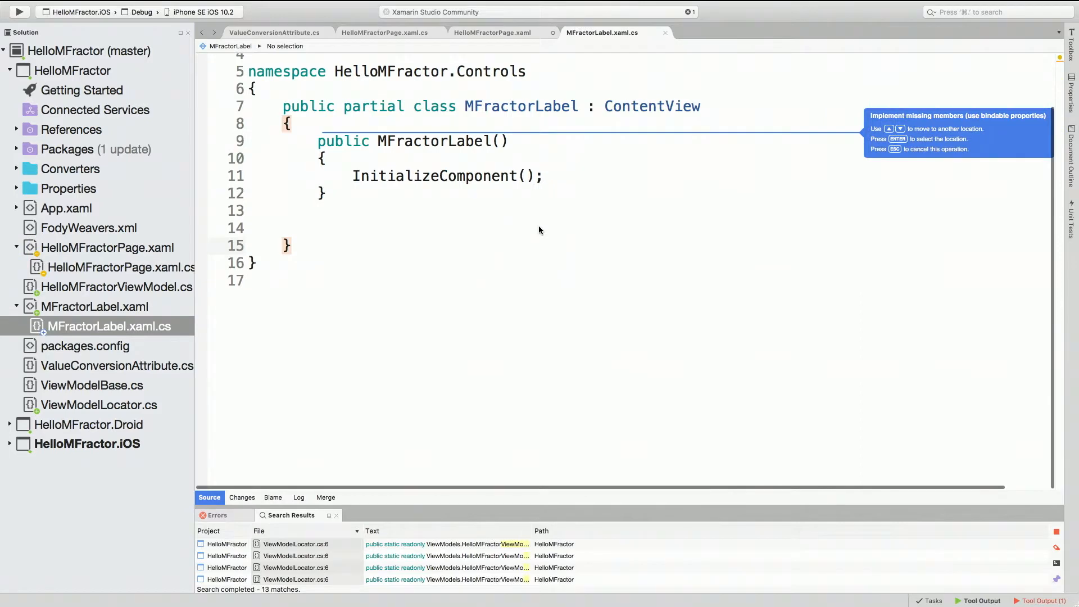
{"action": "scroll", "scroll_direction": "down", "scroll_amount": 3}
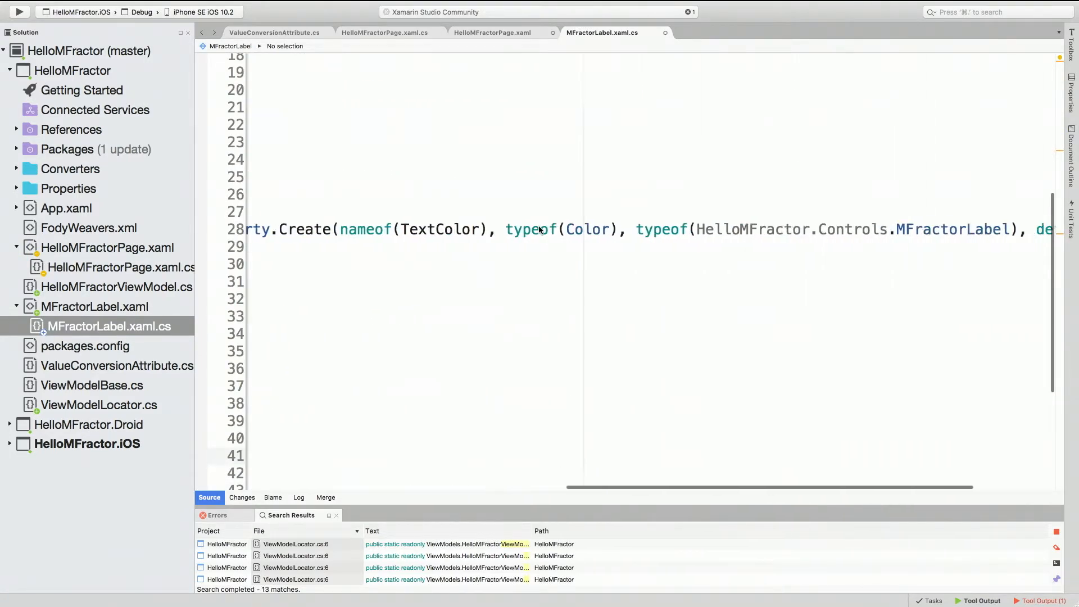
{"action": "scroll", "scroll_direction": "up", "scroll_amount": 3}
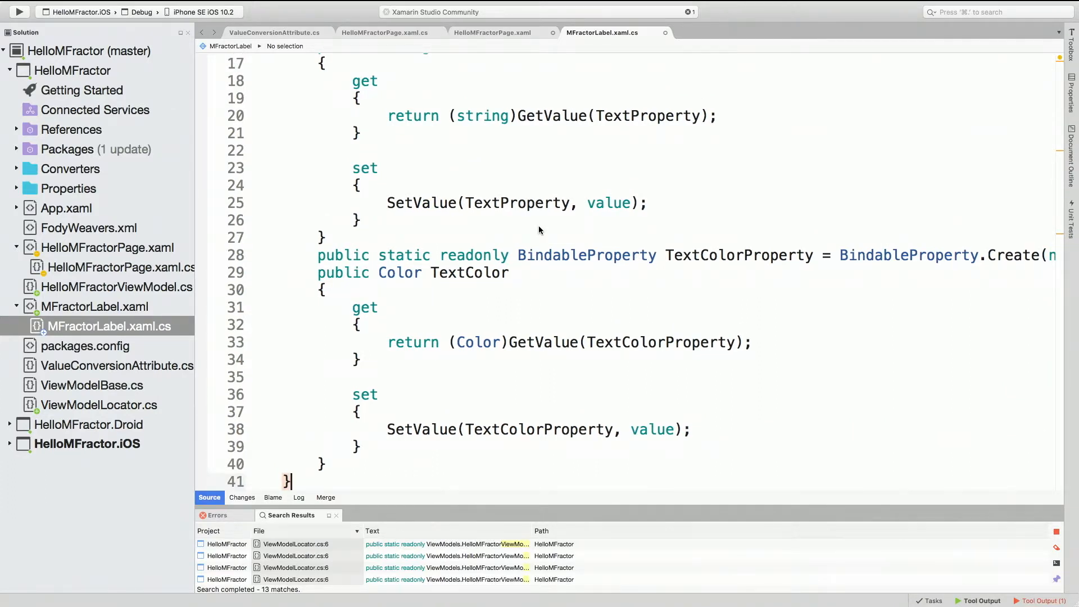
{"action": "left_click", "coordinate": [448, 236]}
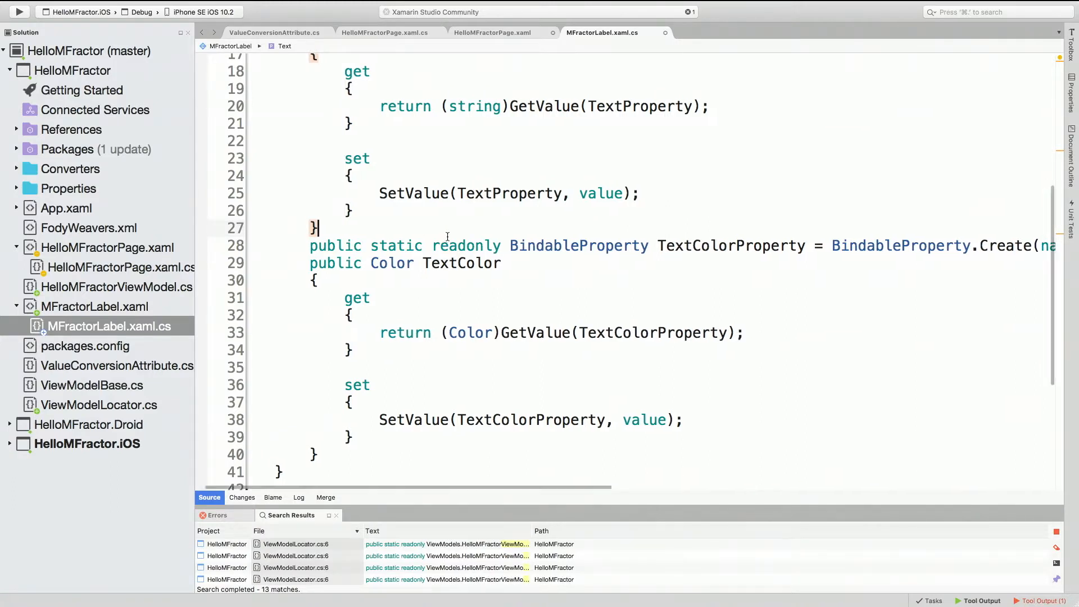
{"action": "scroll", "scroll_direction": "right", "scroll_amount": 3}
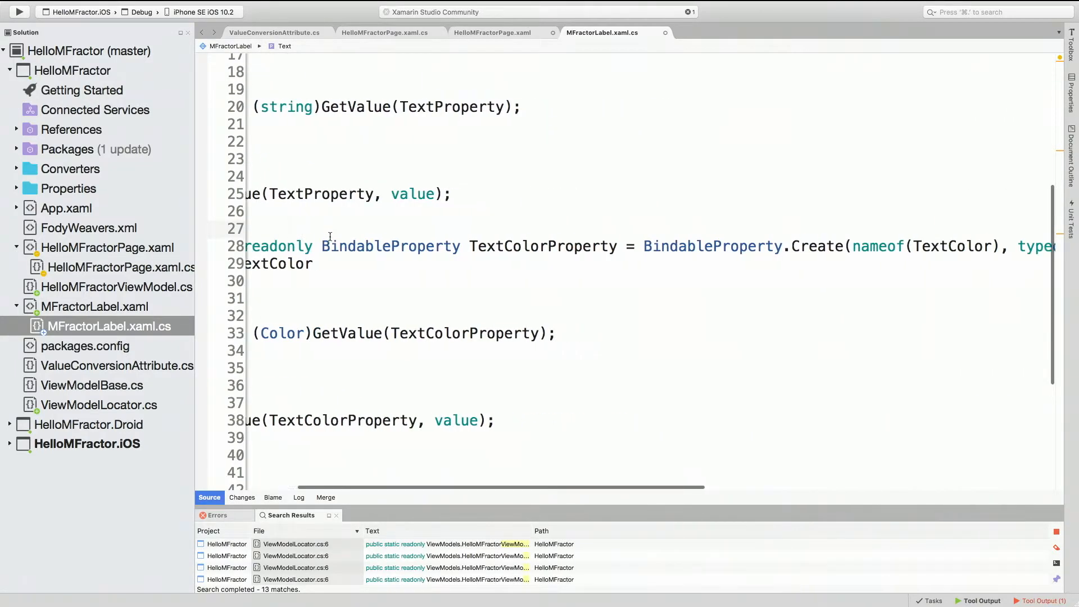
{"action": "double_click", "coordinate": [690, 245]}
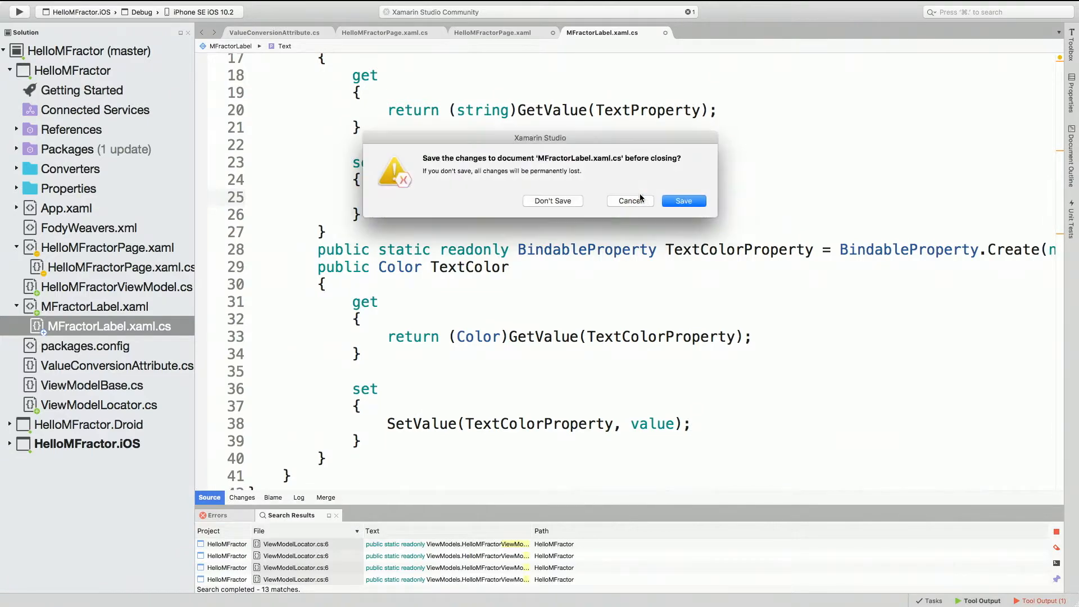
Step: Close MFractorLabel.xaml.cs without saving and return to the end of HelloMFractorPage.xaml
{"action": "left_click", "coordinate": [552, 200]}
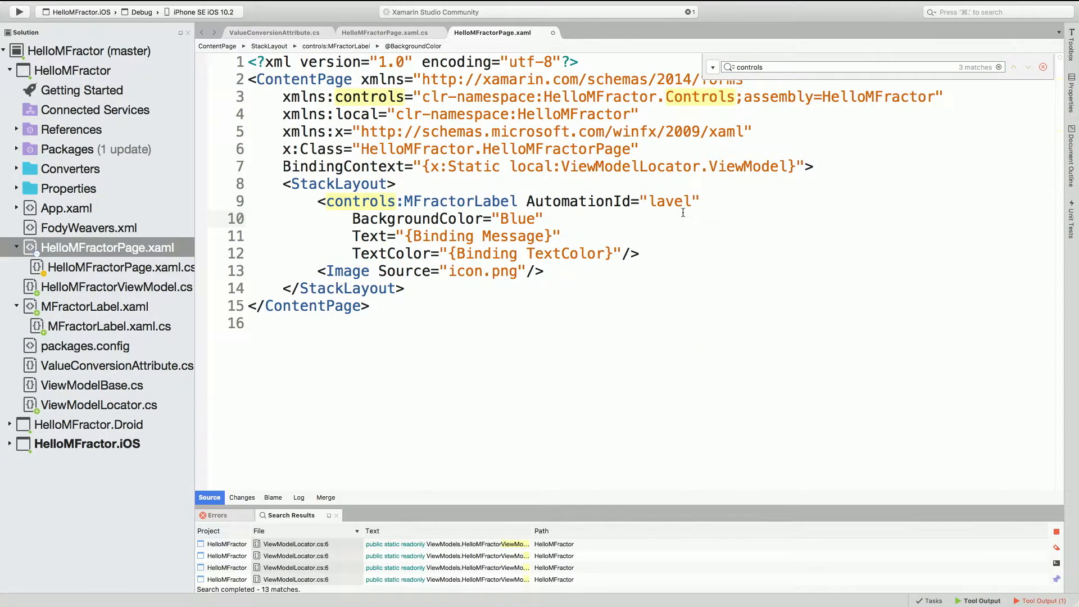
{"action": "mouse_move", "coordinate": [371, 236]}
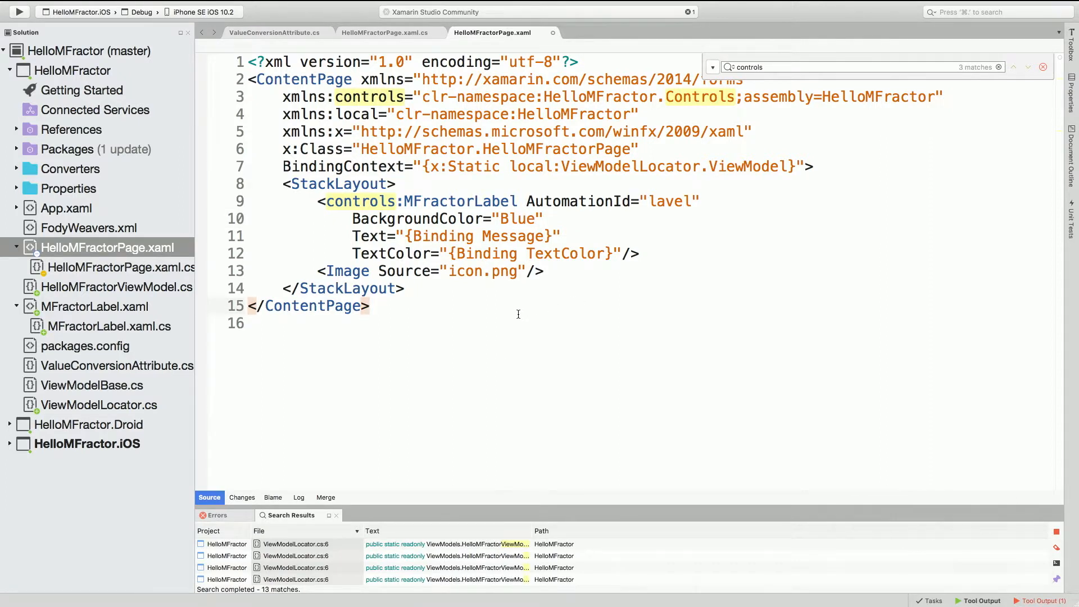
{"action": "left_click", "coordinate": [369, 306]}
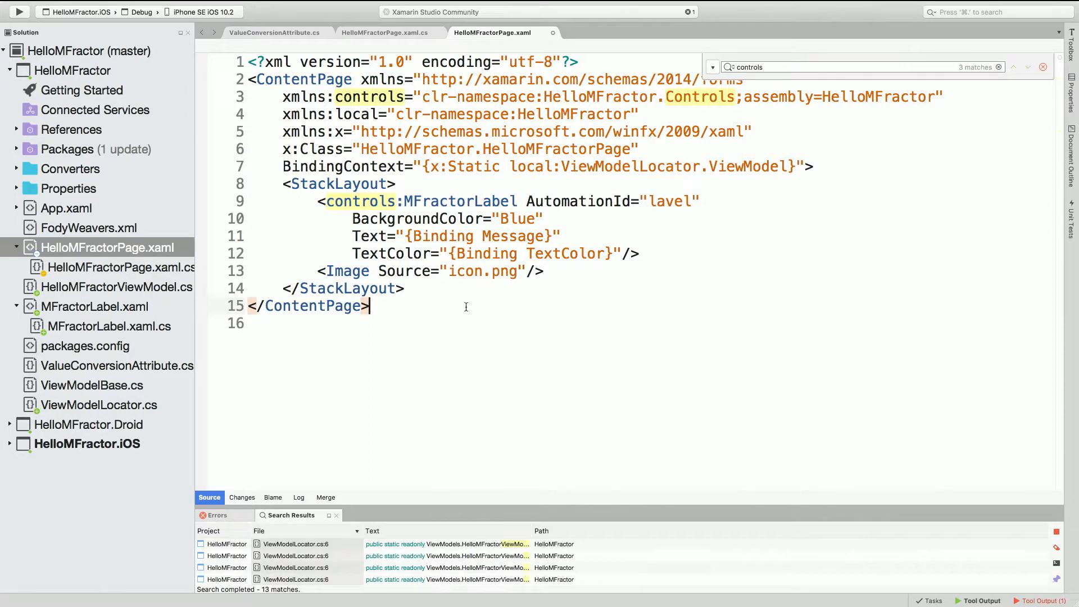
{"action": "left_click", "coordinate": [441, 159]}
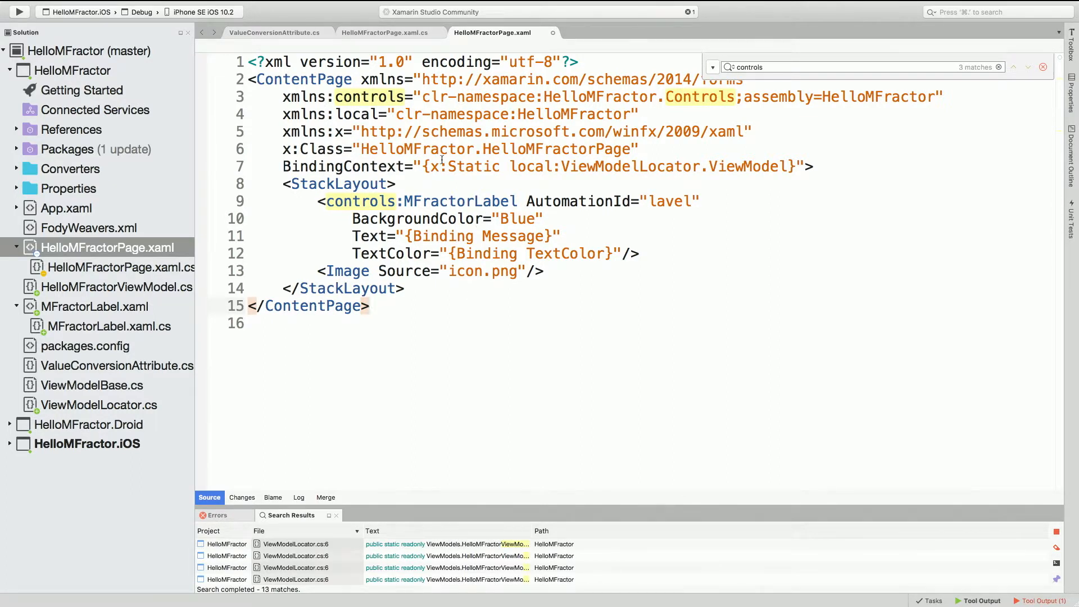
{"action": "mouse_move", "coordinate": [303, 78]}
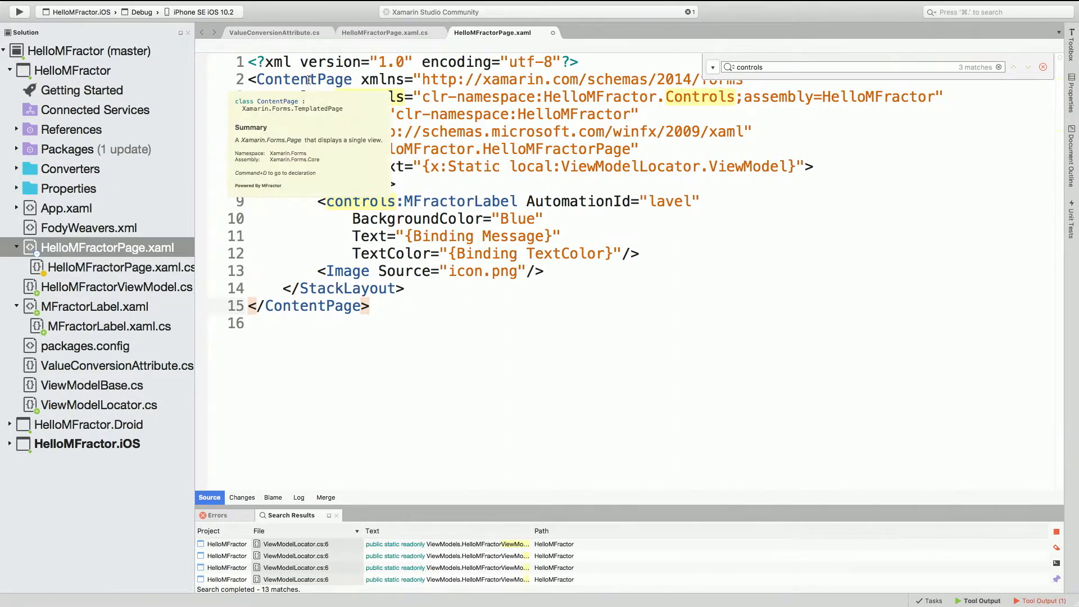
Step: Add a ResourceDictionary to ContentPage.Resources containing a <local:StringToBoolConverter /> element
{"action": "right_click", "coordinate": [309, 79]}
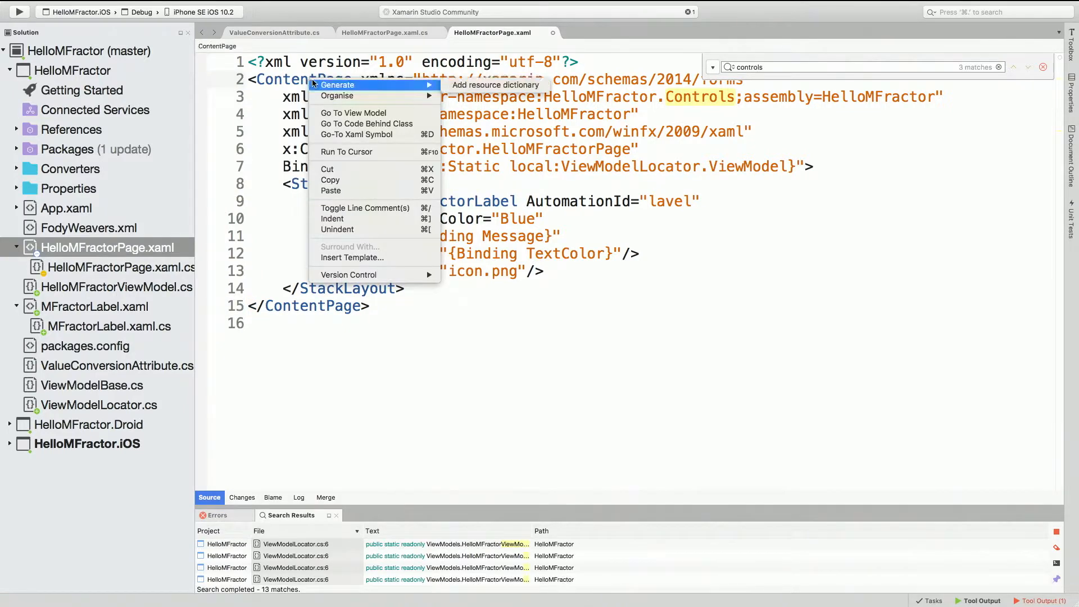
{"action": "left_click", "coordinate": [495, 85]}
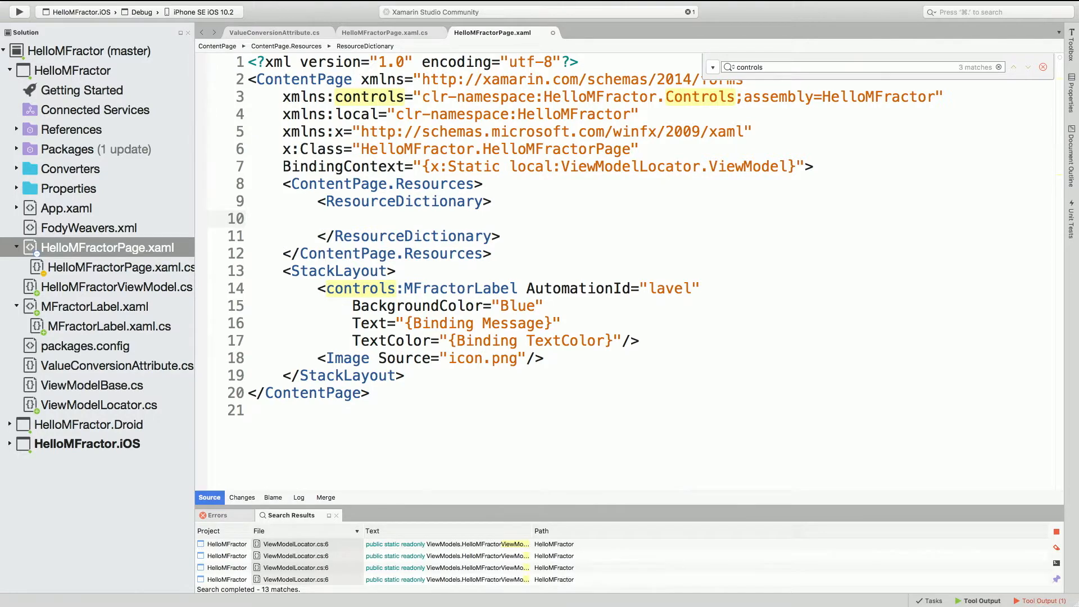
{"action": "type", "text": "<\\"}
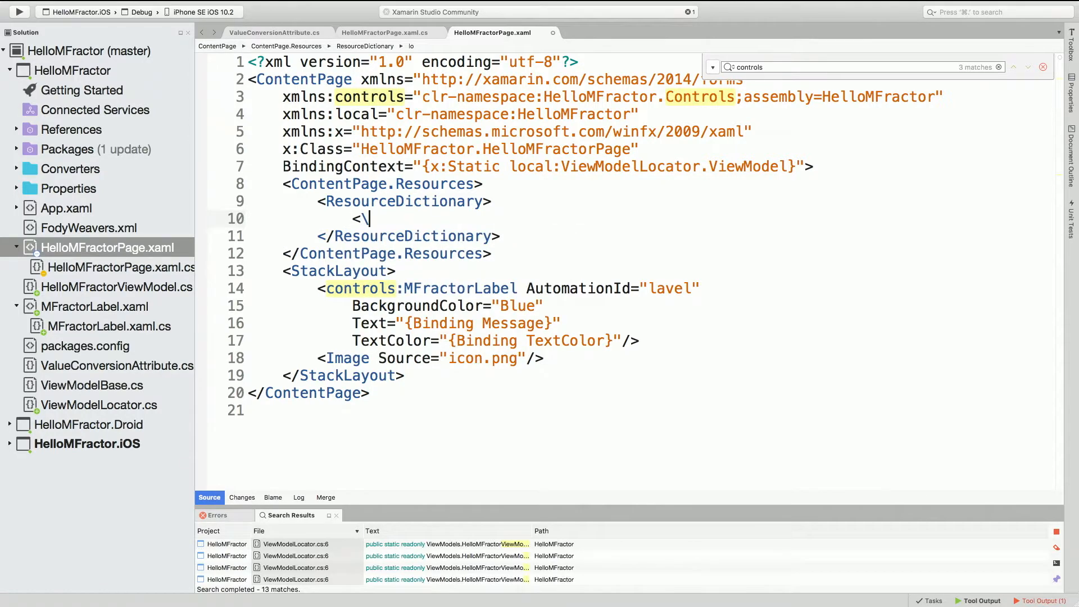
{"action": "type", "text": "co"}
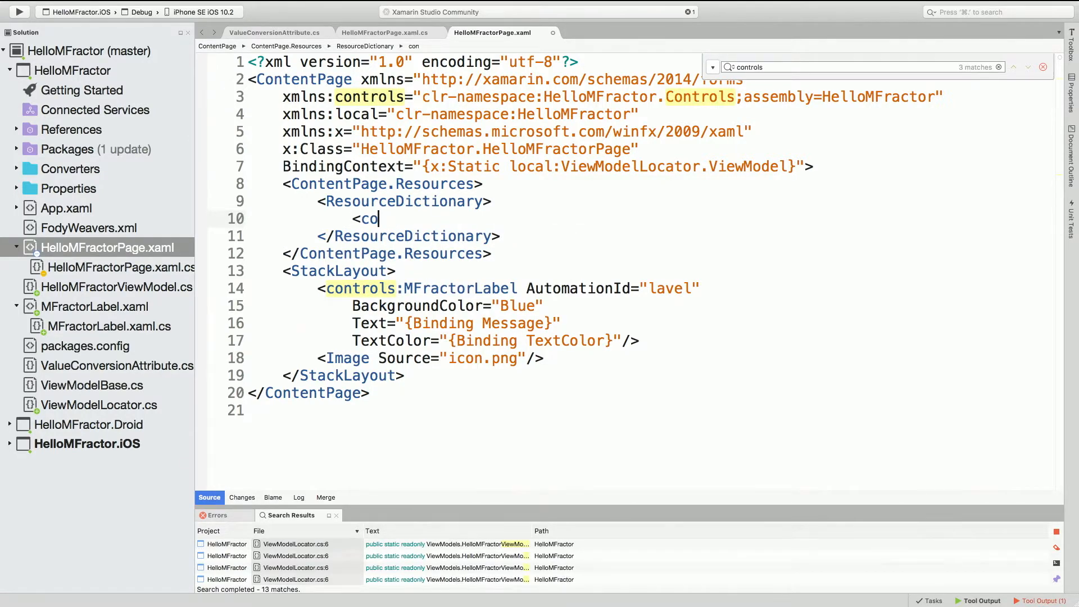
{"action": "type", "text": "local:"}
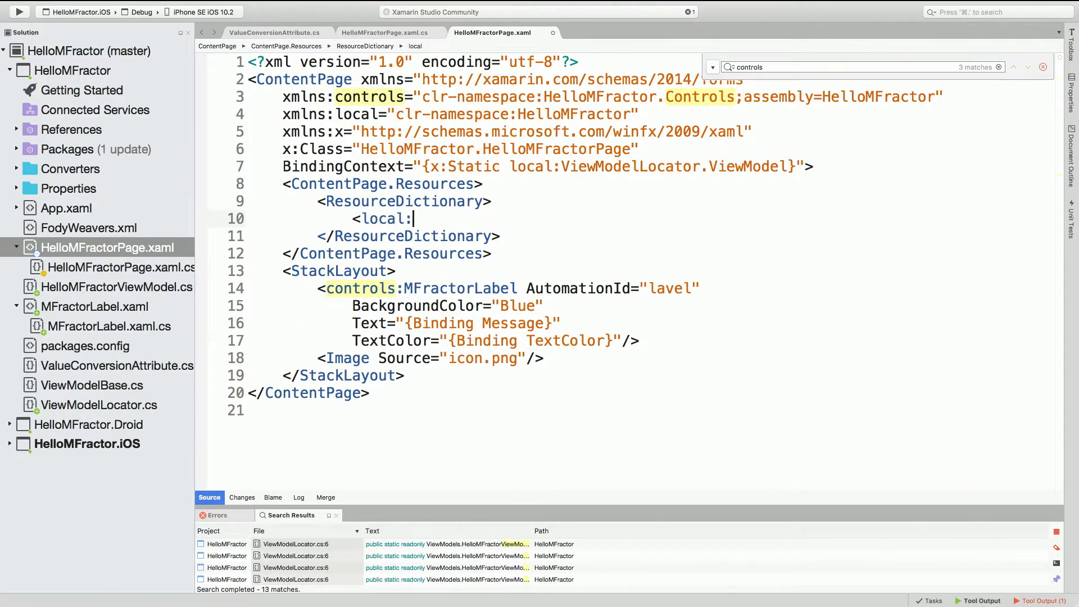
{"action": "type", "text": "StringToBoolCon"}
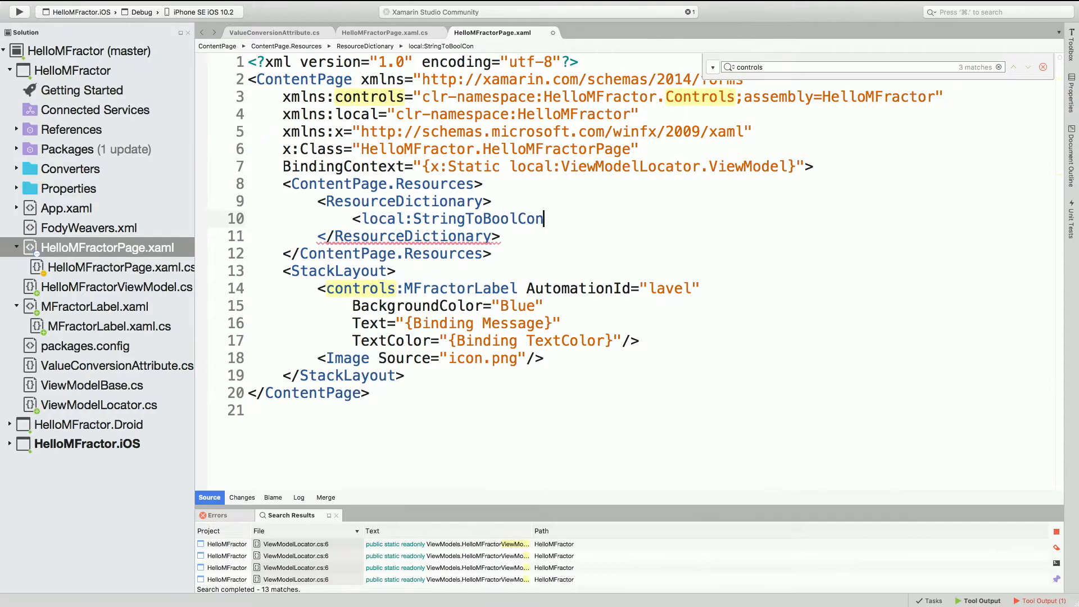
{"action": "type", "text": "verter />"}
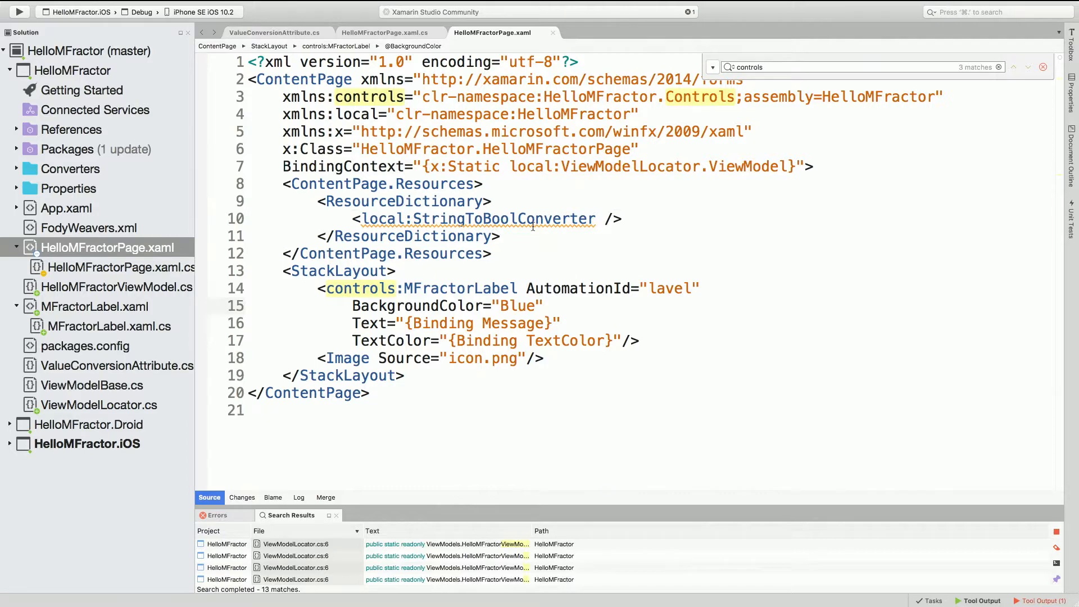
{"action": "mouse_move", "coordinate": [523, 220]}
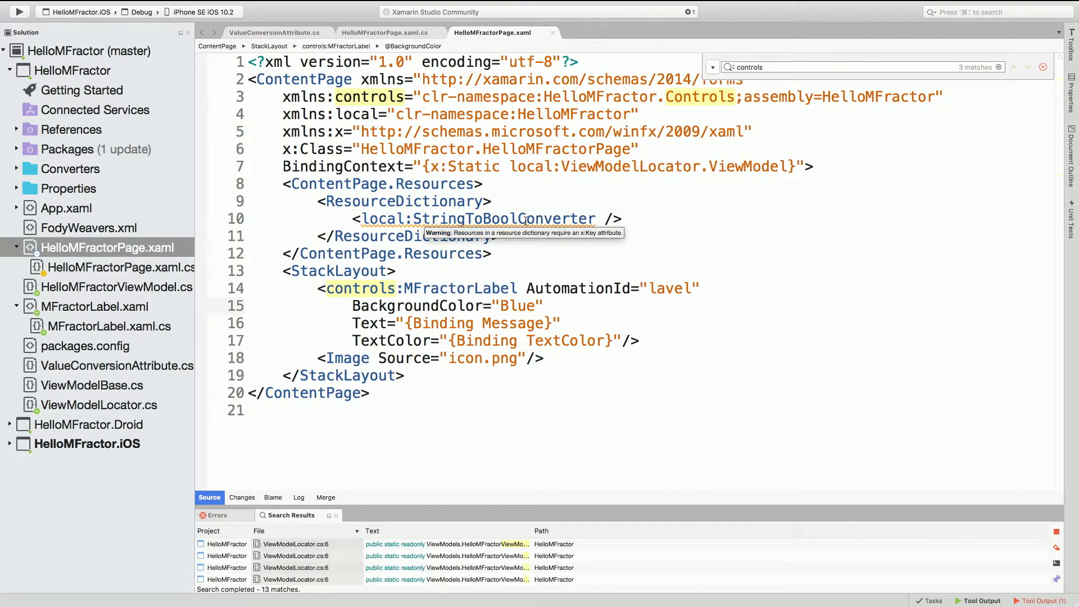
Step: Apply code fixes to key the resource stringToBoolConverter and generate StringToBoolConverter.cs
{"action": "left_click", "coordinate": [545, 306]}
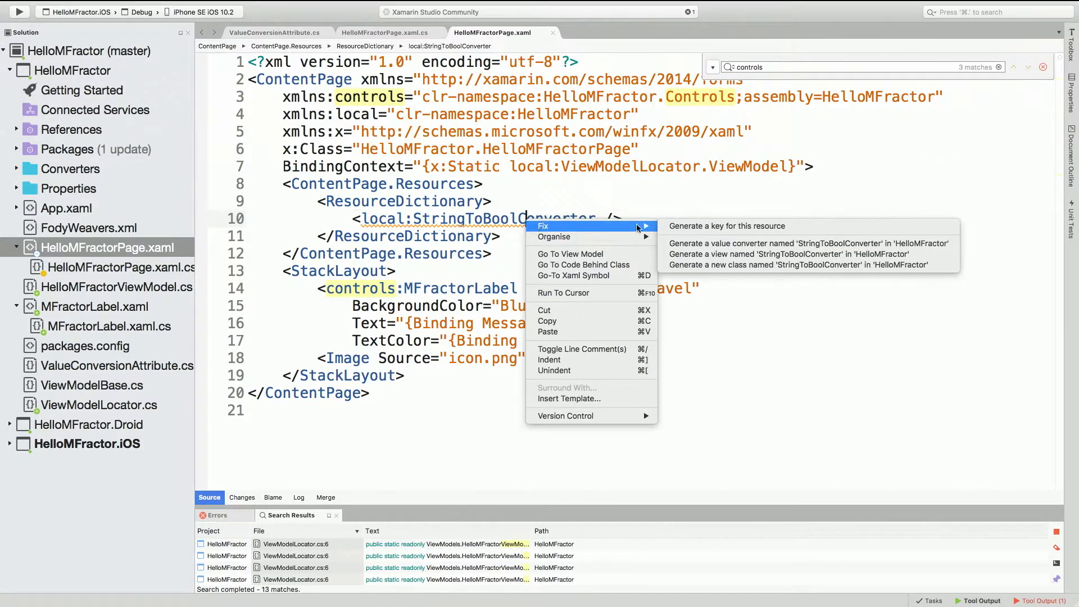
{"action": "left_click", "coordinate": [726, 226]}
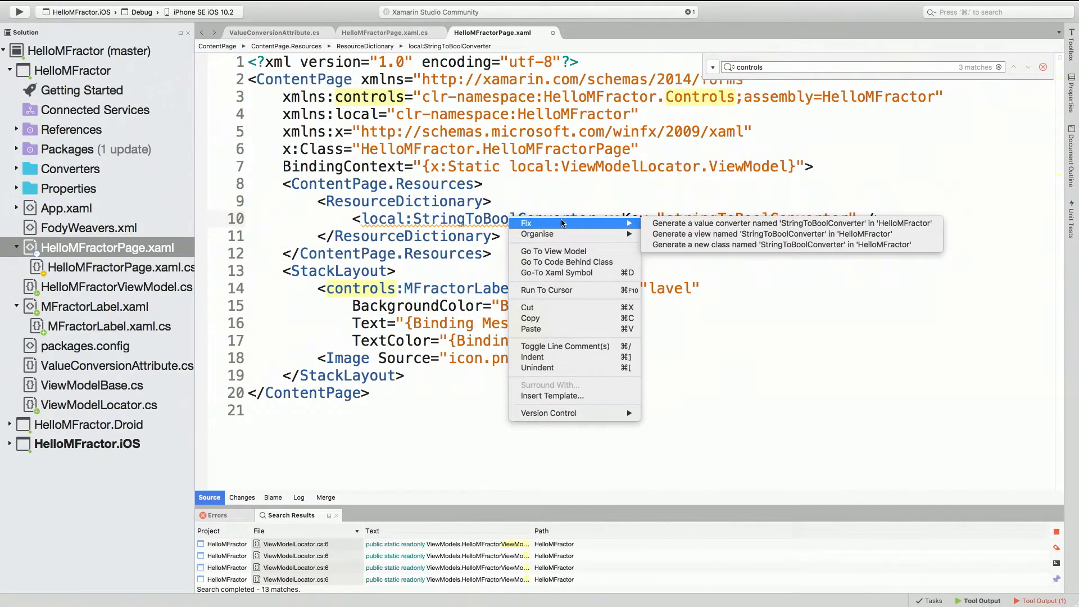
{"action": "mouse_move", "coordinate": [787, 223]}
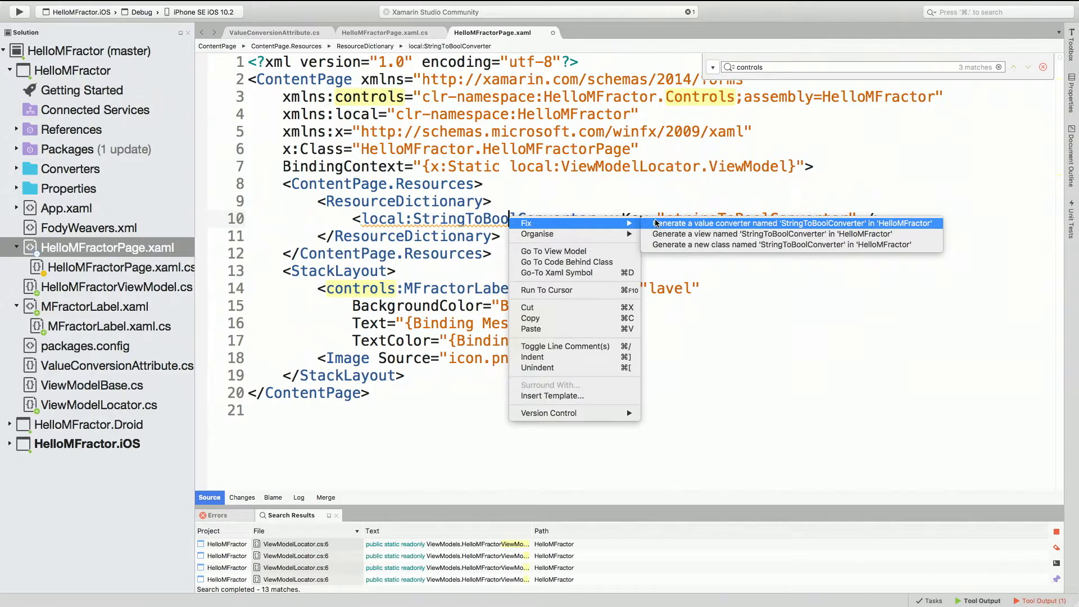
{"action": "mouse_move", "coordinate": [680, 227]}
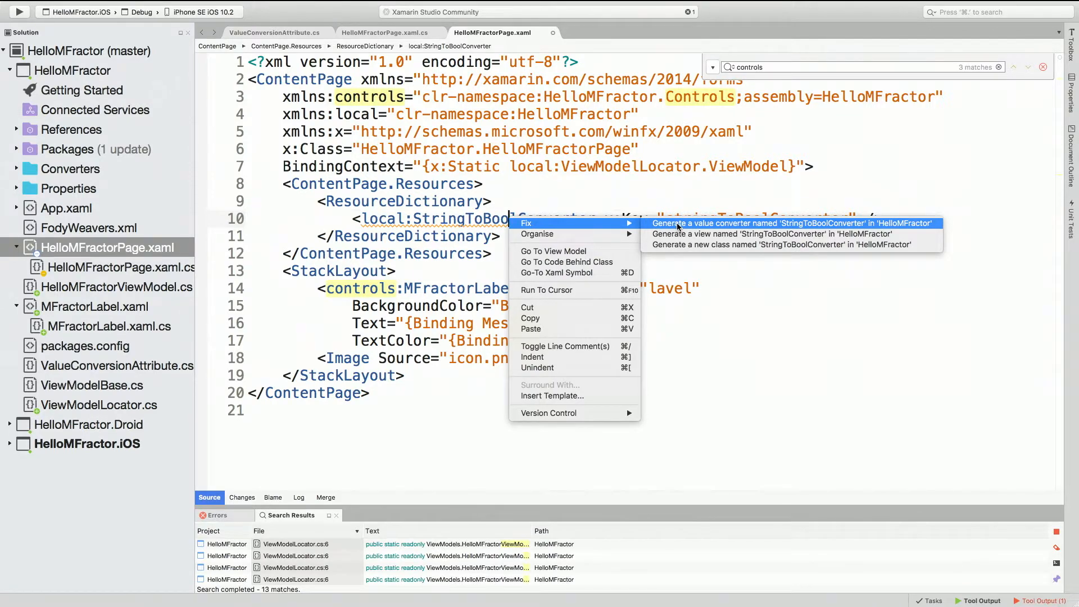
{"action": "left_click", "coordinate": [789, 223]}
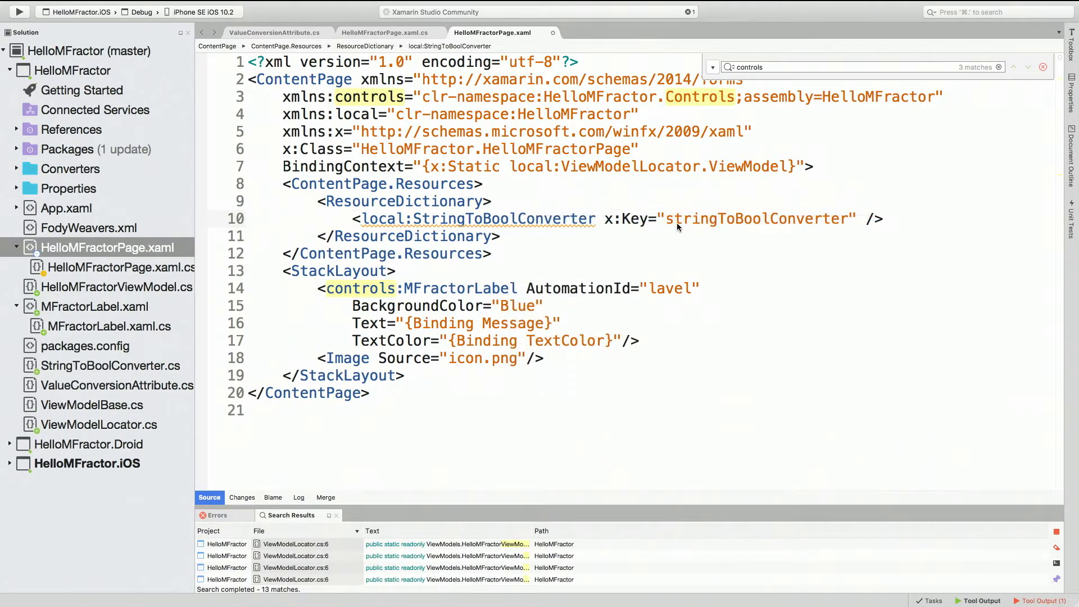
Step: Make Convert return string.IsNullOrEmpty((string)value), then reopen ValueConversionAttribute.cs
{"action": "left_click", "coordinate": [109, 365]}
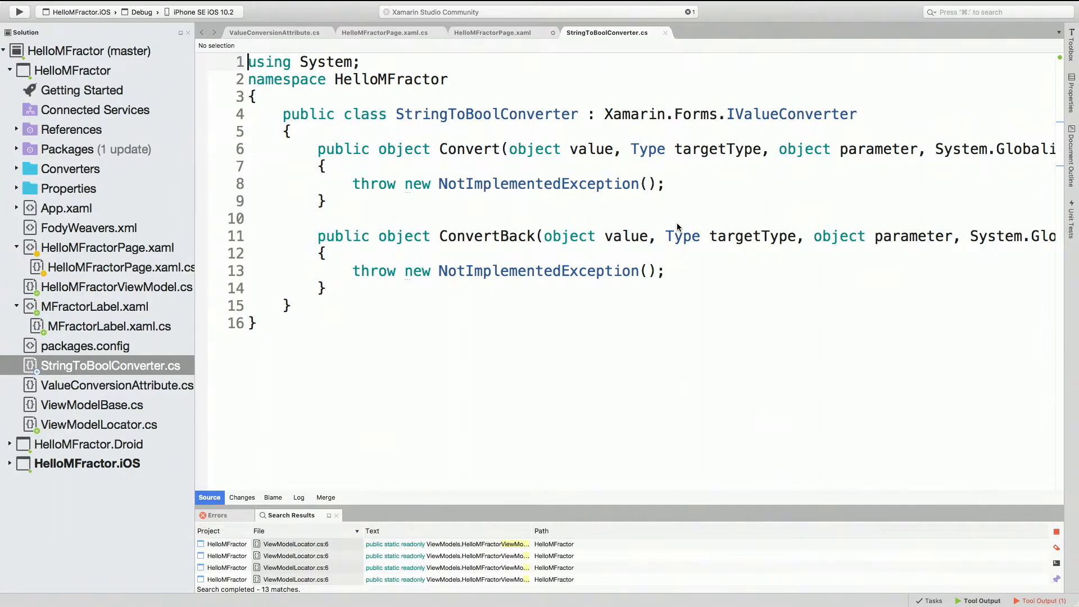
{"action": "mouse_move", "coordinate": [674, 178]}
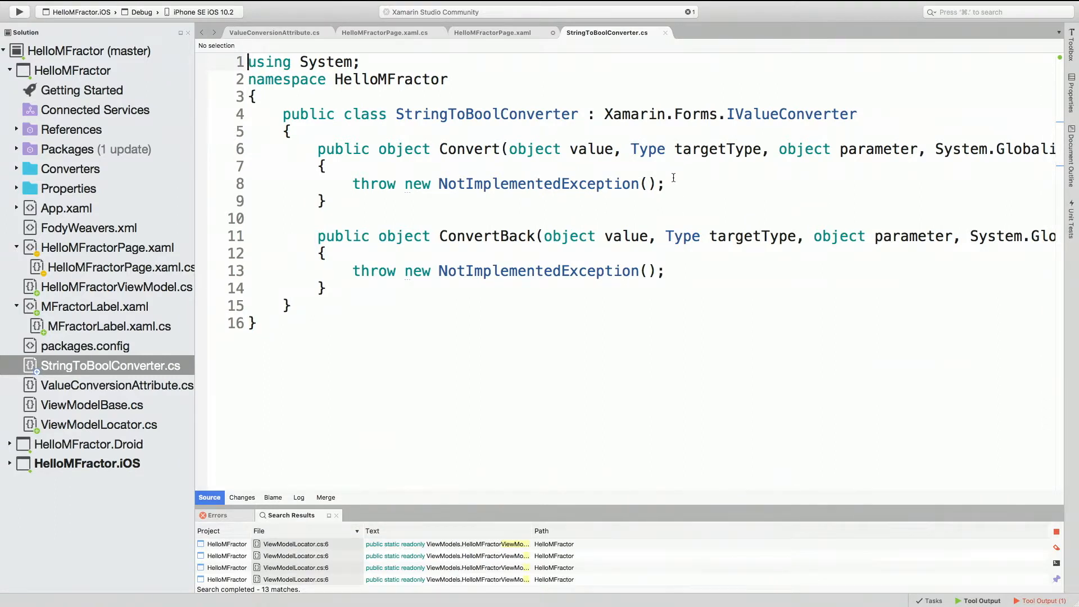
{"action": "type", "text": "return"}
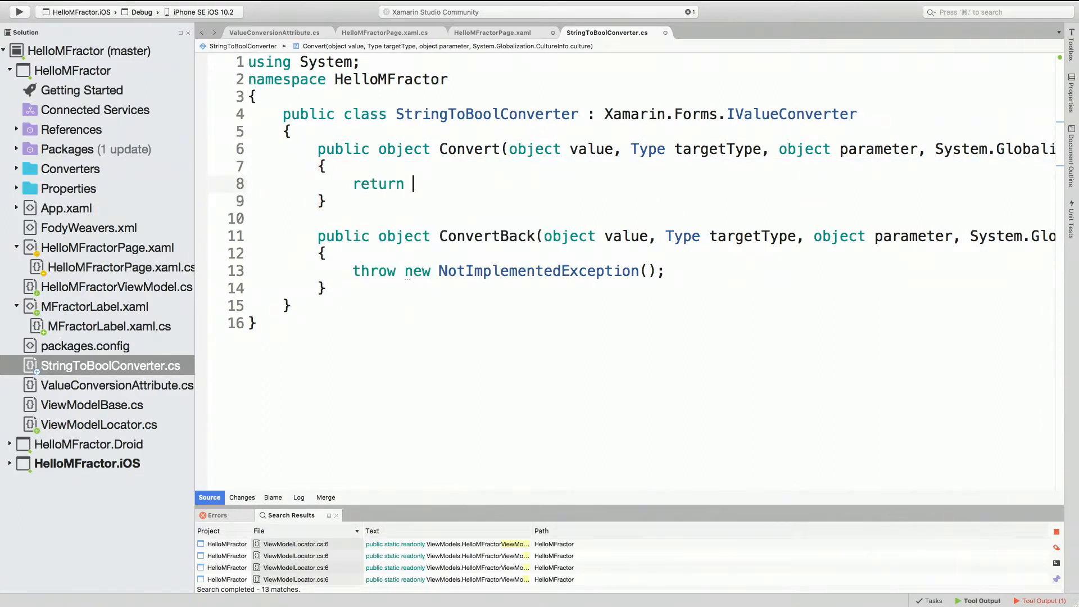
{"action": "type", "text": "string.isnu"}
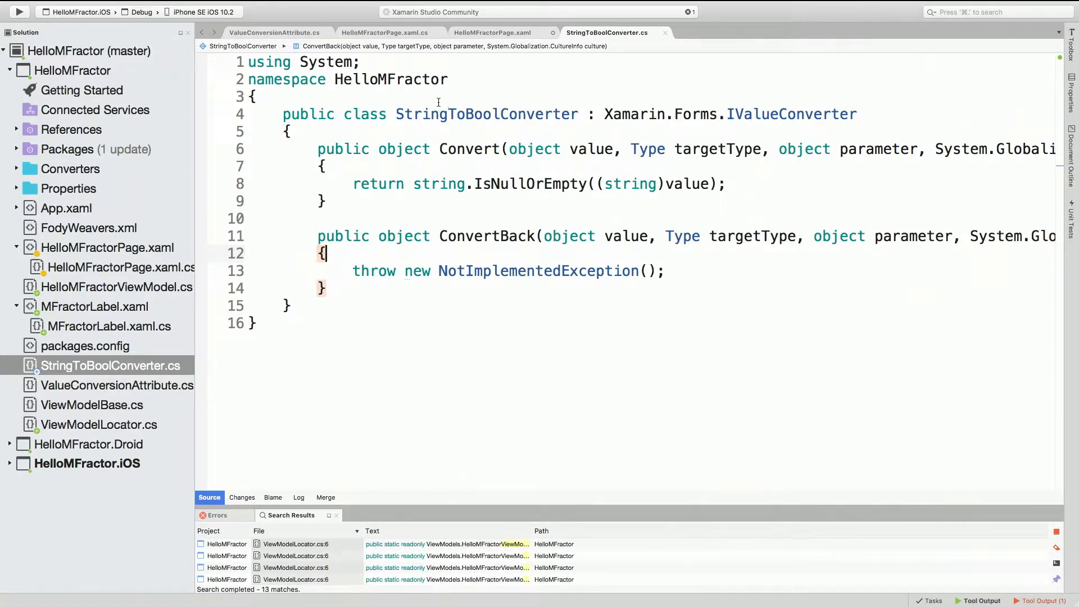
{"action": "left_click", "coordinate": [492, 32]}
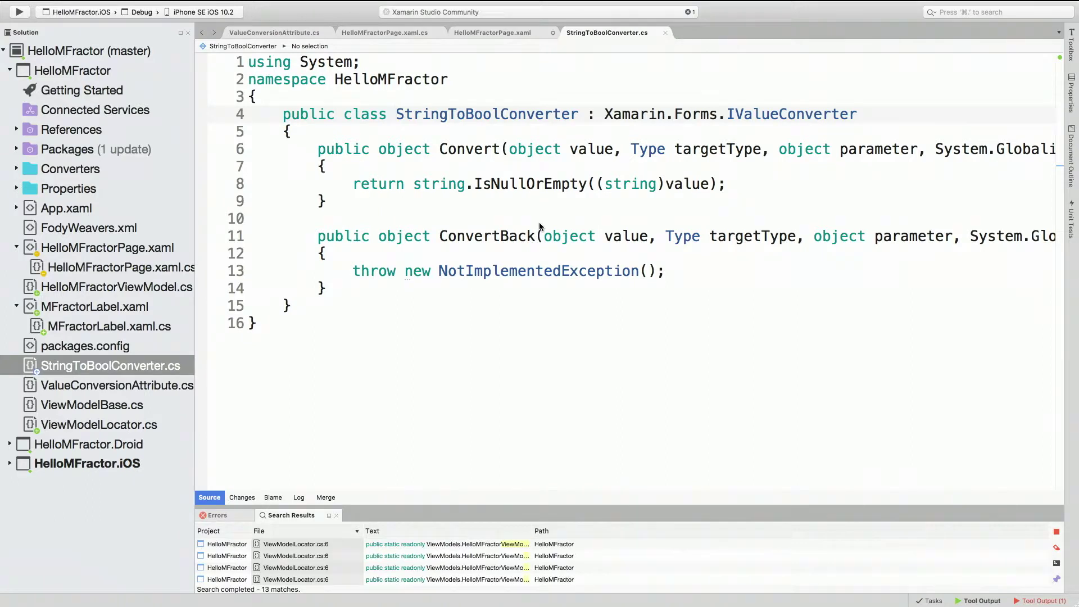
{"action": "mouse_move", "coordinate": [540, 184]}
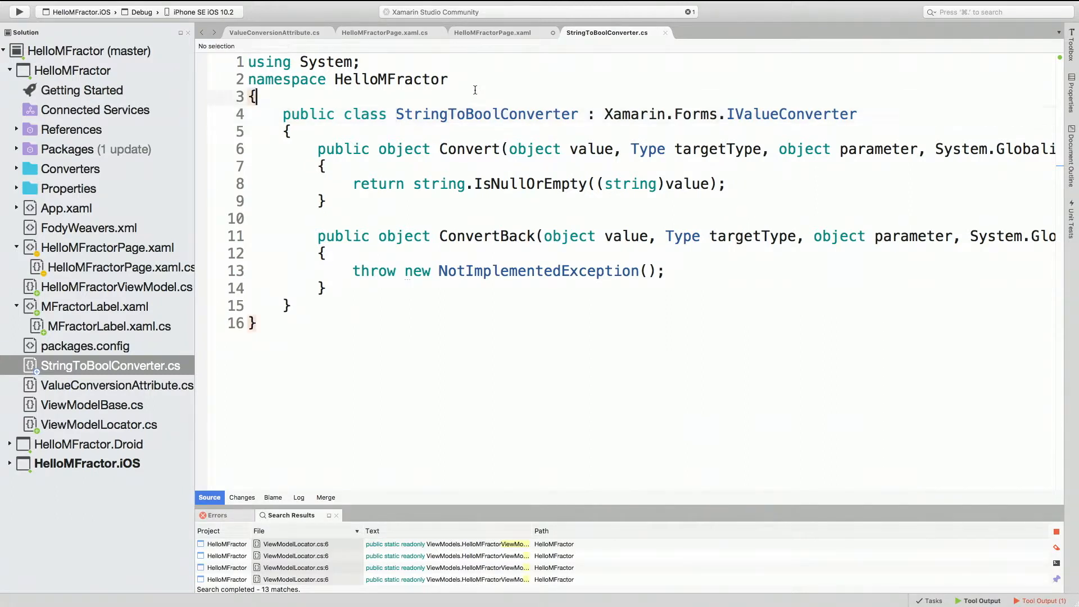
{"action": "left_click", "coordinate": [116, 386]}
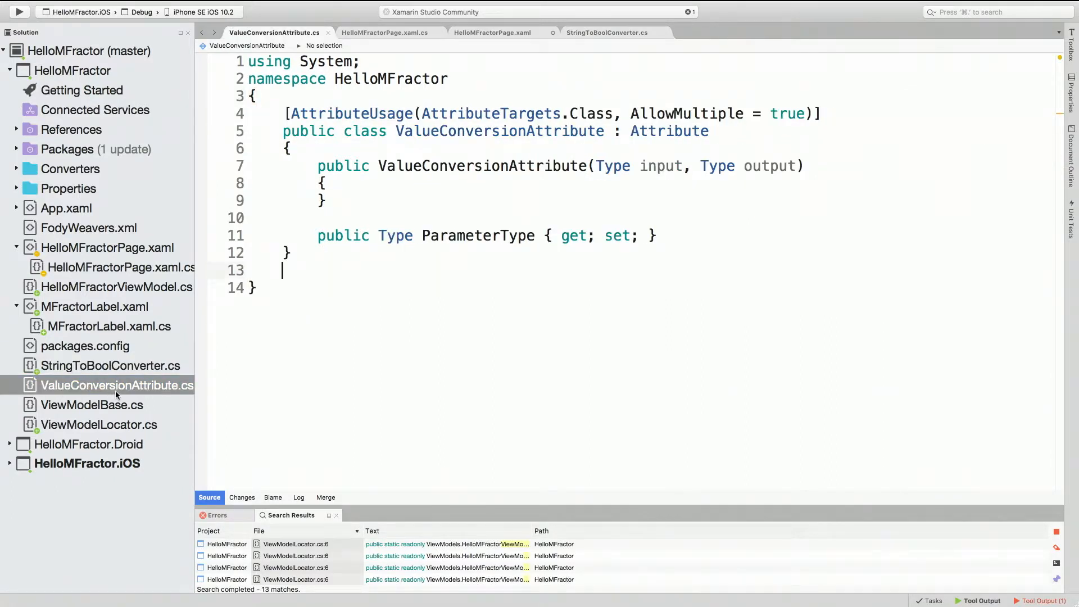
{"action": "mouse_move", "coordinate": [383, 279]}
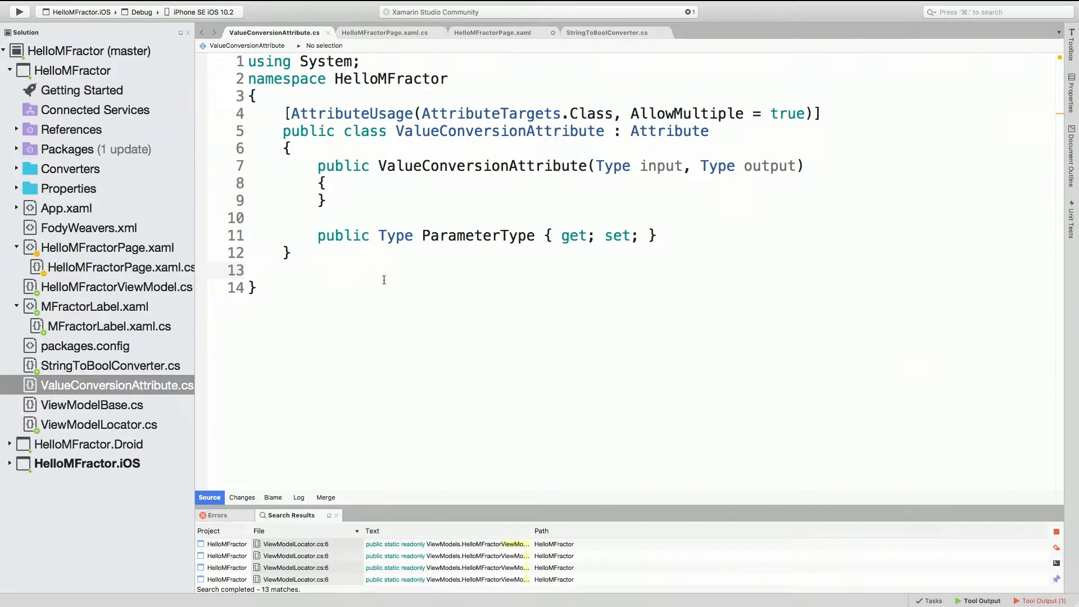
{"action": "mouse_move", "coordinate": [572, 204]}
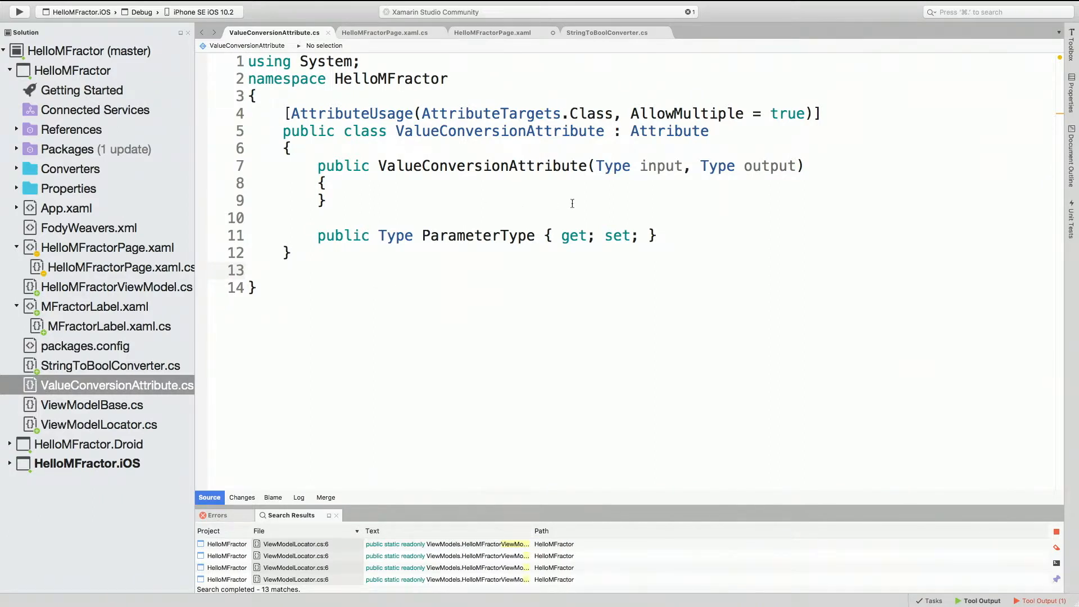
Step: Add [ValueConversion(typeof(string), typeof(bool))] above the StringToBoolConverter class declaration
{"action": "left_click", "coordinate": [282, 270]}
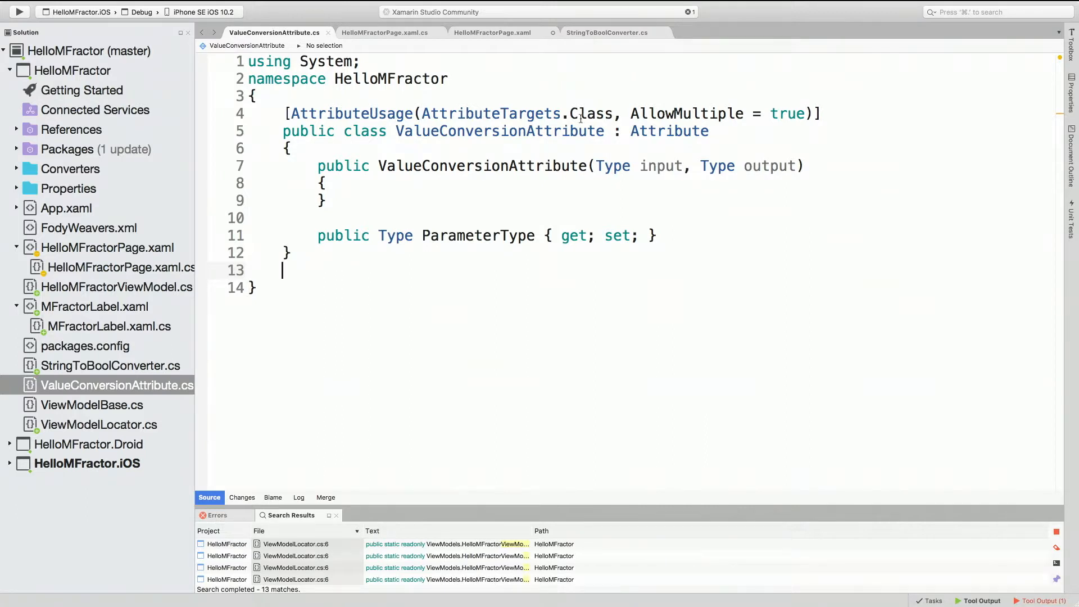
{"action": "left_click", "coordinate": [606, 32]}
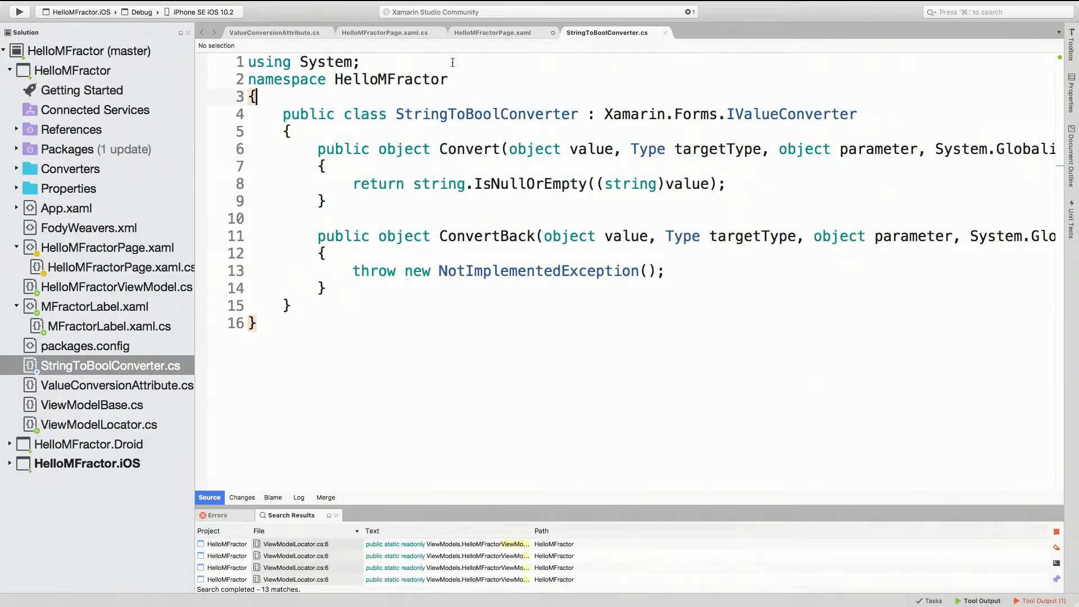
{"action": "type", "text": "[va"}
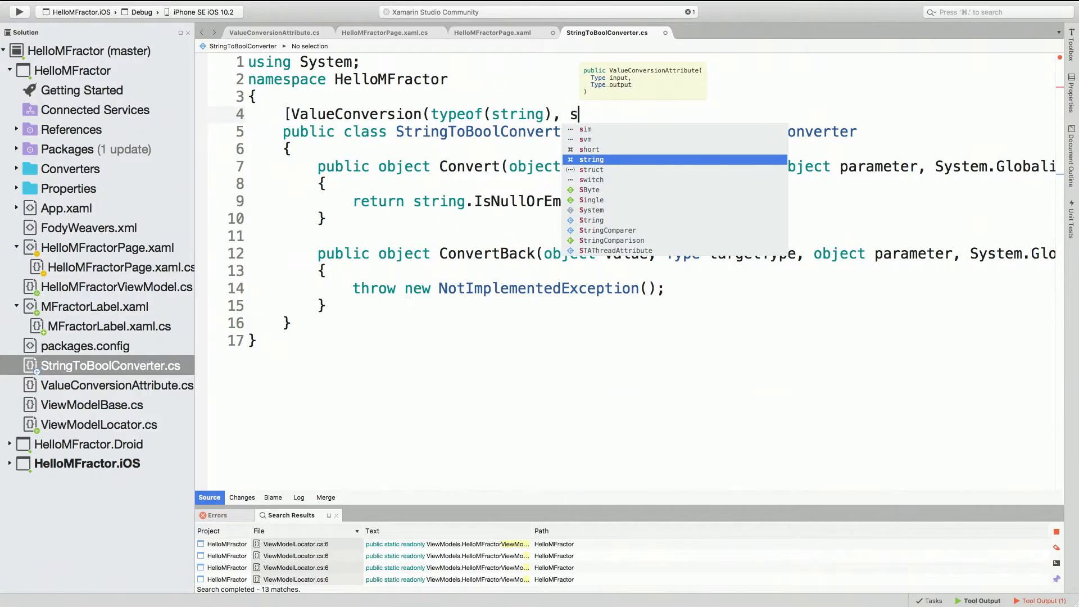
{"action": "type", "text": "typeof(bool))"}
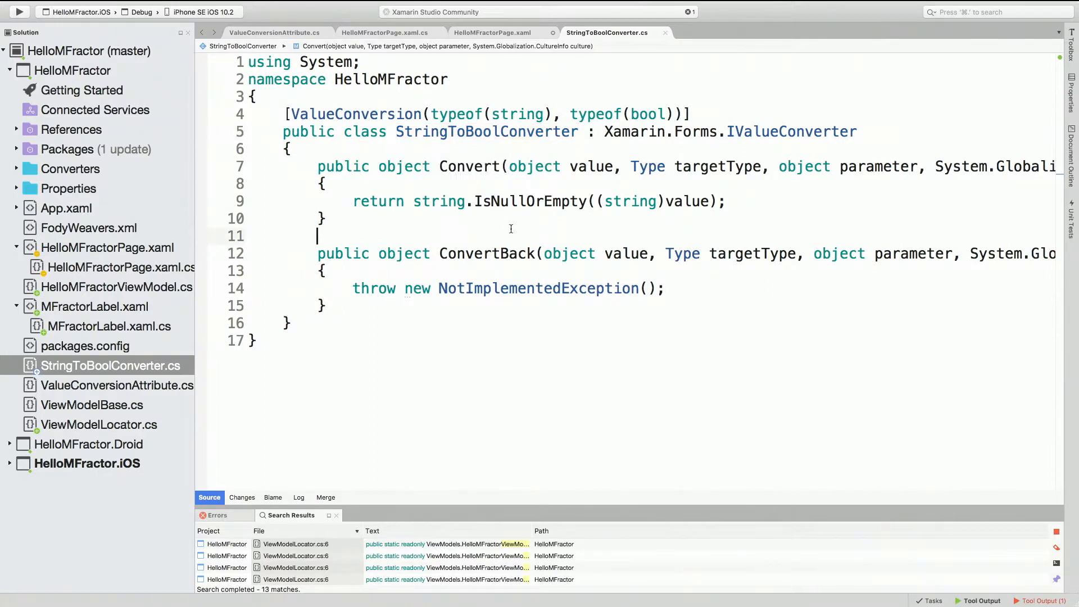
{"action": "left_click", "coordinate": [563, 253]}
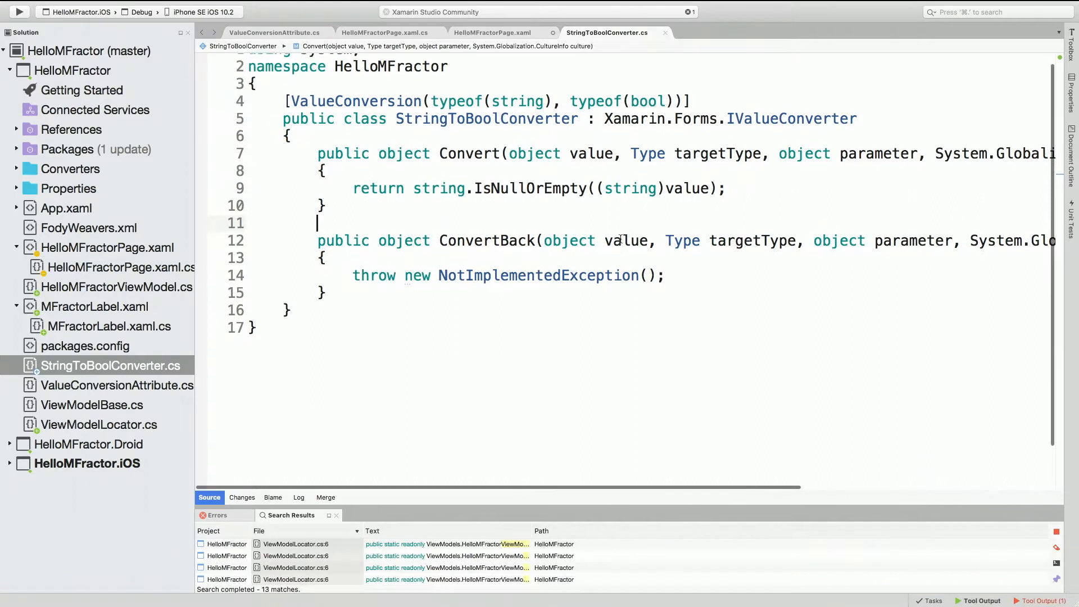
{"action": "scroll", "scroll_direction": "up", "scroll_amount": 3}
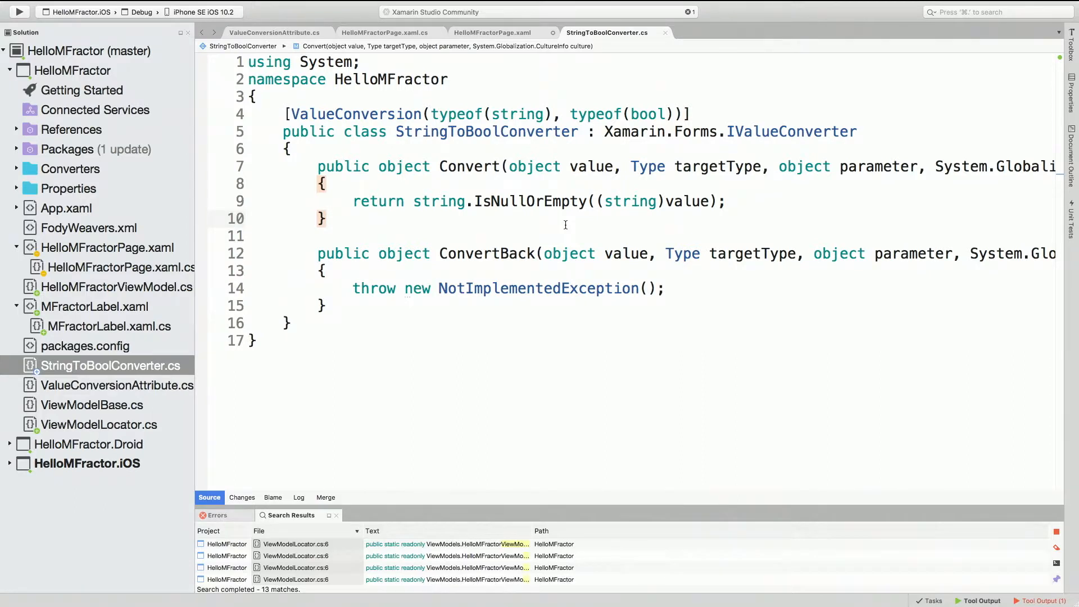
{"action": "left_click", "coordinate": [325, 218]}
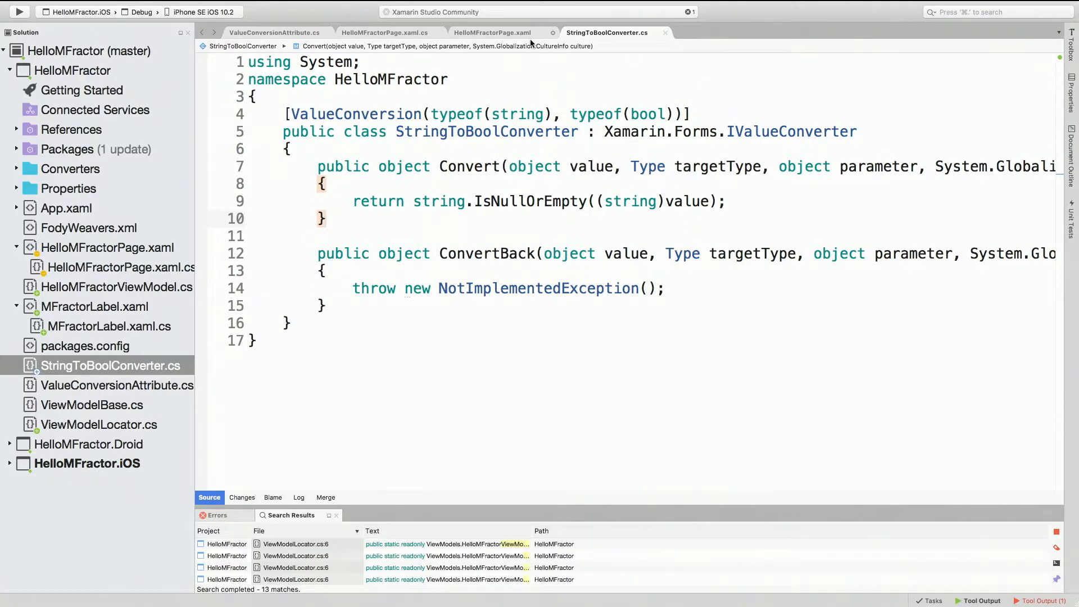
{"action": "left_click", "coordinate": [329, 218]}
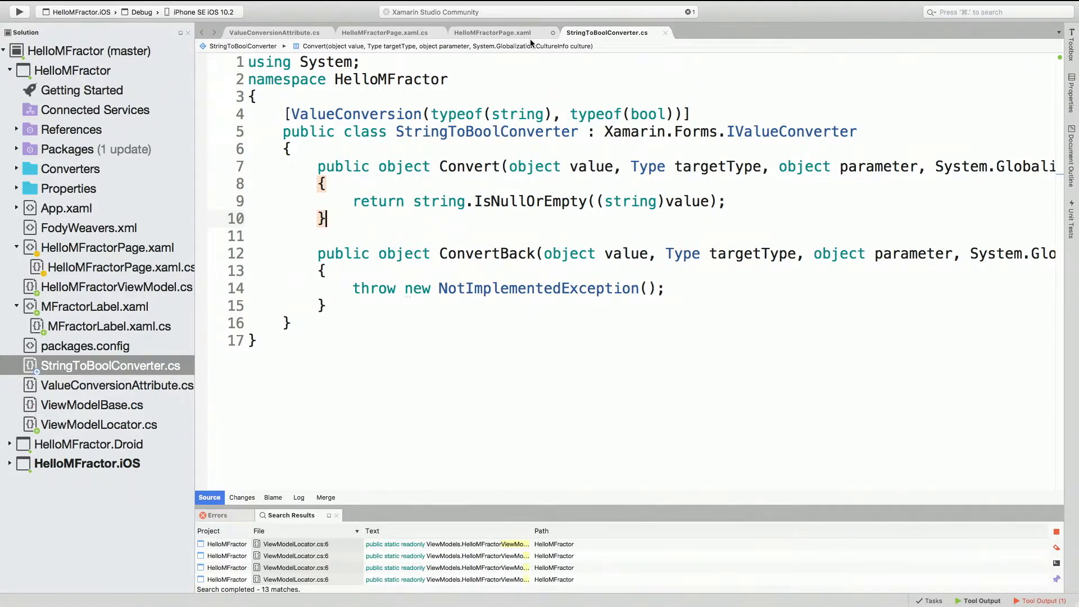
{"action": "mouse_move", "coordinate": [511, 36]}
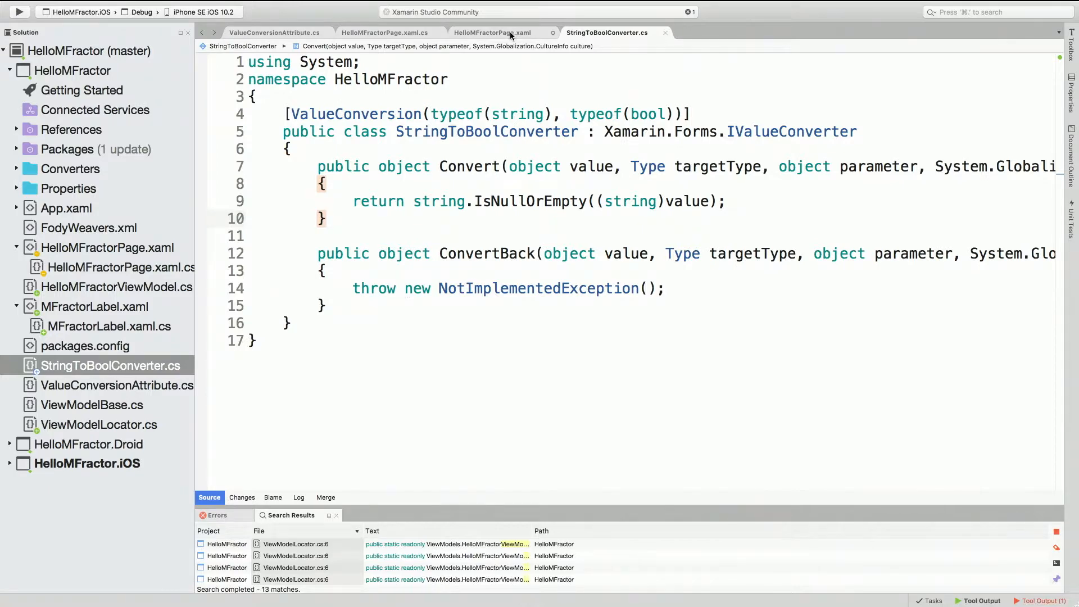
Step: Add Converter={StaticResource stringToBoolConverter} to the label's Text binding on Message
{"action": "left_click", "coordinate": [275, 32]}
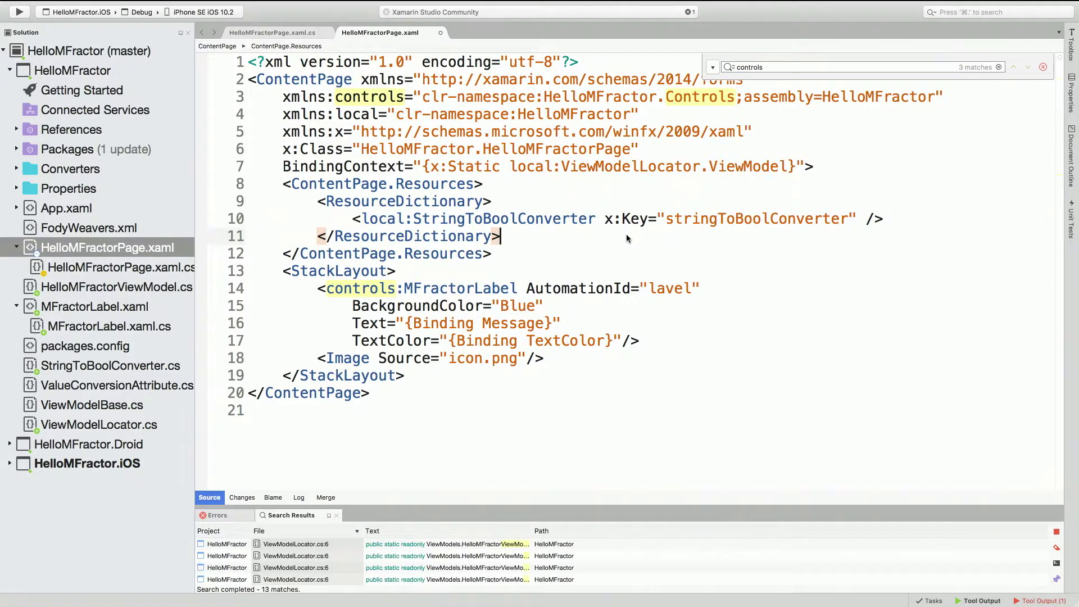
{"action": "left_click", "coordinate": [492, 254]}
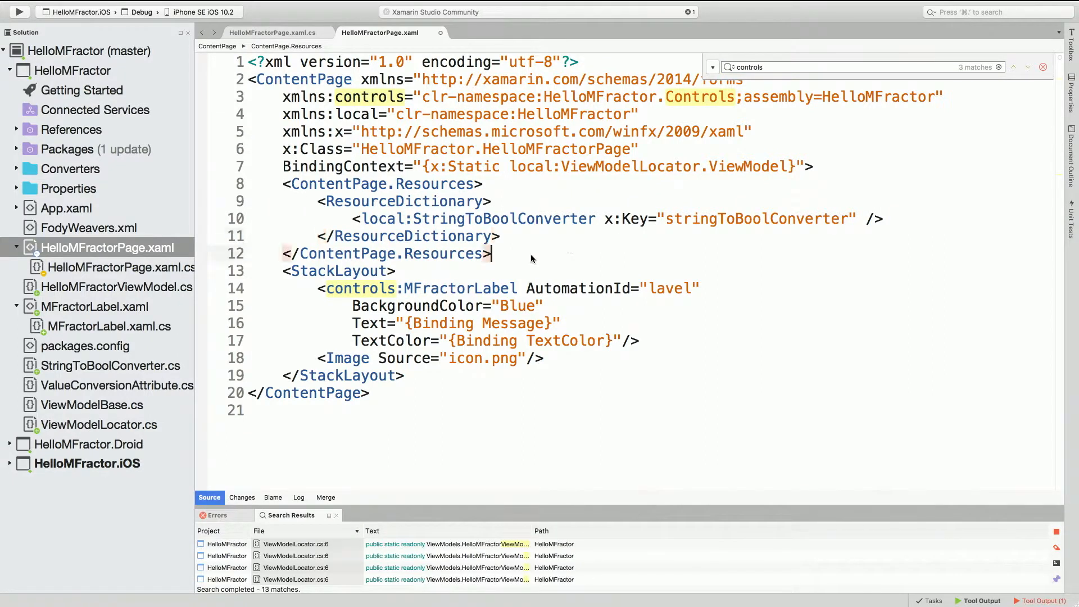
{"action": "mouse_move", "coordinate": [482, 218]}
{"action": "type", "text": ", "}
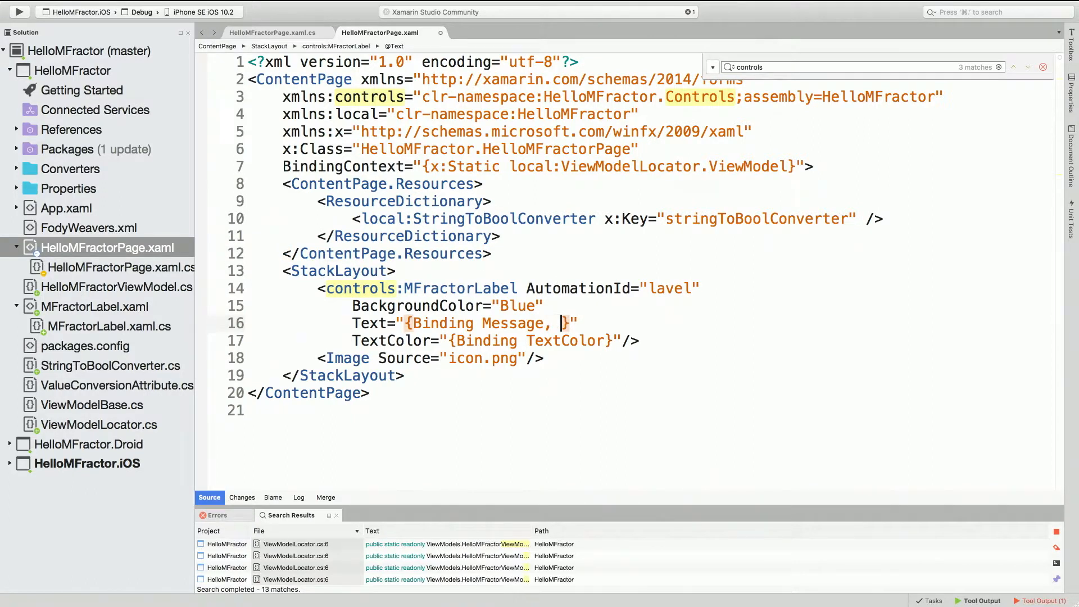
{"action": "type", "text": "Converter"}
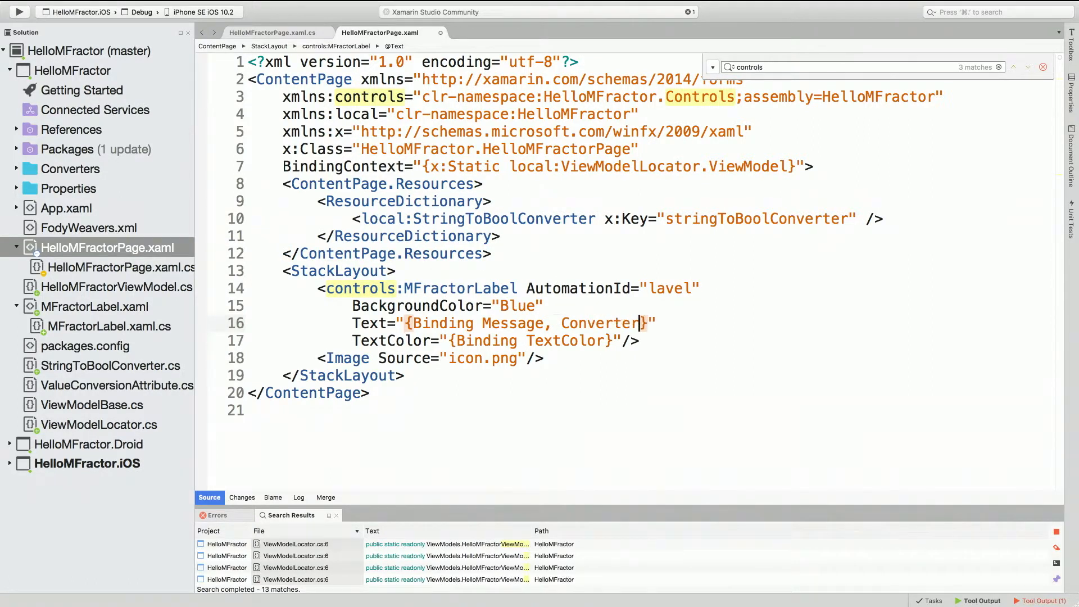
{"action": "type", "text": "={"}
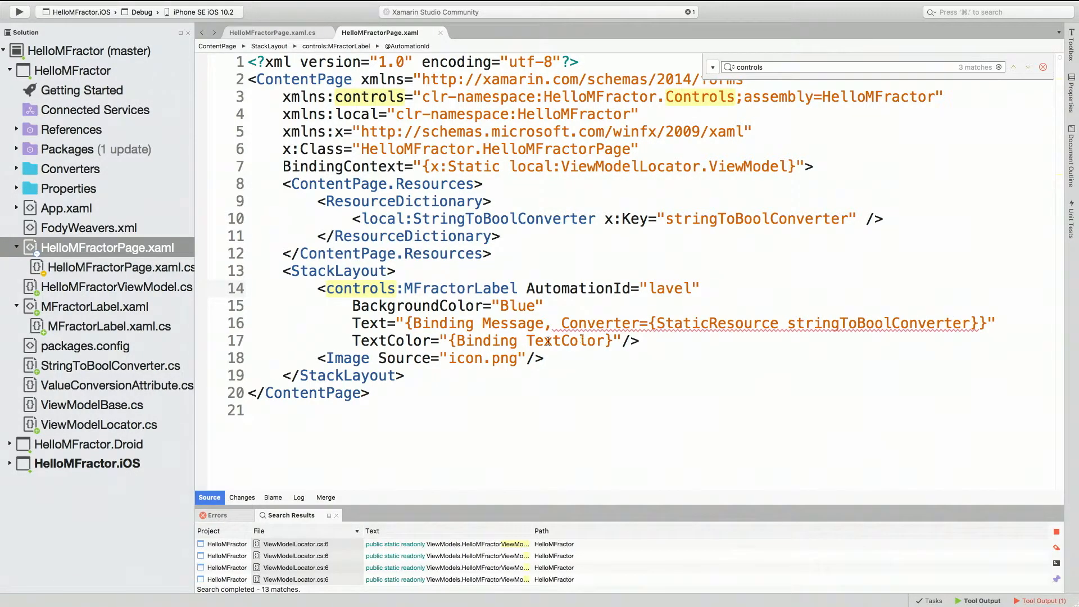
{"action": "mouse_move", "coordinate": [513, 323]}
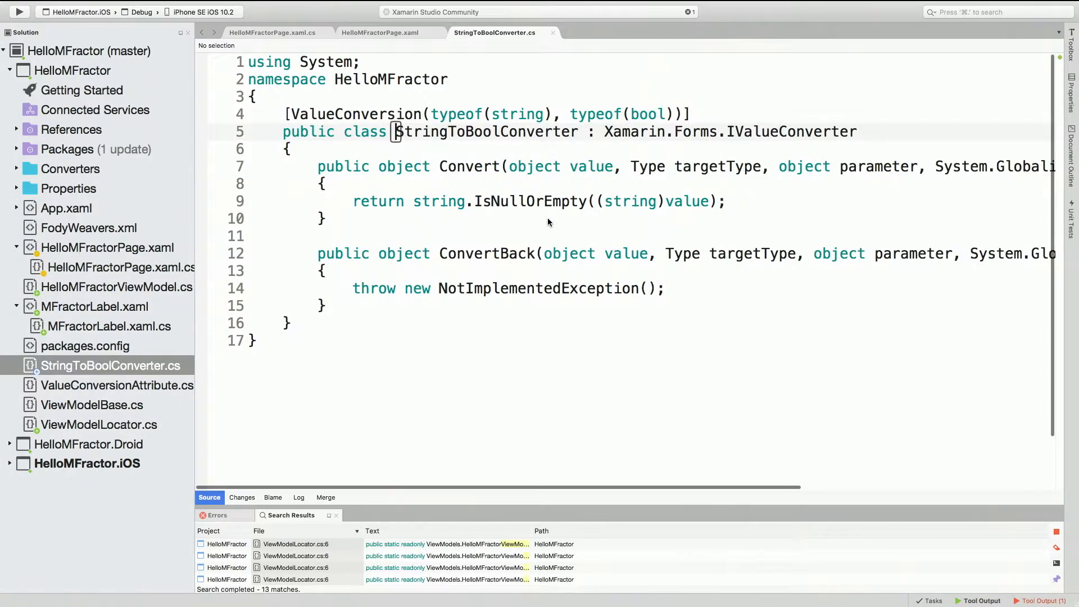
Step: Rename the converted binding's Text attribute to IsEnabled and collapse the page's code-behind node
{"action": "left_click", "coordinate": [379, 33]}
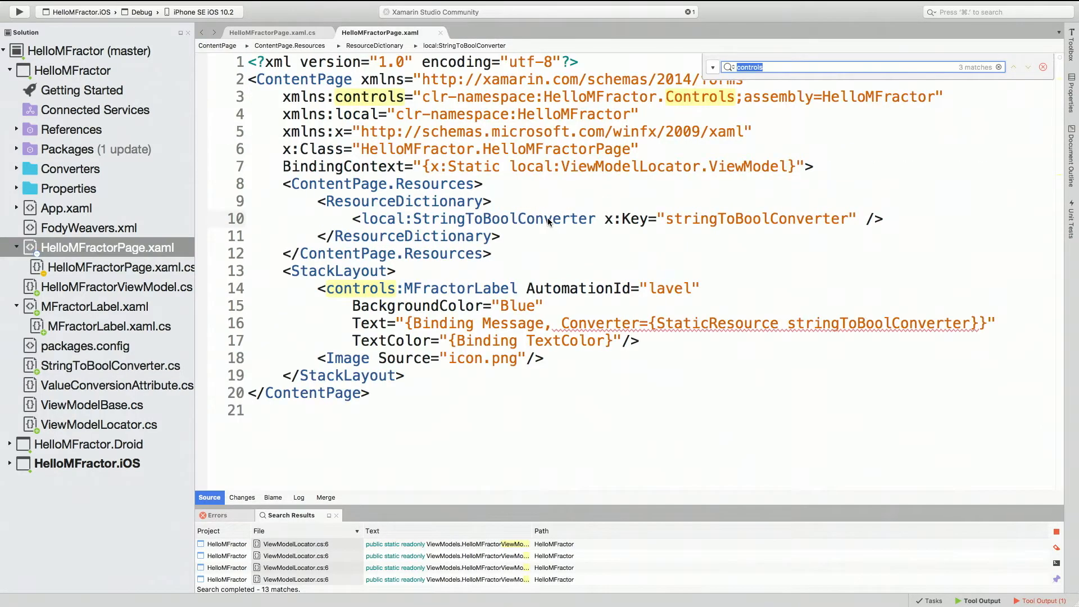
{"action": "mouse_move", "coordinate": [311, 392]}
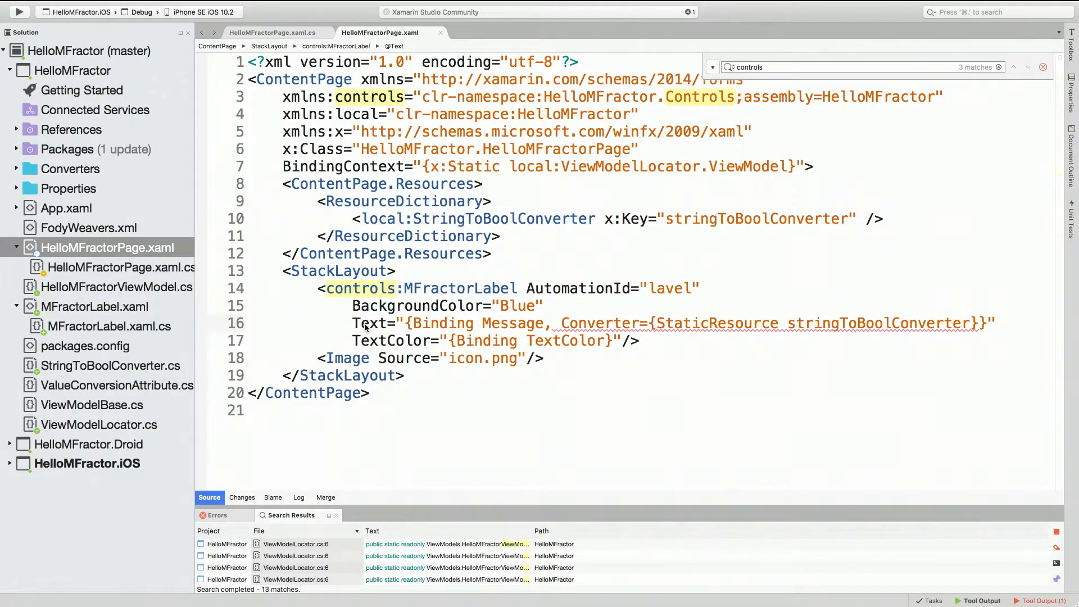
{"action": "mouse_move", "coordinate": [370, 324]}
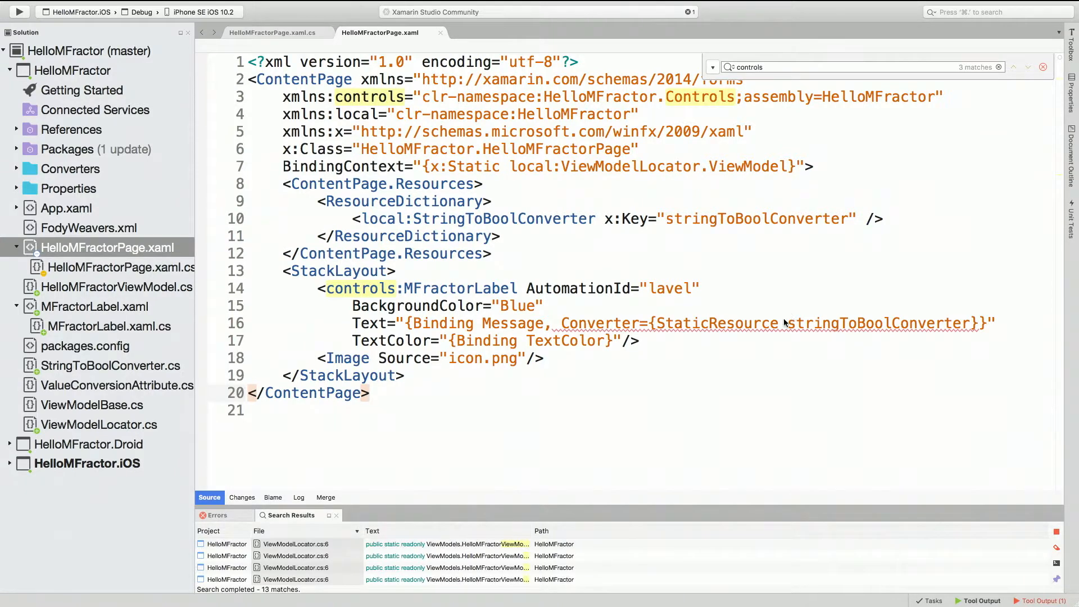
{"action": "mouse_move", "coordinate": [781, 322]}
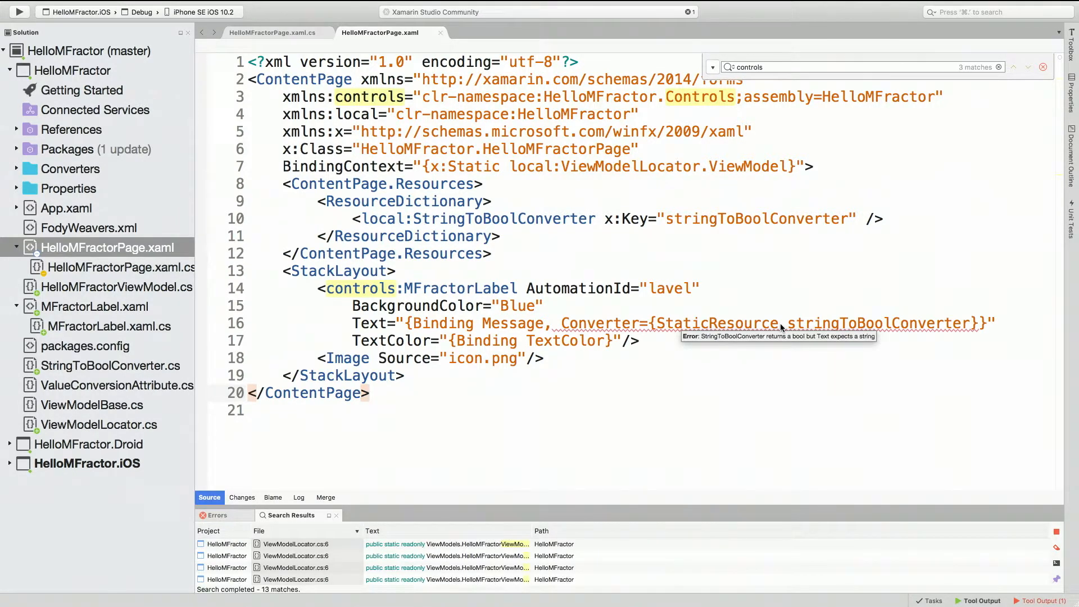
{"action": "left_click", "coordinate": [370, 393]}
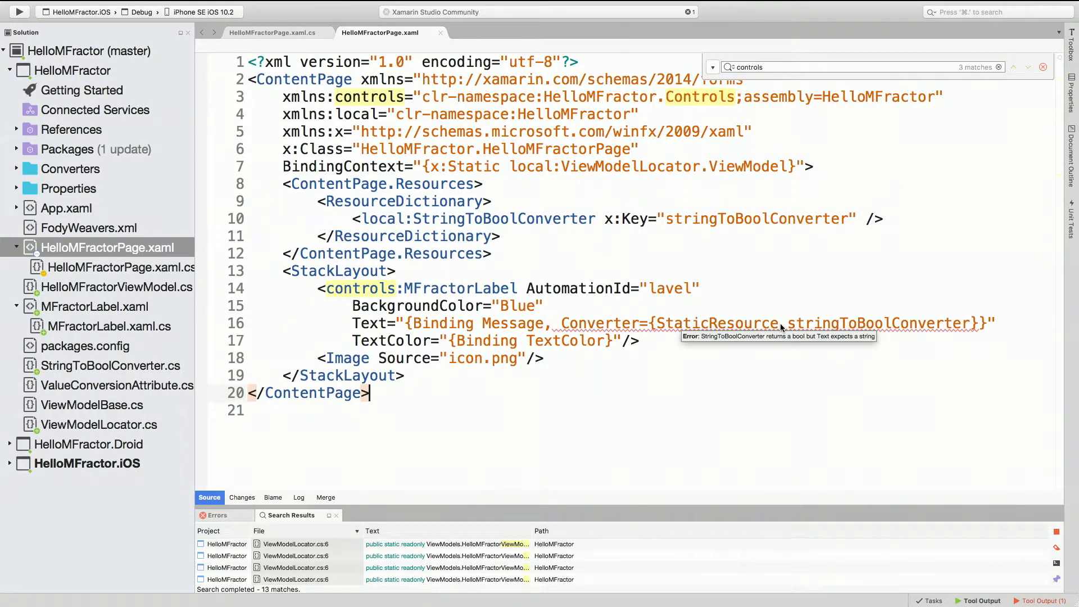
{"action": "type", "text": "IsEnabled"}
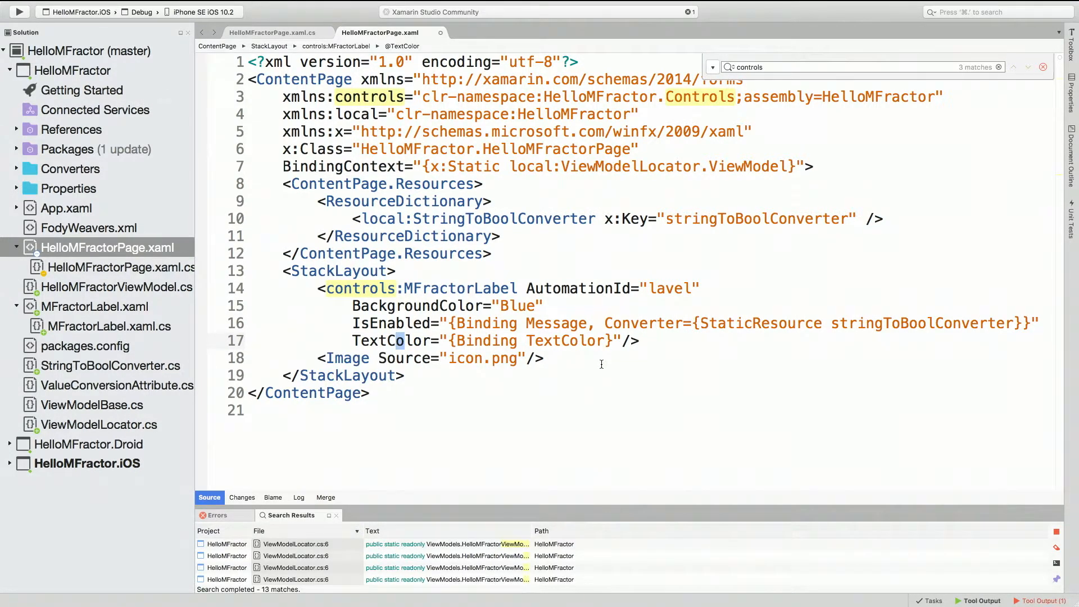
{"action": "mouse_move", "coordinate": [606, 374]}
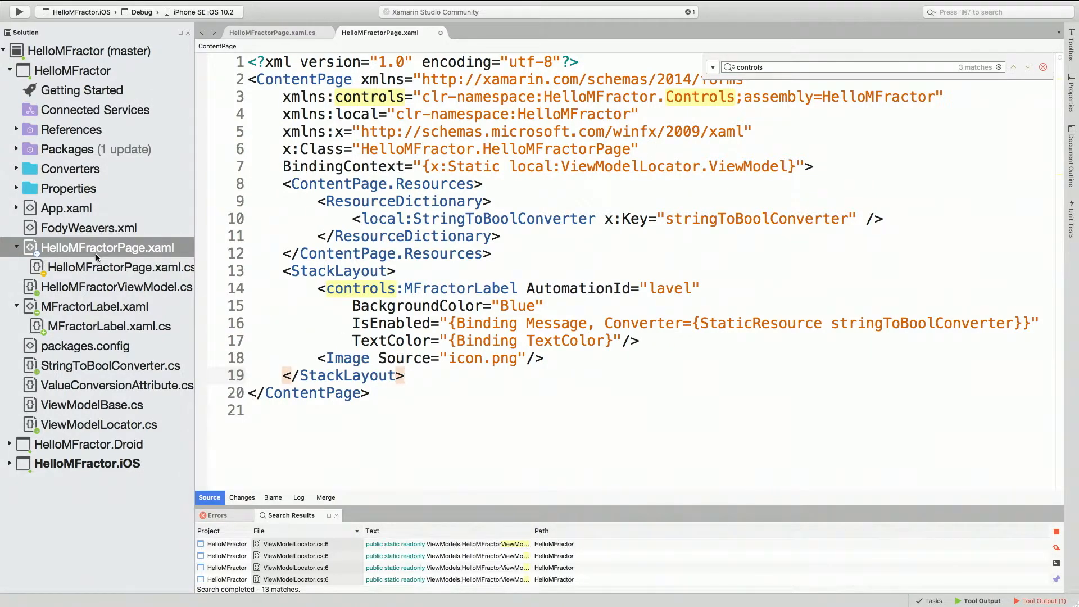
{"action": "left_click", "coordinate": [14, 247]}
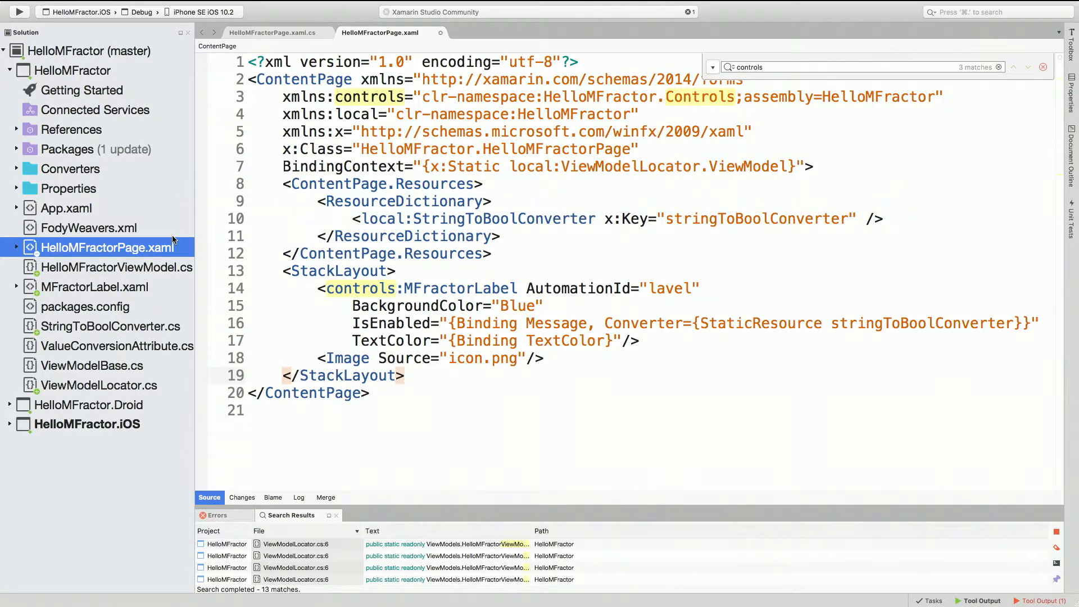
Step: Expand HelloMFractor.Droid and open its MainActivity.cs
{"action": "left_click", "coordinate": [9, 405]}
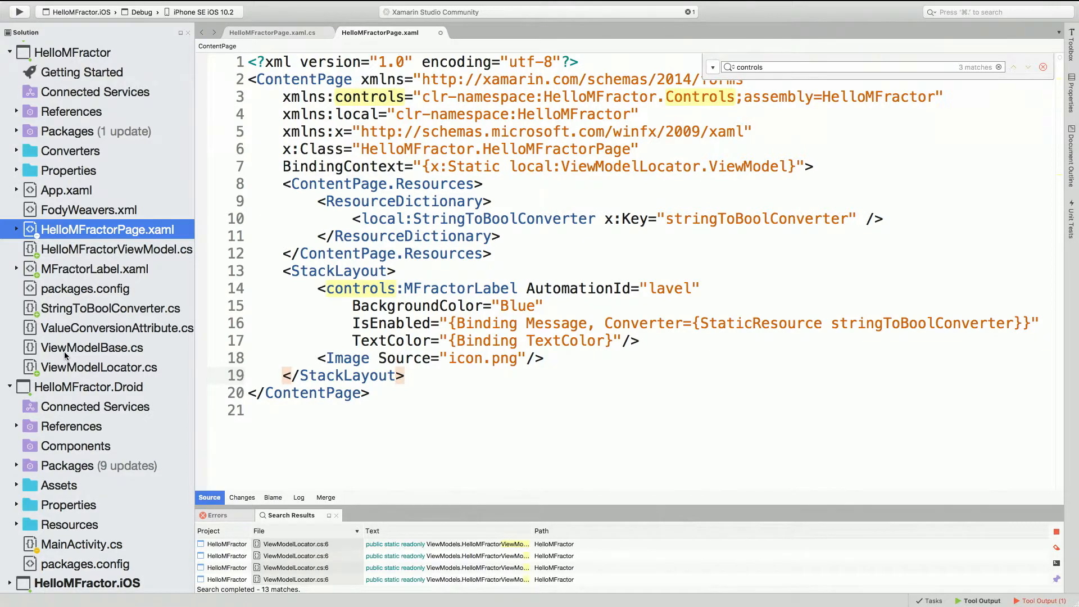
{"action": "mouse_move", "coordinate": [83, 554]}
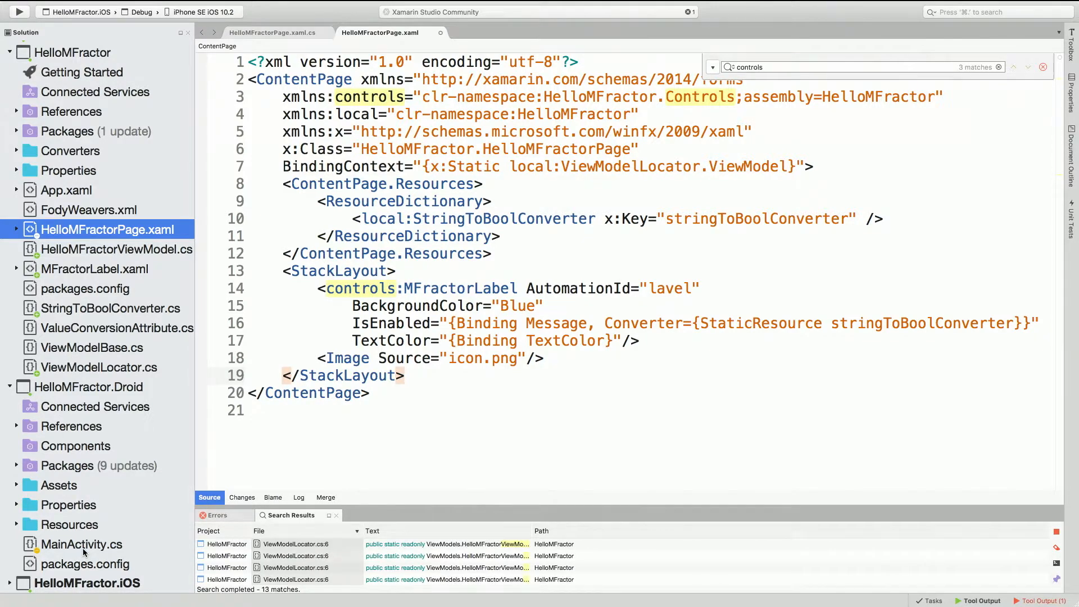
{"action": "left_click", "coordinate": [81, 545]}
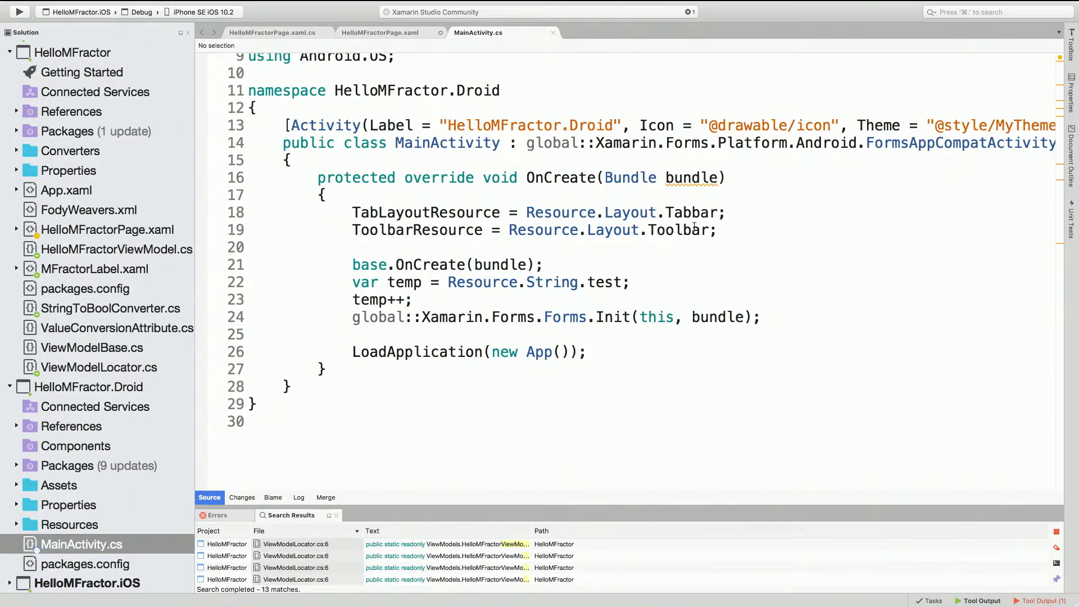
{"action": "mouse_move", "coordinate": [694, 212]}
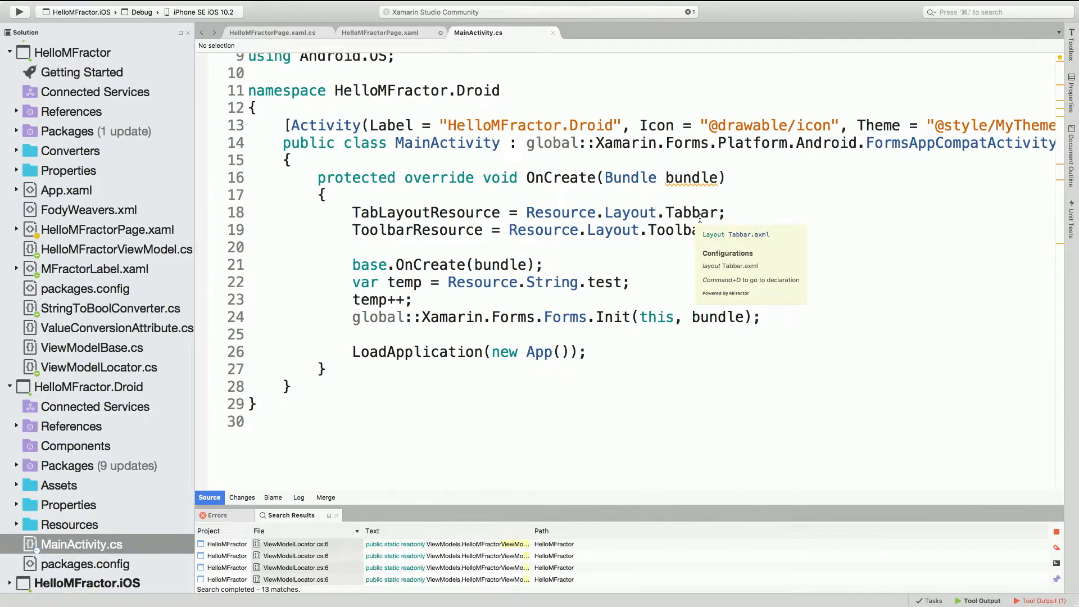
{"action": "mouse_move", "coordinate": [669, 260]}
{"action": "type", "text": "v"}
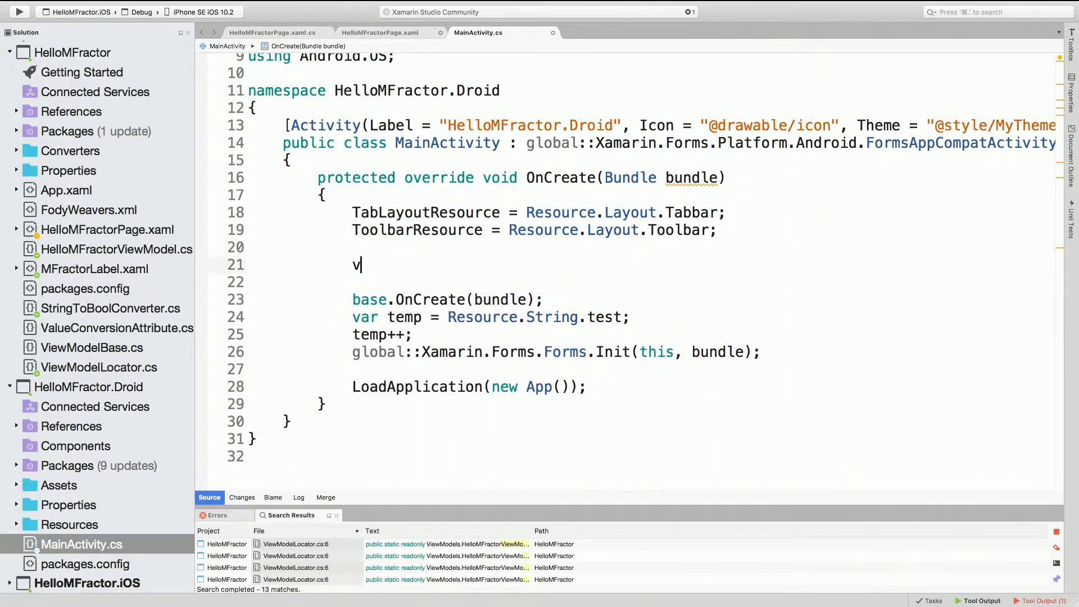
Step: Add var temp = Resource.Id.sliding_tabs; temp++; to OnCreate and view the Tabbar layout XML
{"action": "type", "text": "ar temp = re"}
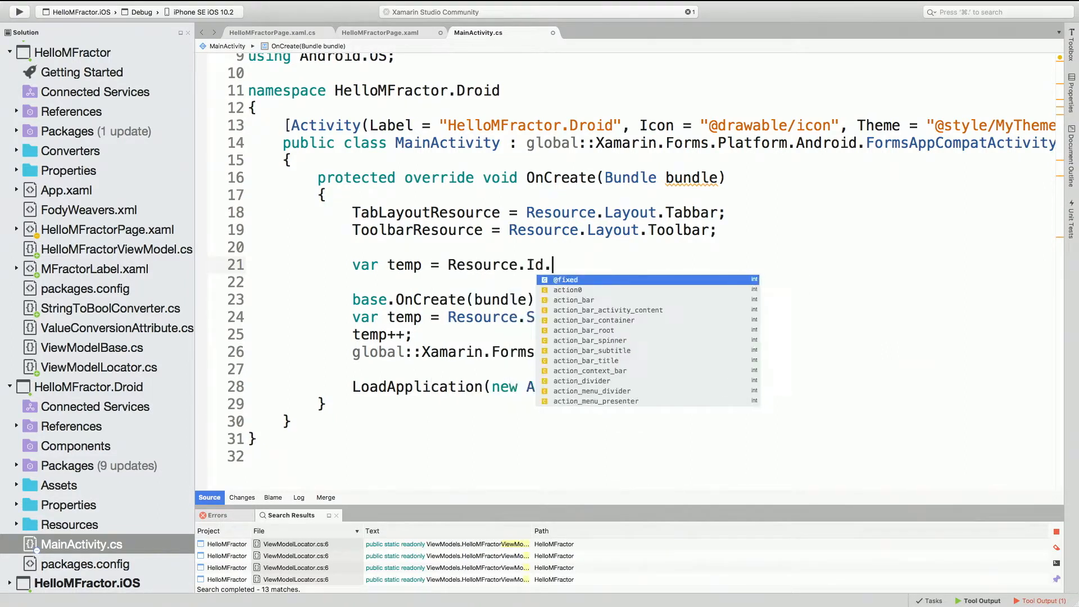
{"action": "scroll", "scroll_direction": "down", "scroll_amount": 3}
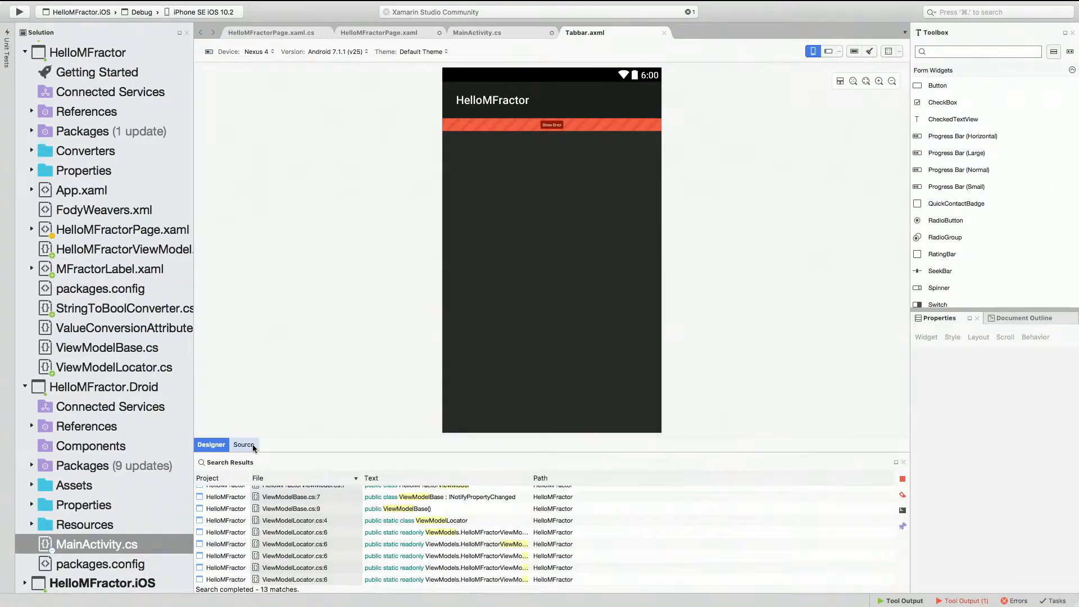
{"action": "left_click", "coordinate": [243, 444]}
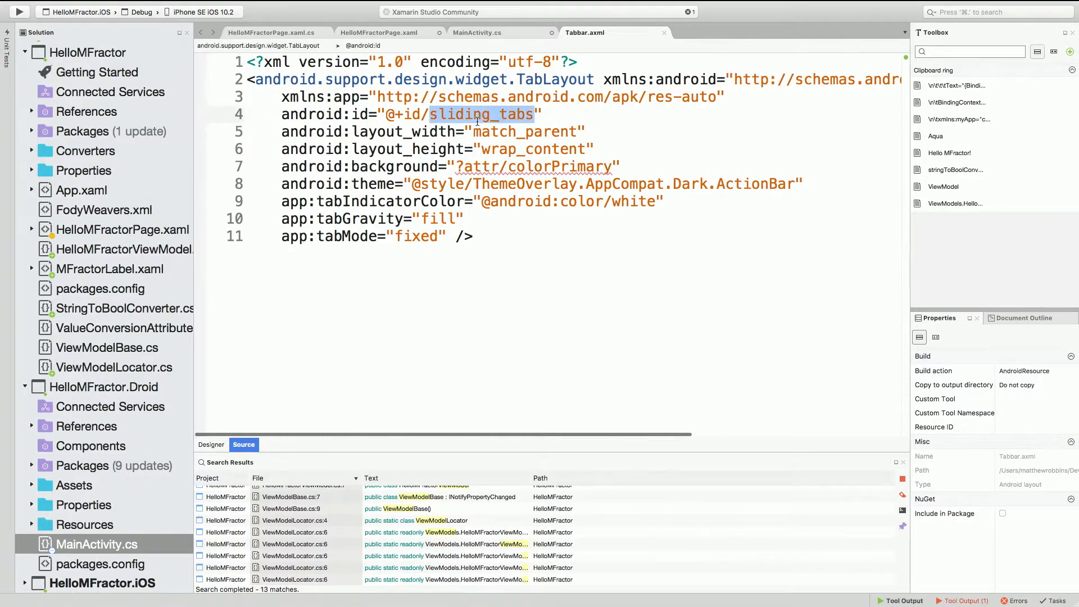
{"action": "left_click", "coordinate": [478, 32]}
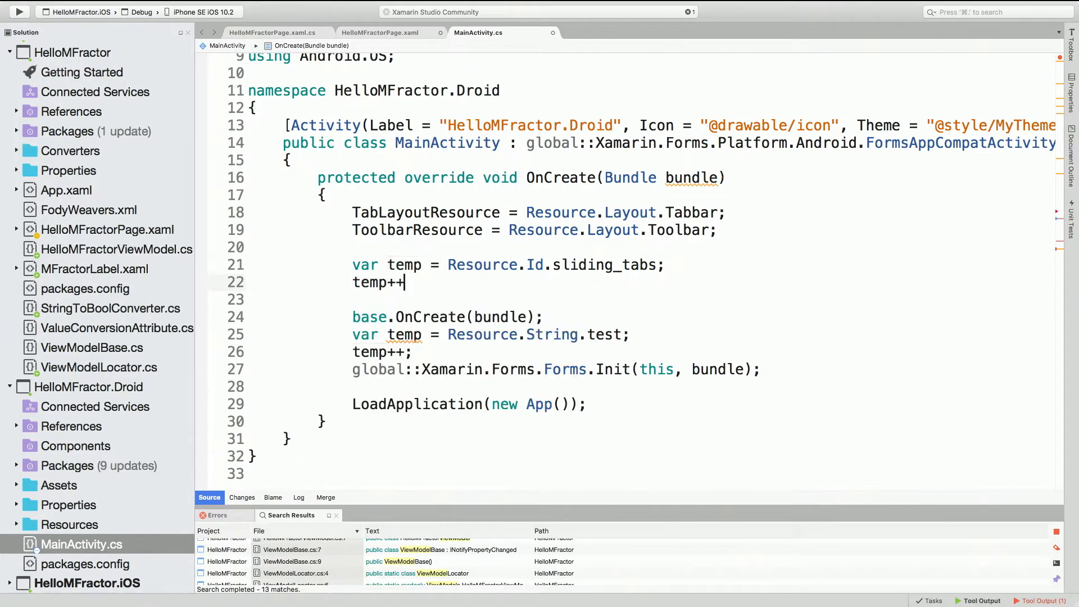
{"action": "type", "text": ";"}
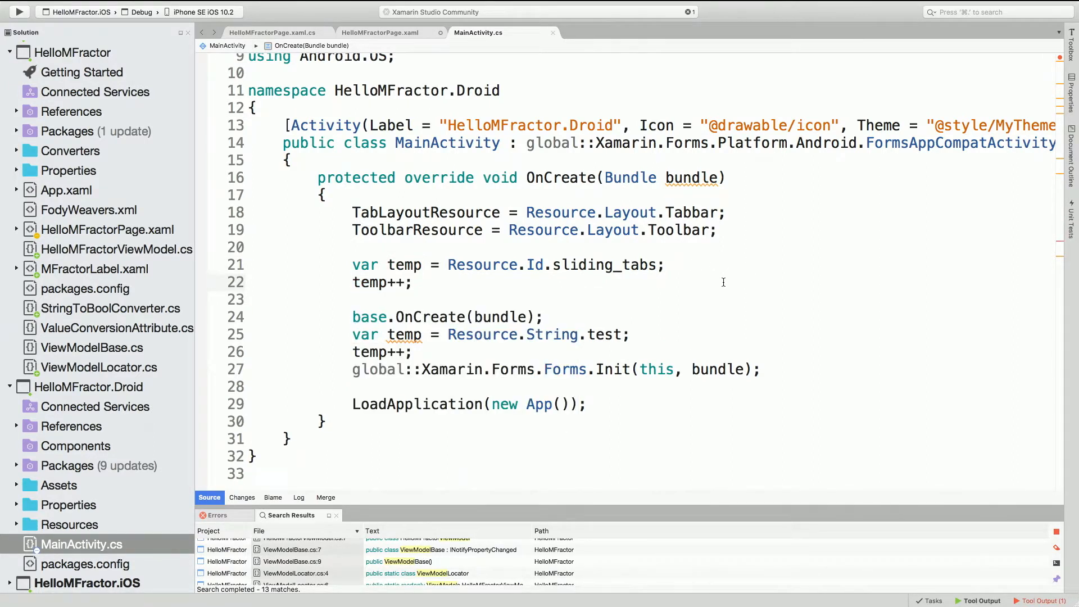
{"action": "left_click", "coordinate": [411, 282]}
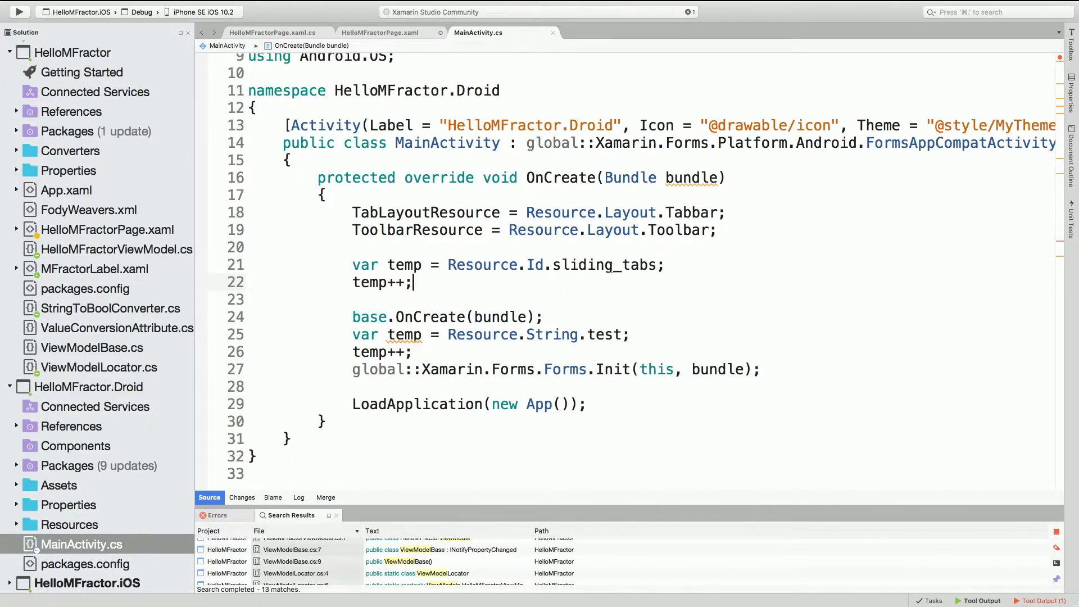
{"action": "mouse_move", "coordinate": [616, 264]}
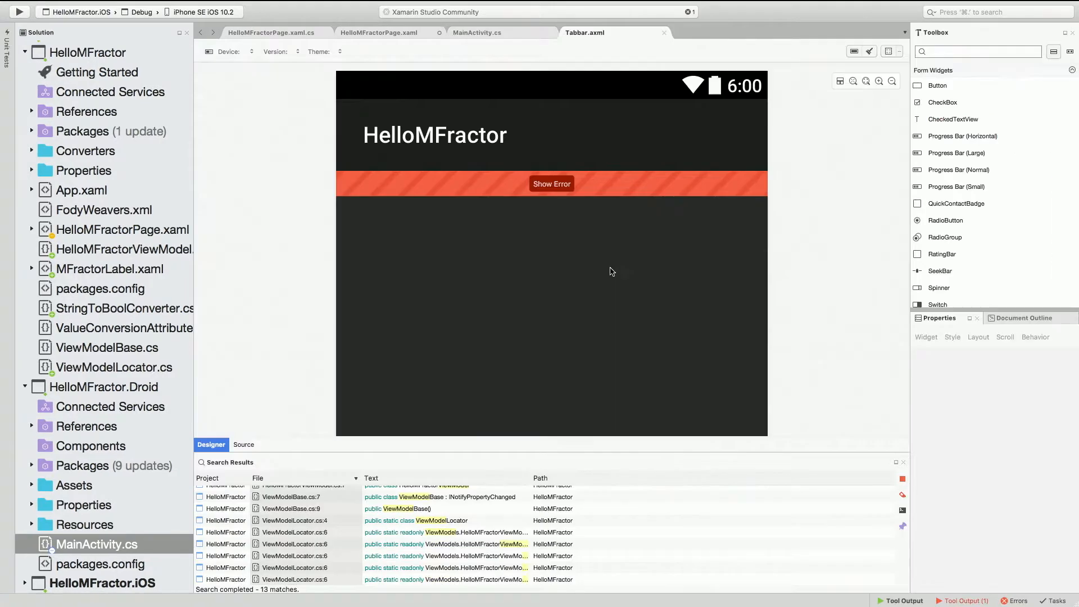
{"action": "left_click", "coordinate": [242, 444]}
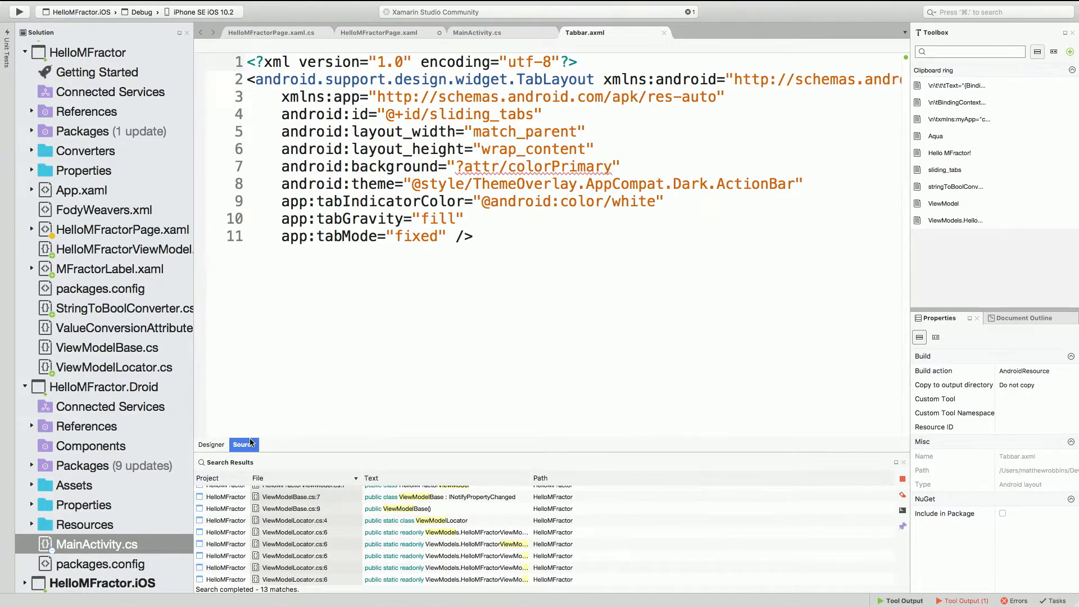
{"action": "mouse_move", "coordinate": [396, 389]}
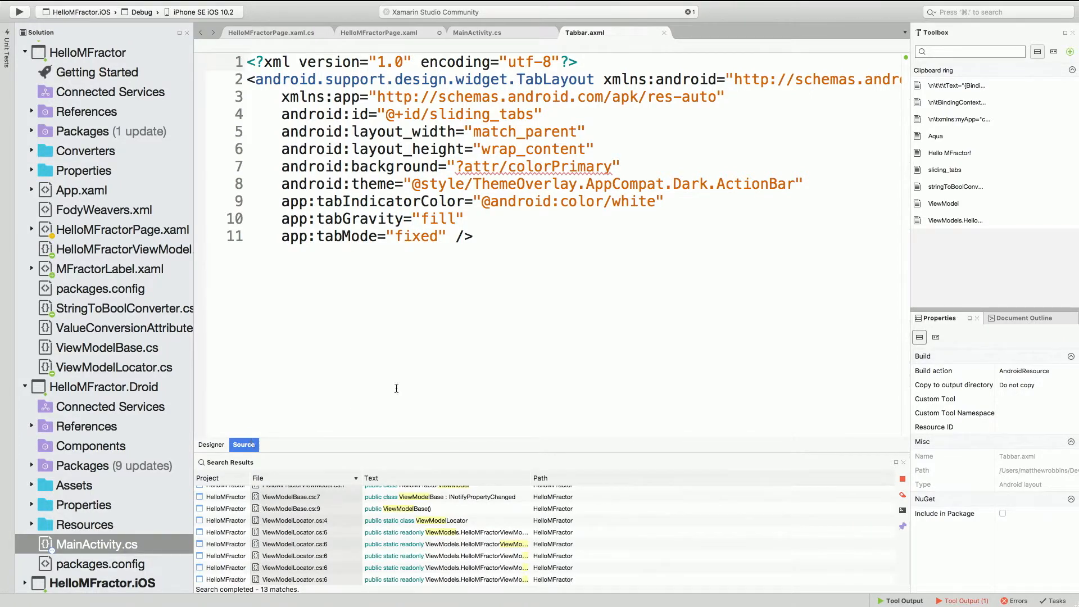
{"action": "left_click", "coordinate": [476, 32]}
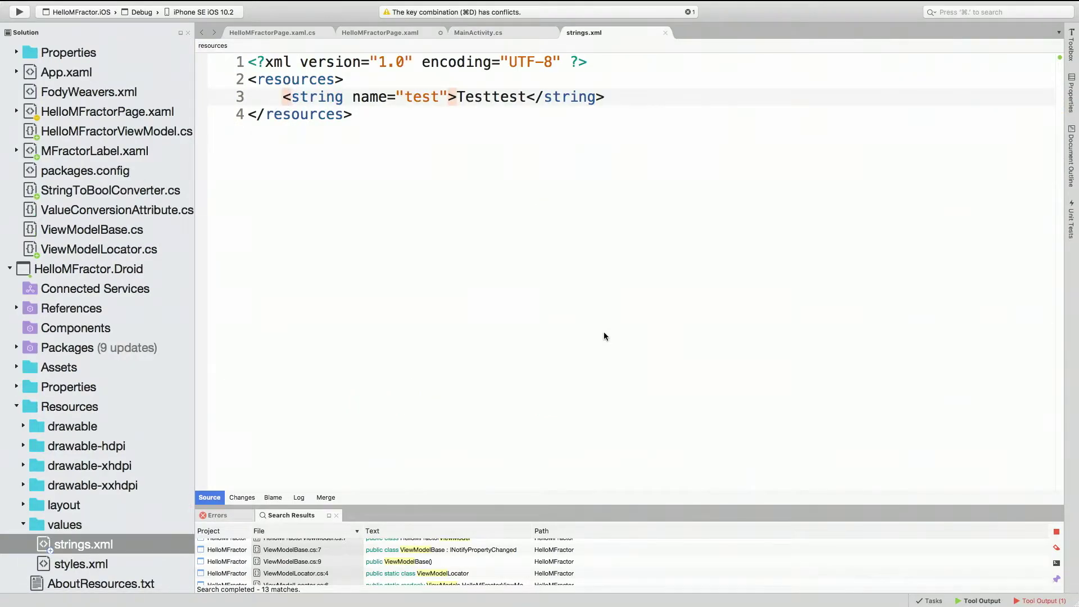
Step: In strings.xml, begin a <string name="test1"> element below the test string
{"action": "left_click", "coordinate": [605, 96]}
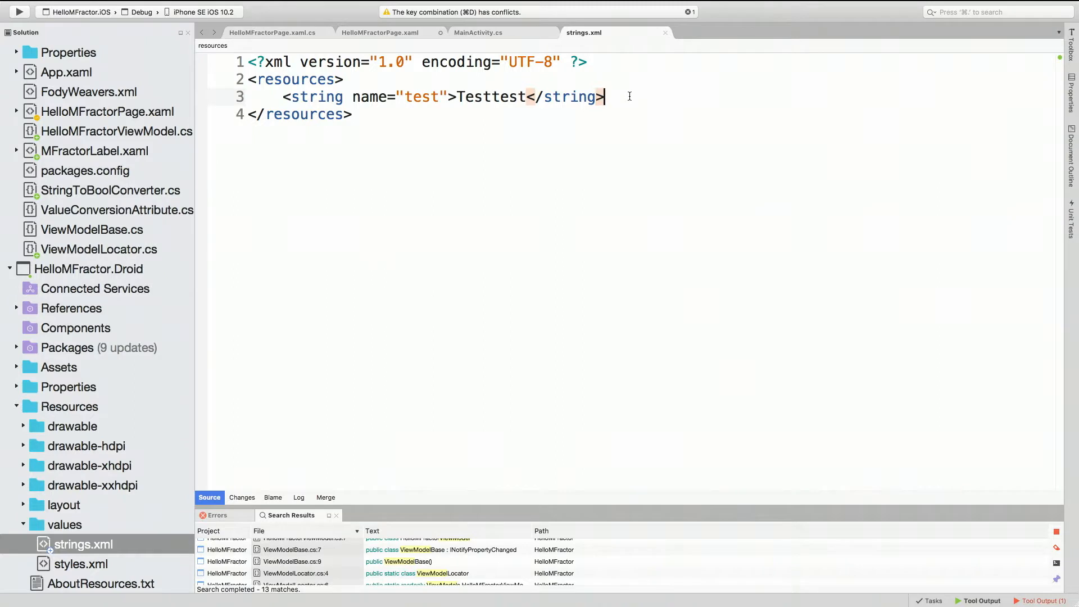
{"action": "type", "text": "<"}
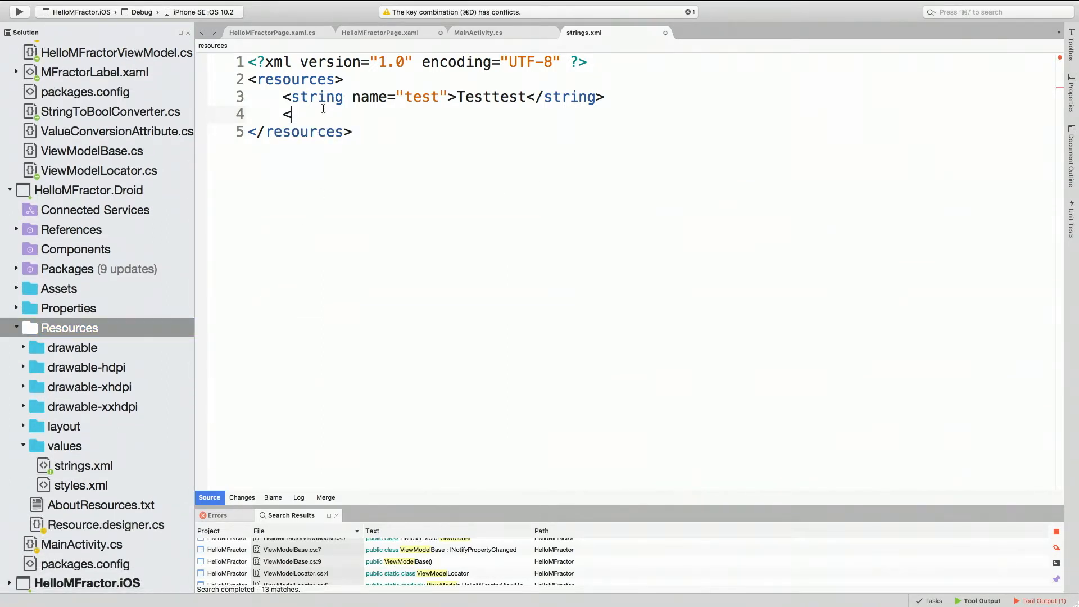
{"action": "type", "text": "<"}
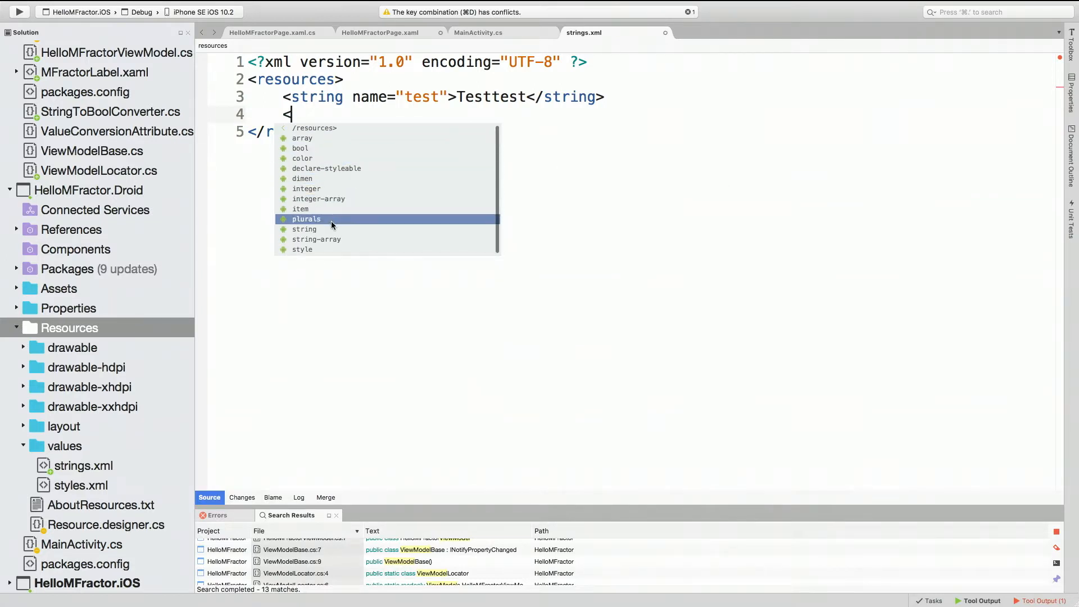
{"action": "left_click", "coordinate": [304, 229]}
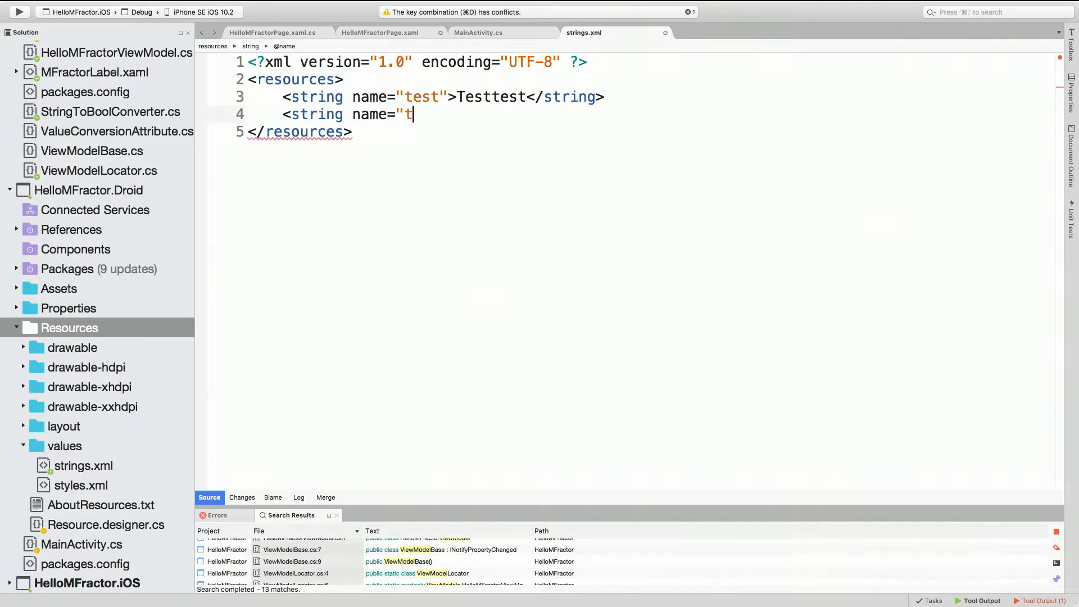
{"action": "type", "text": "est1"}
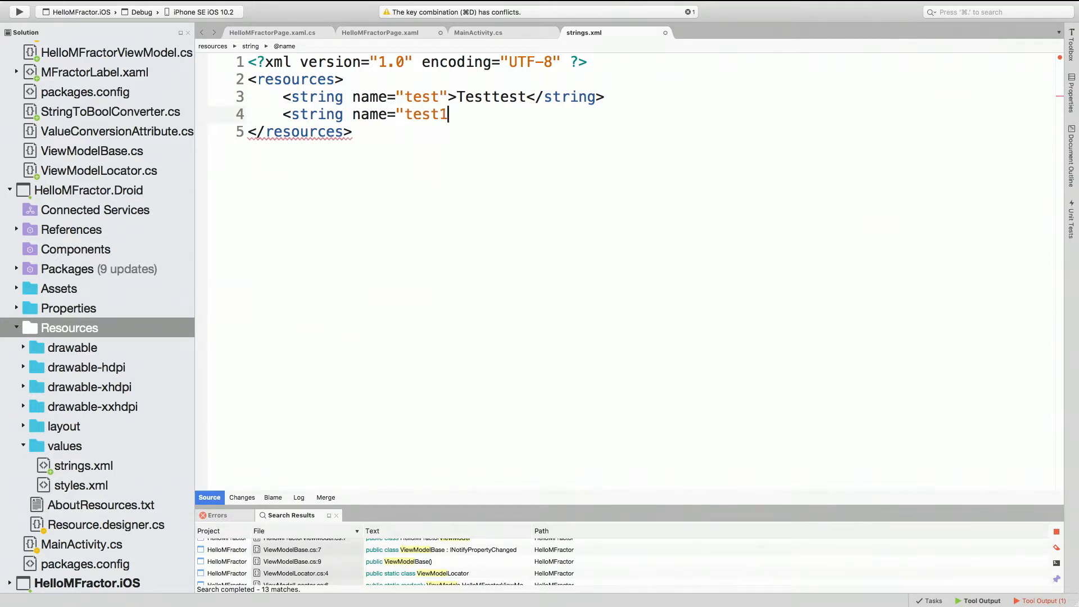
{"action": "type", "text": "\""}
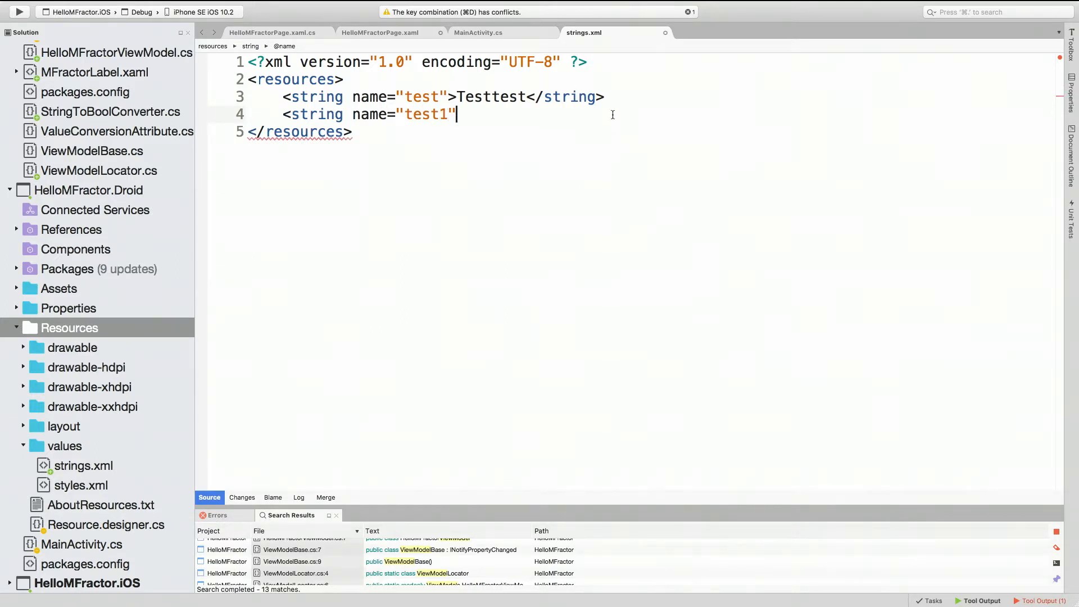